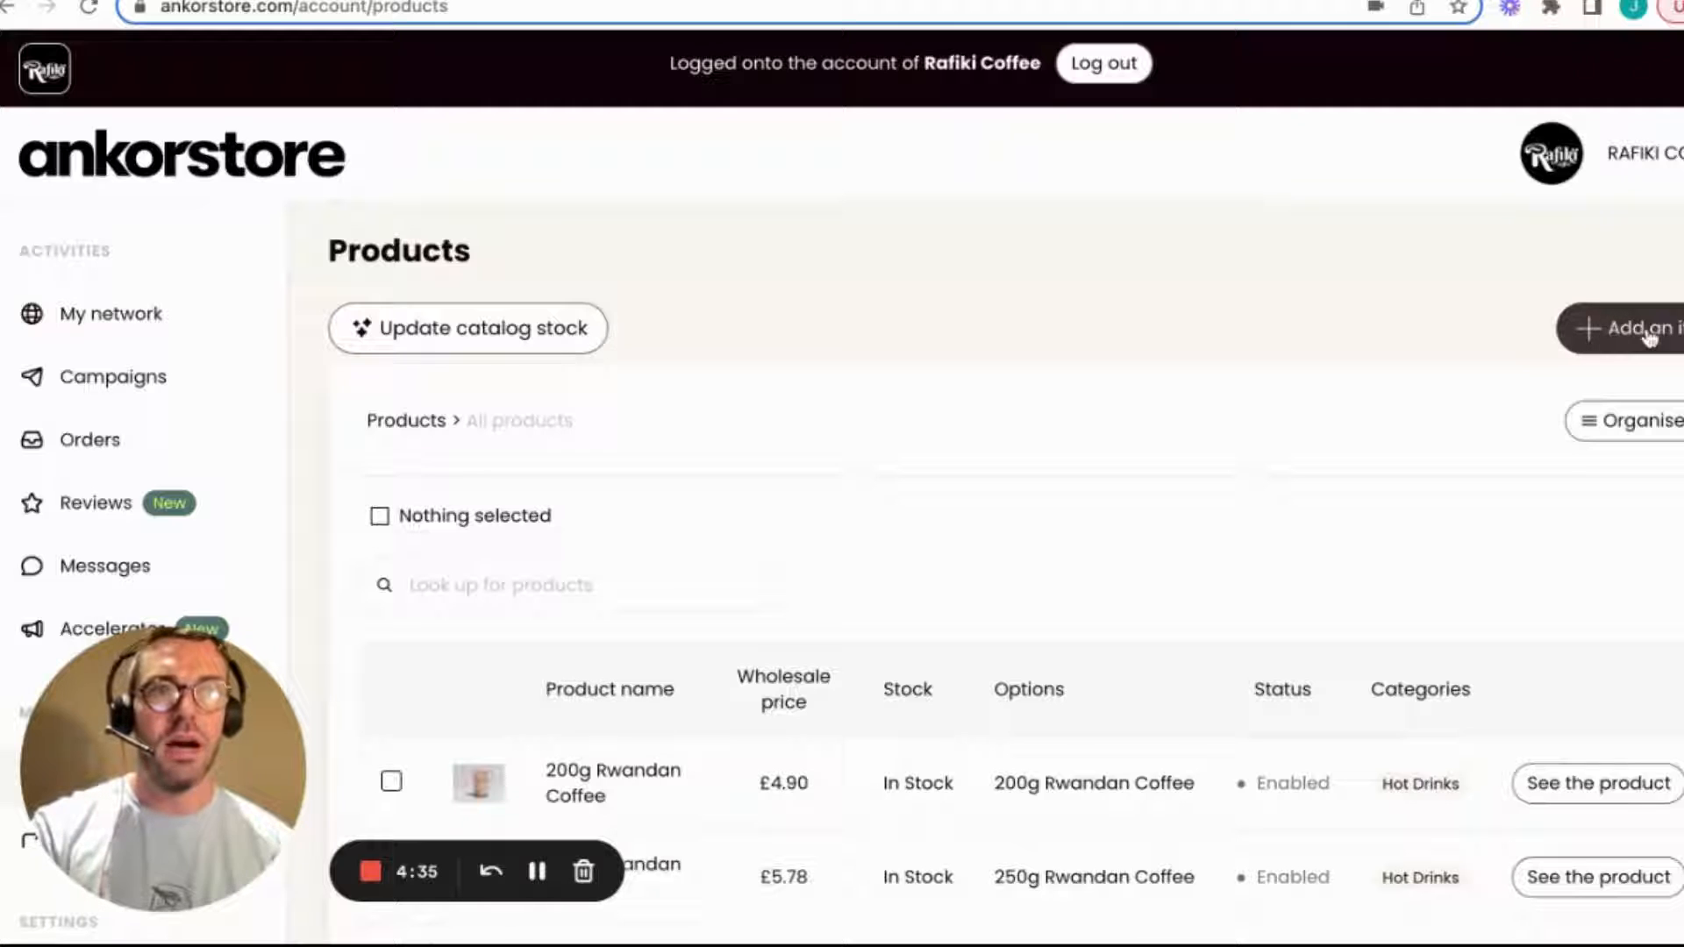
Step: Start a new product from the Products page with 'Add an item'
{"action": "left_click", "coordinate": [1632, 327]}
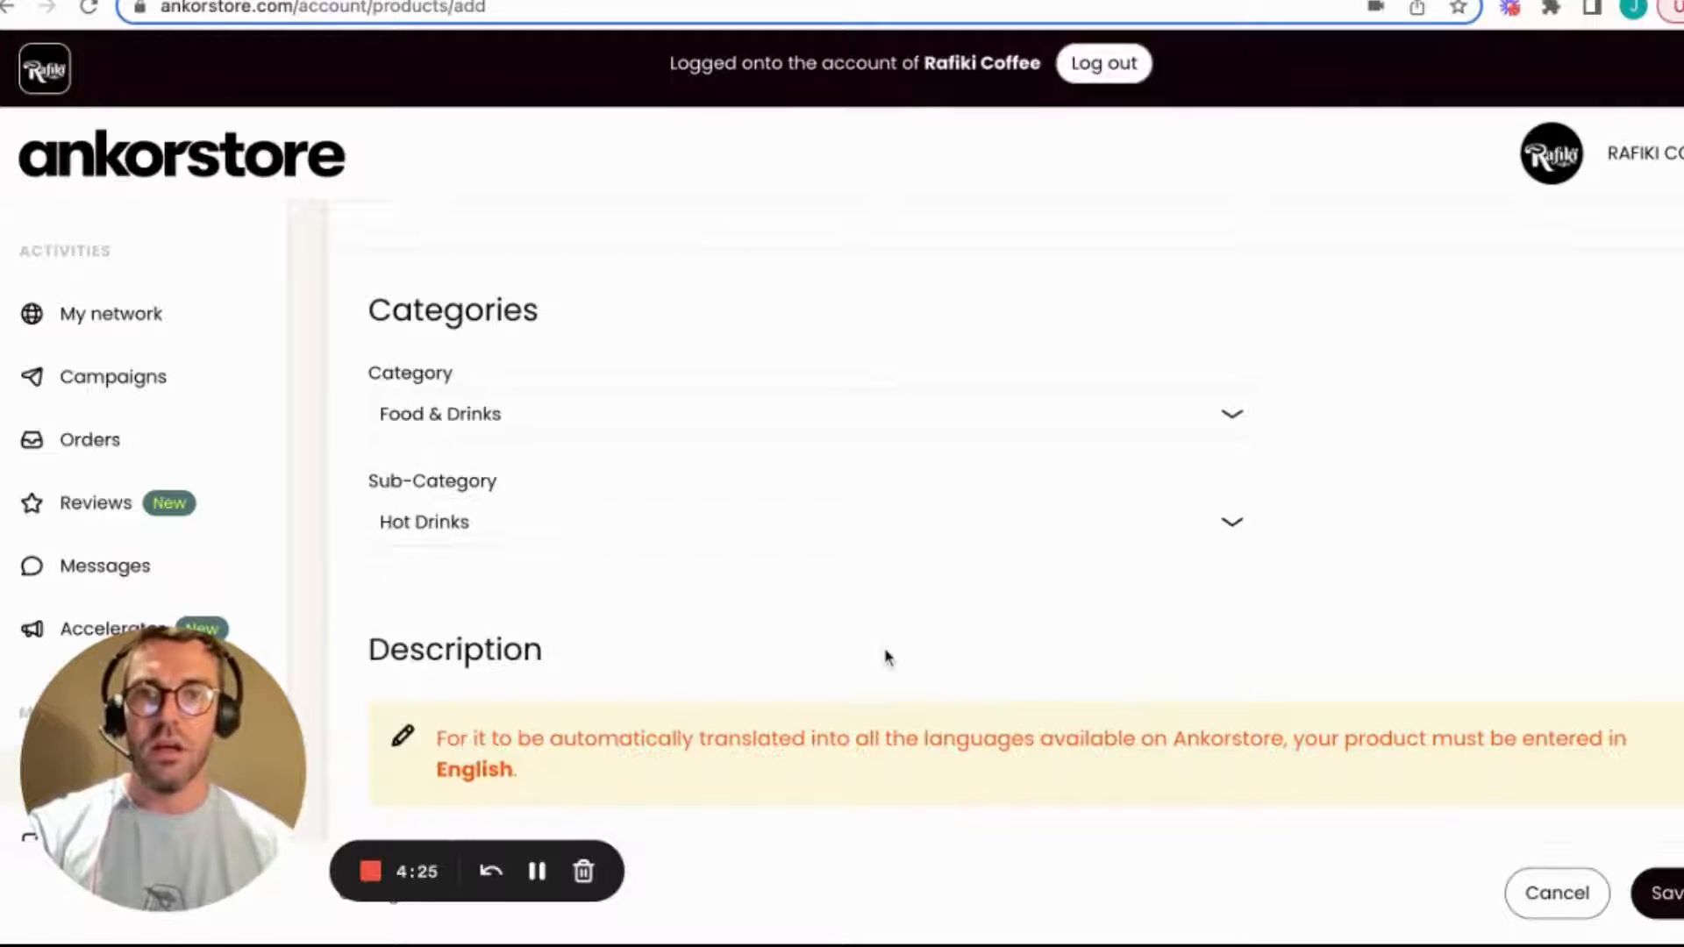
Step: Name the product 'COFFEE TEST' and fill its description with repeated 'COFFEE TEST'
{"action": "scroll", "scroll_direction": "down", "scroll_amount": 3}
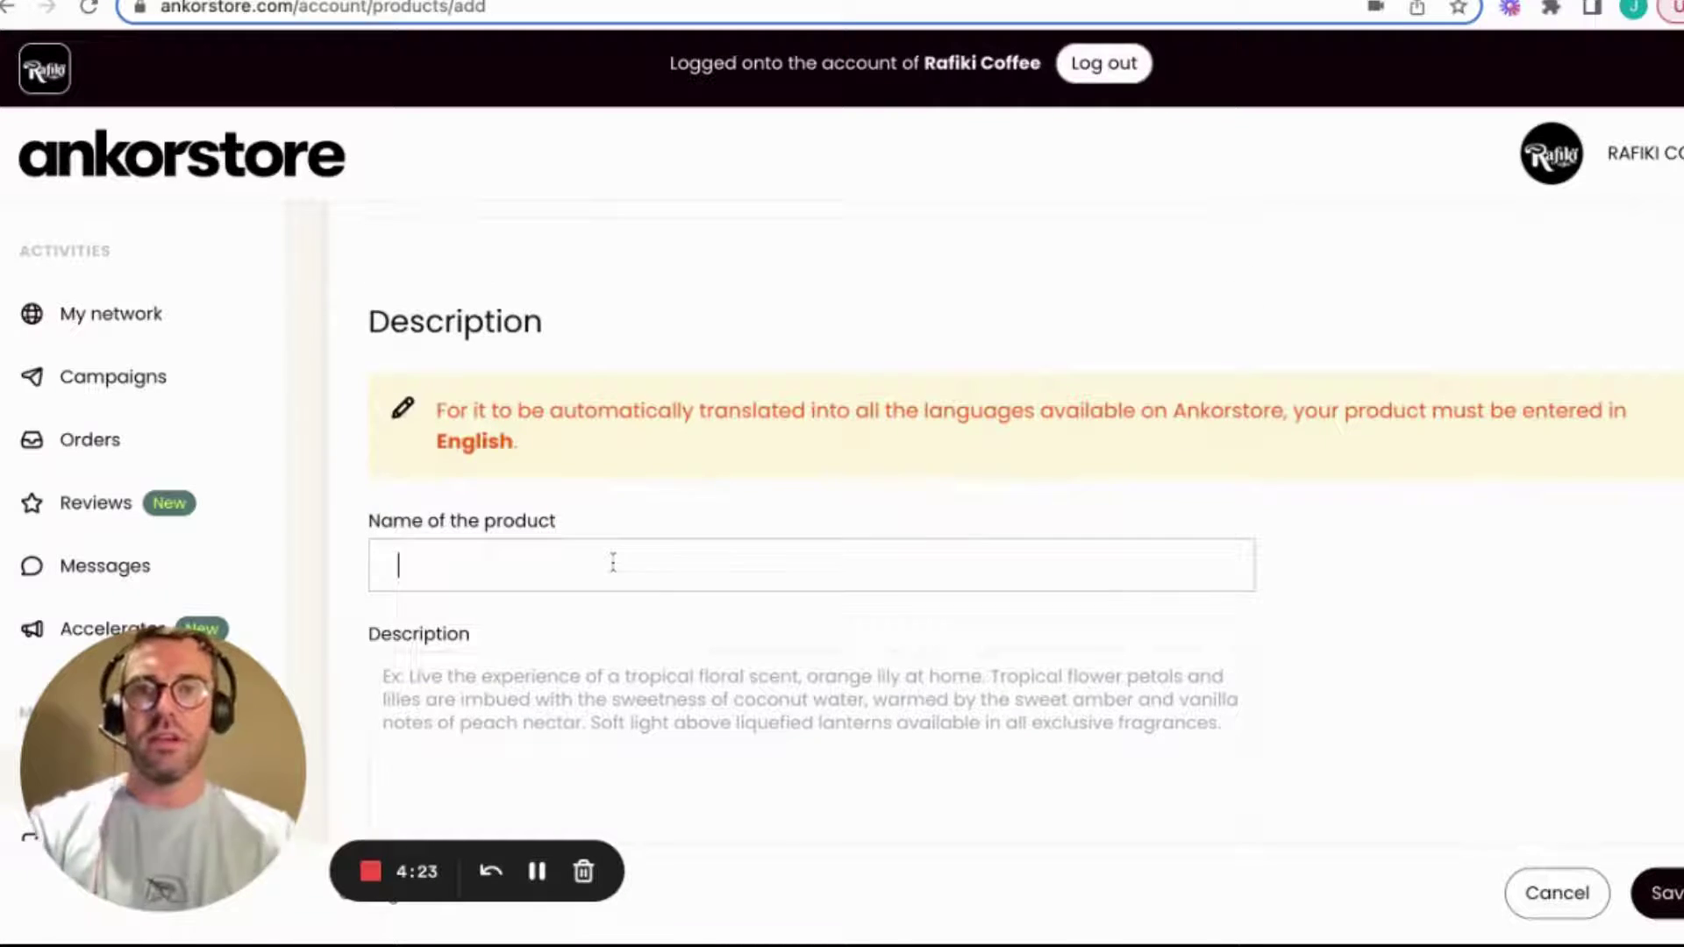
{"action": "type", "text": "COFFEE TEST"}
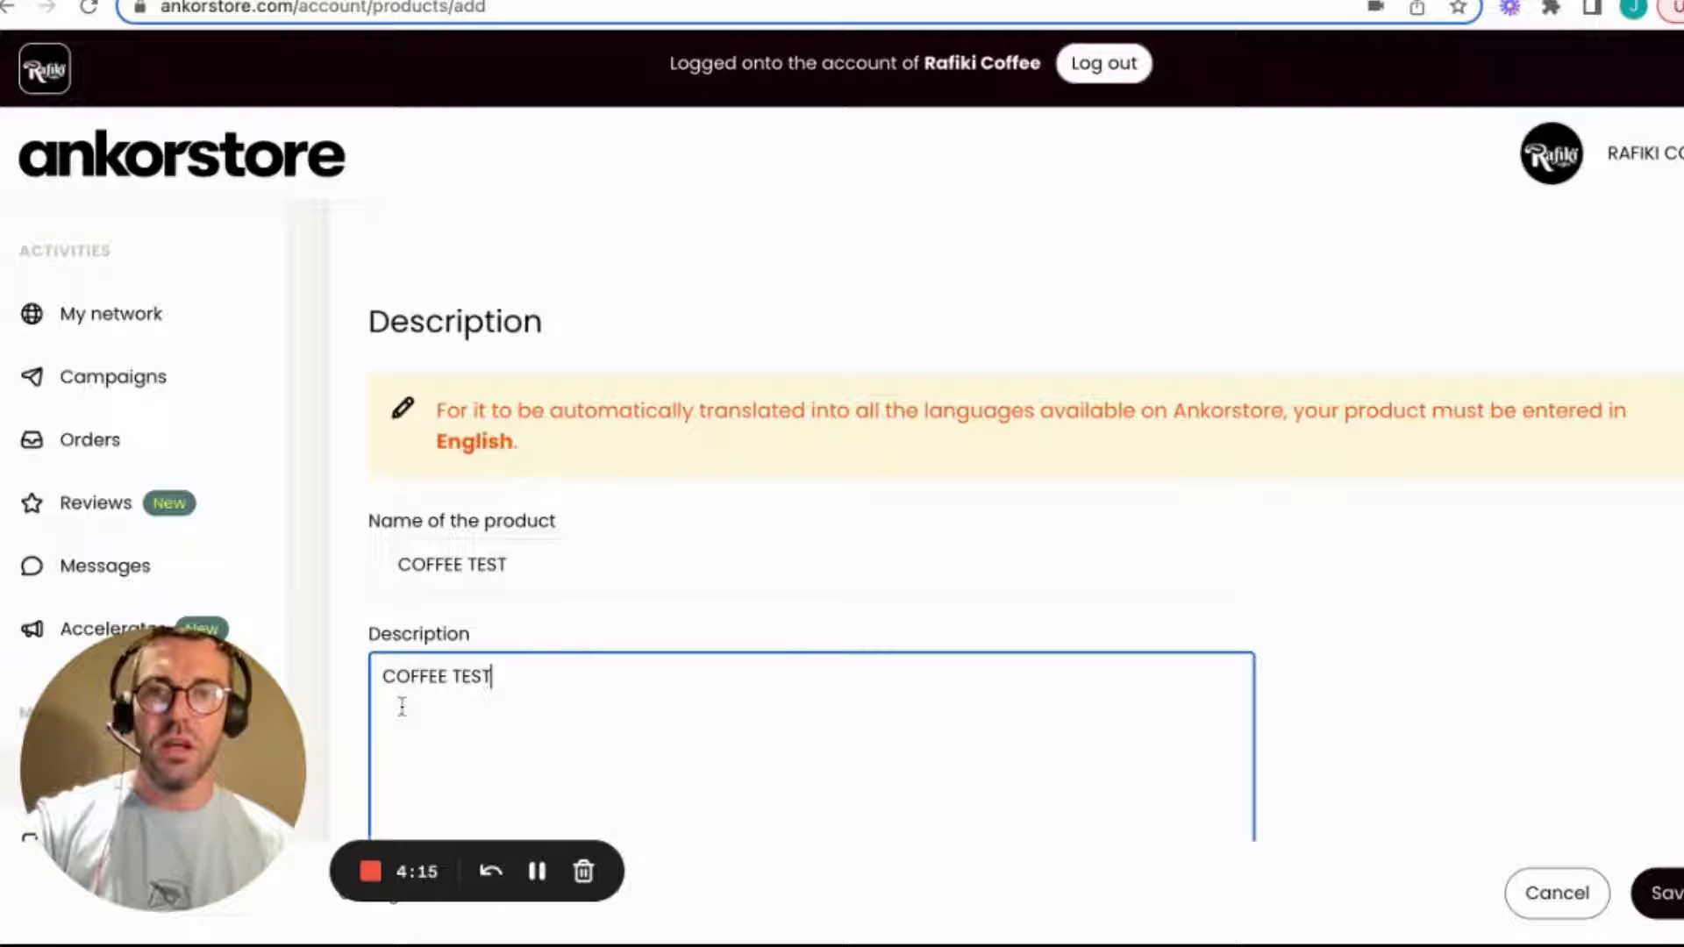
{"action": "type", "text": "COFFEE TESTCOFFEE TESTCOFFEE TESTCOFFEE TEST"}
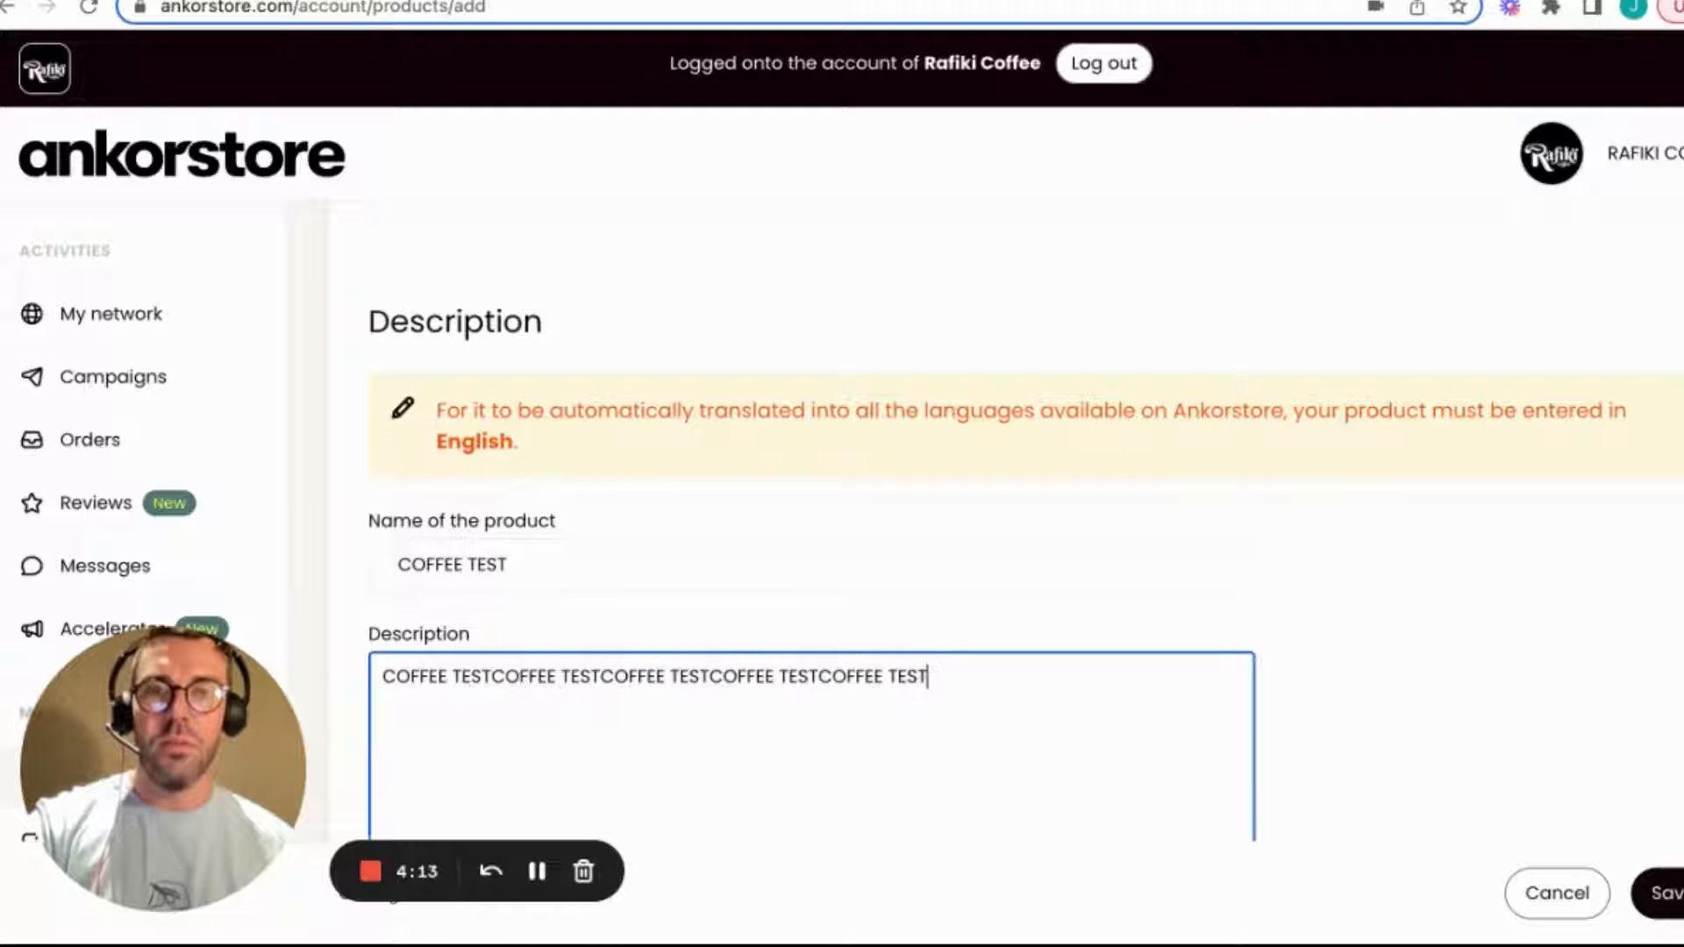
{"action": "scroll", "scroll_direction": "down", "scroll_amount": 3}
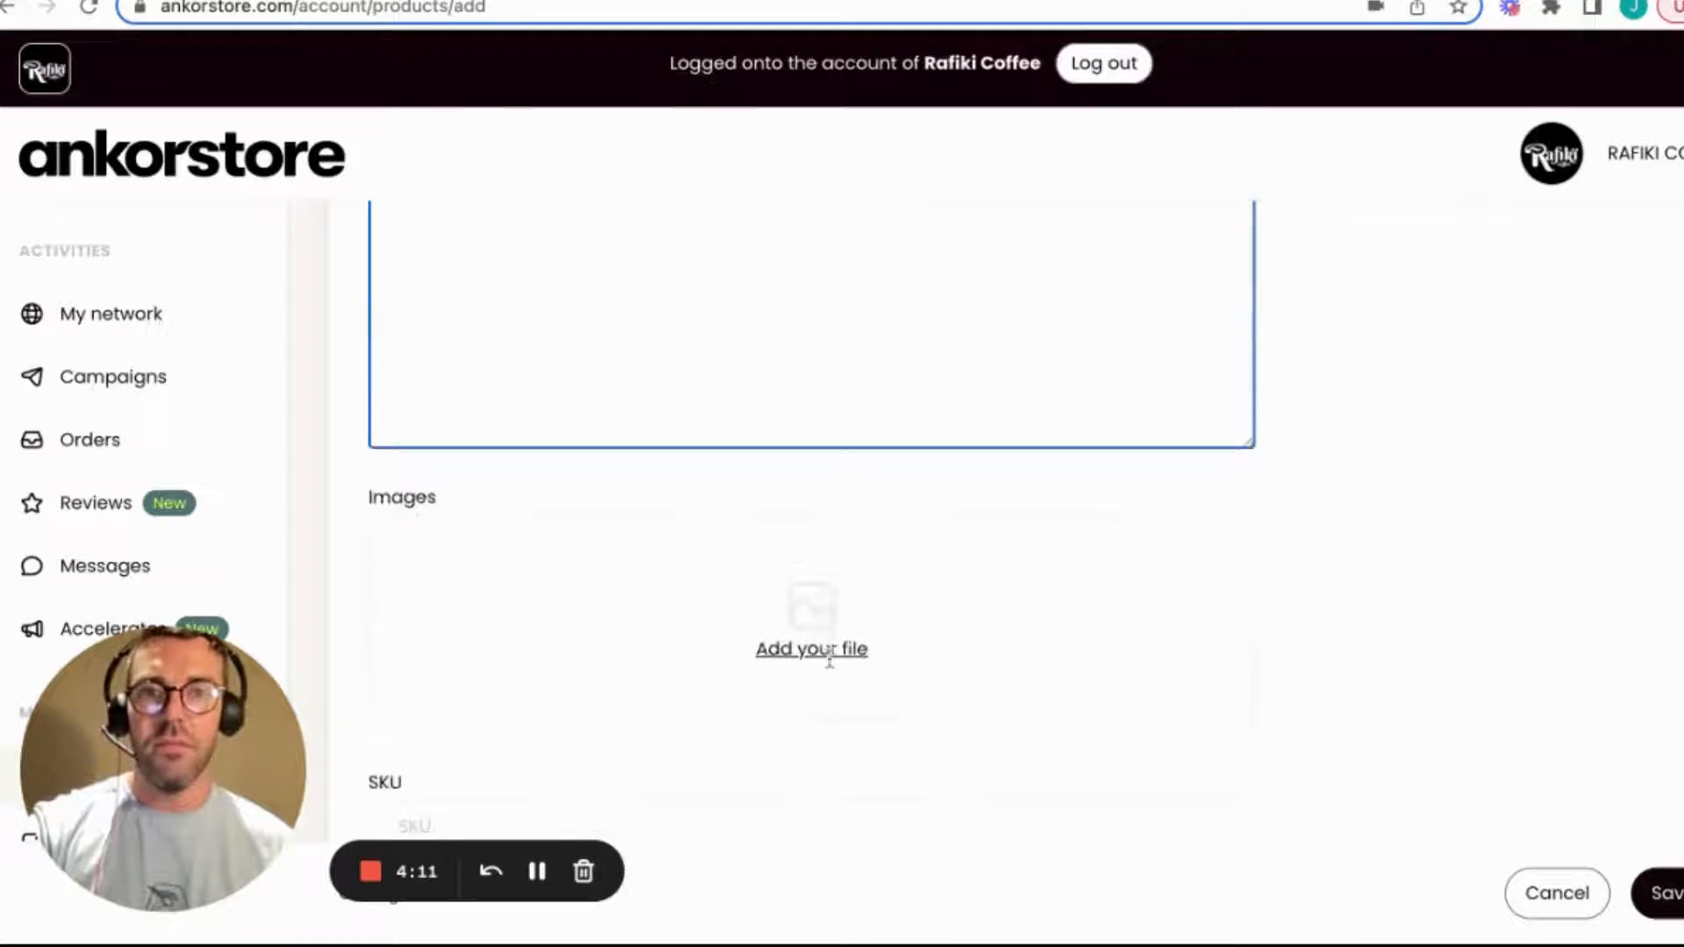
{"action": "scroll", "scroll_direction": "down", "scroll_amount": 3}
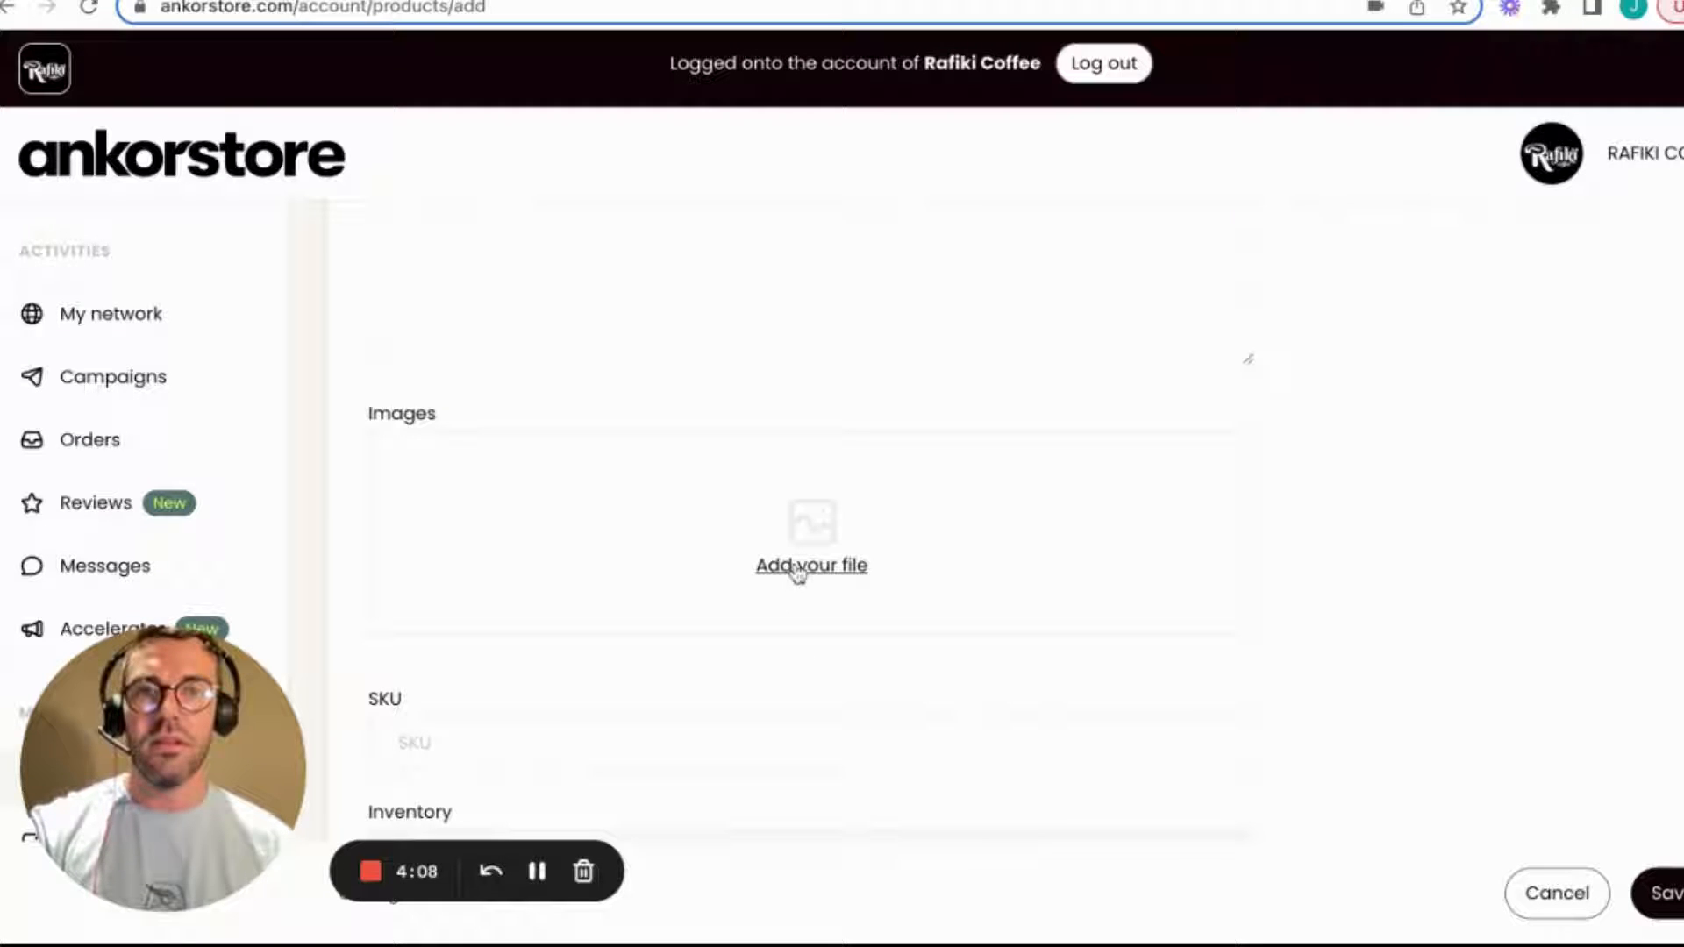
{"action": "mouse_move", "coordinate": [711, 540]}
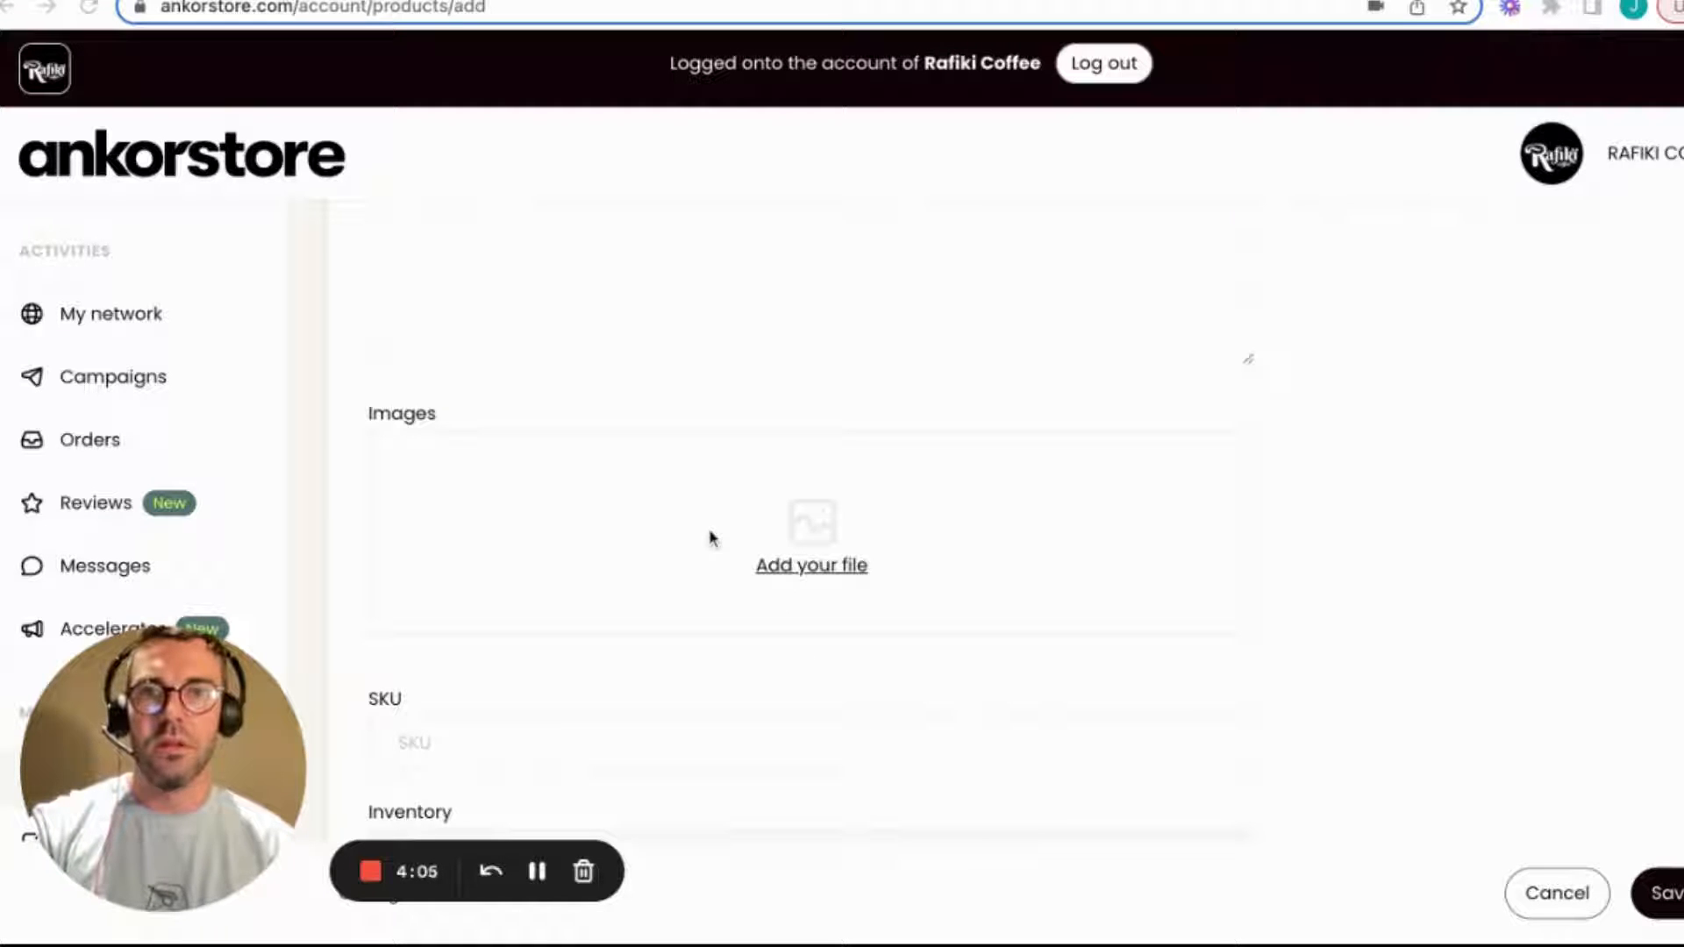
Step: Enter 'SKU-123' as the product's SKU
{"action": "type", "text": "TESTESTEST"}
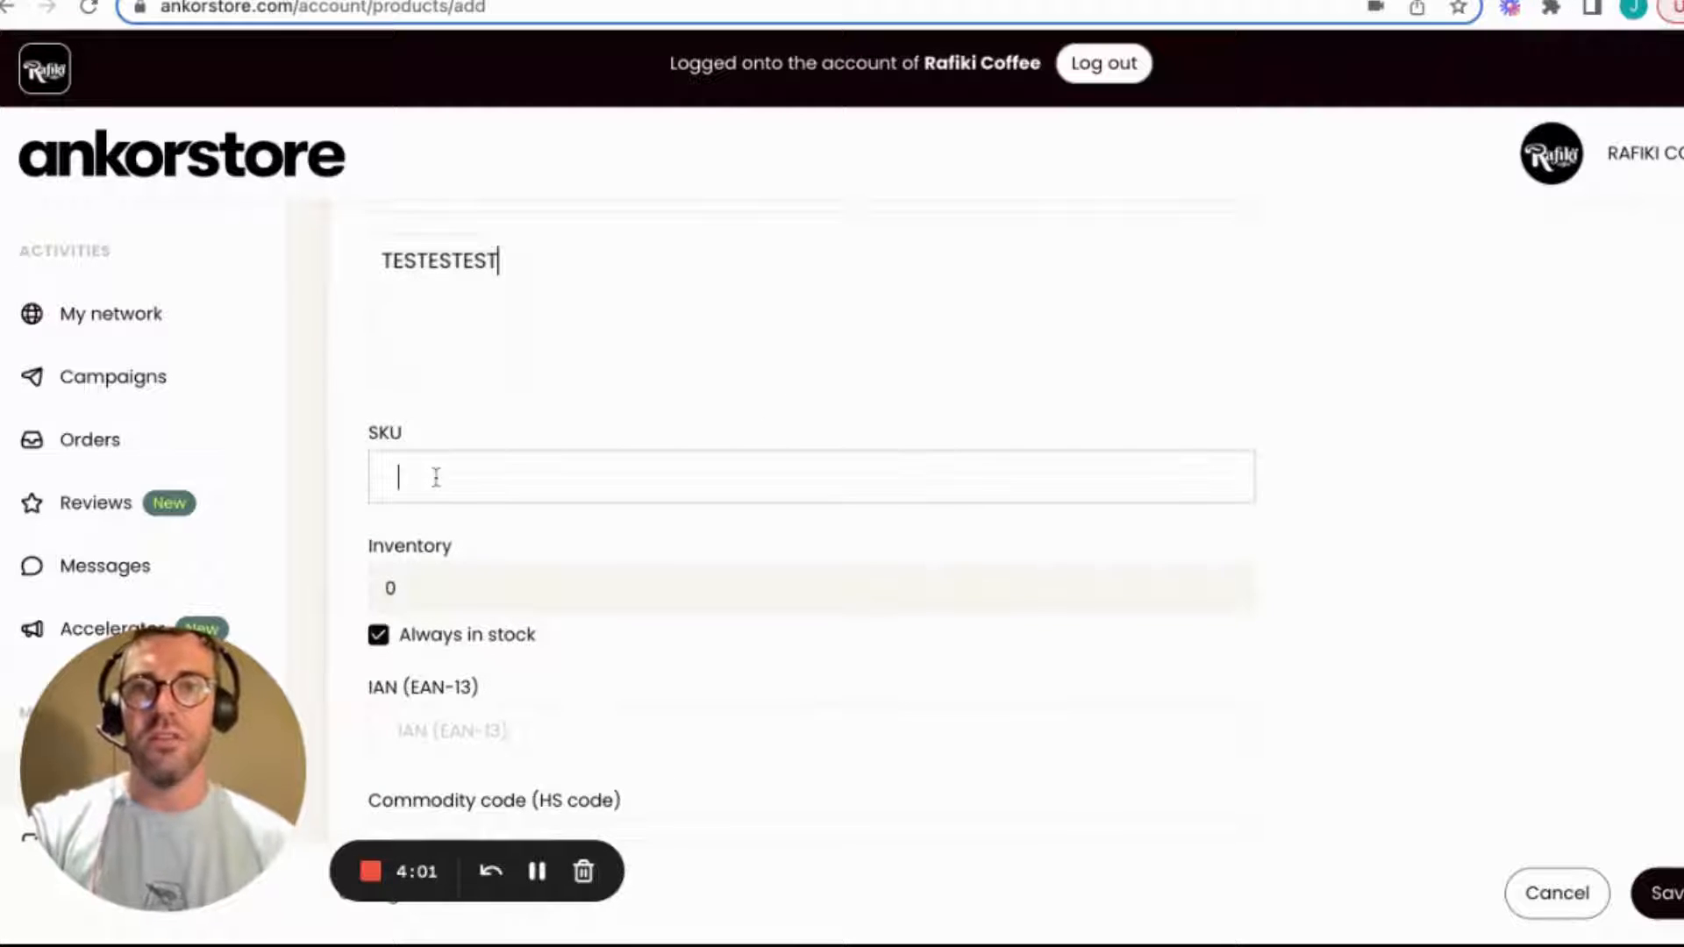
{"action": "type", "text": "SKU-1"}
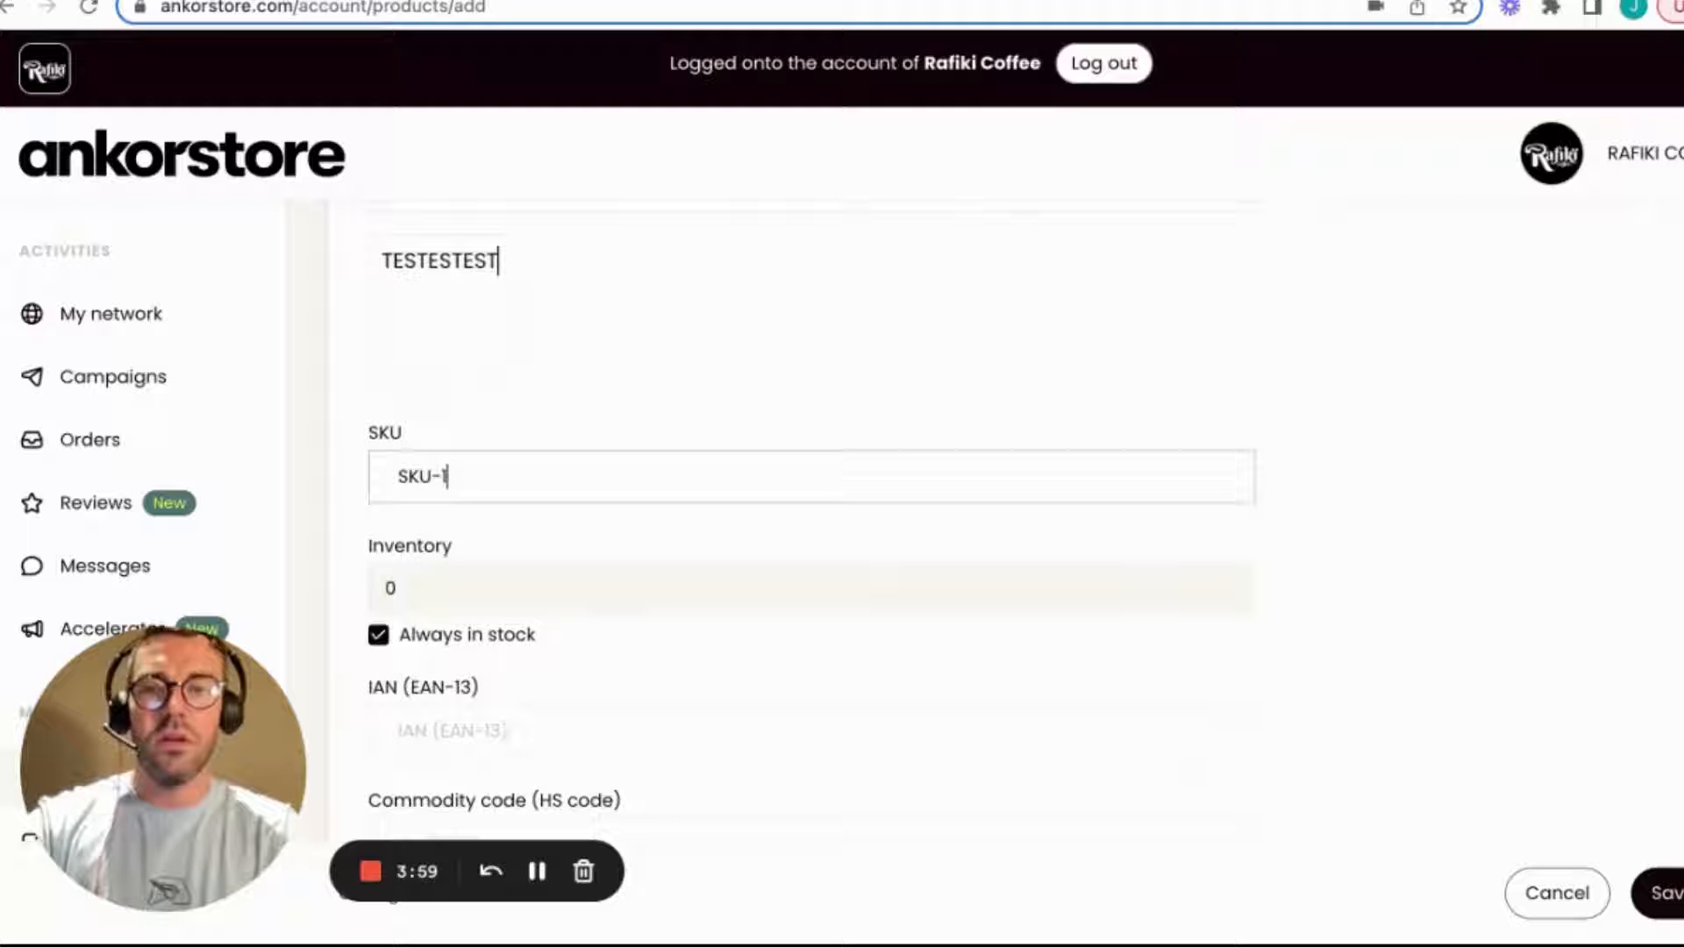
{"action": "type", "text": "23"}
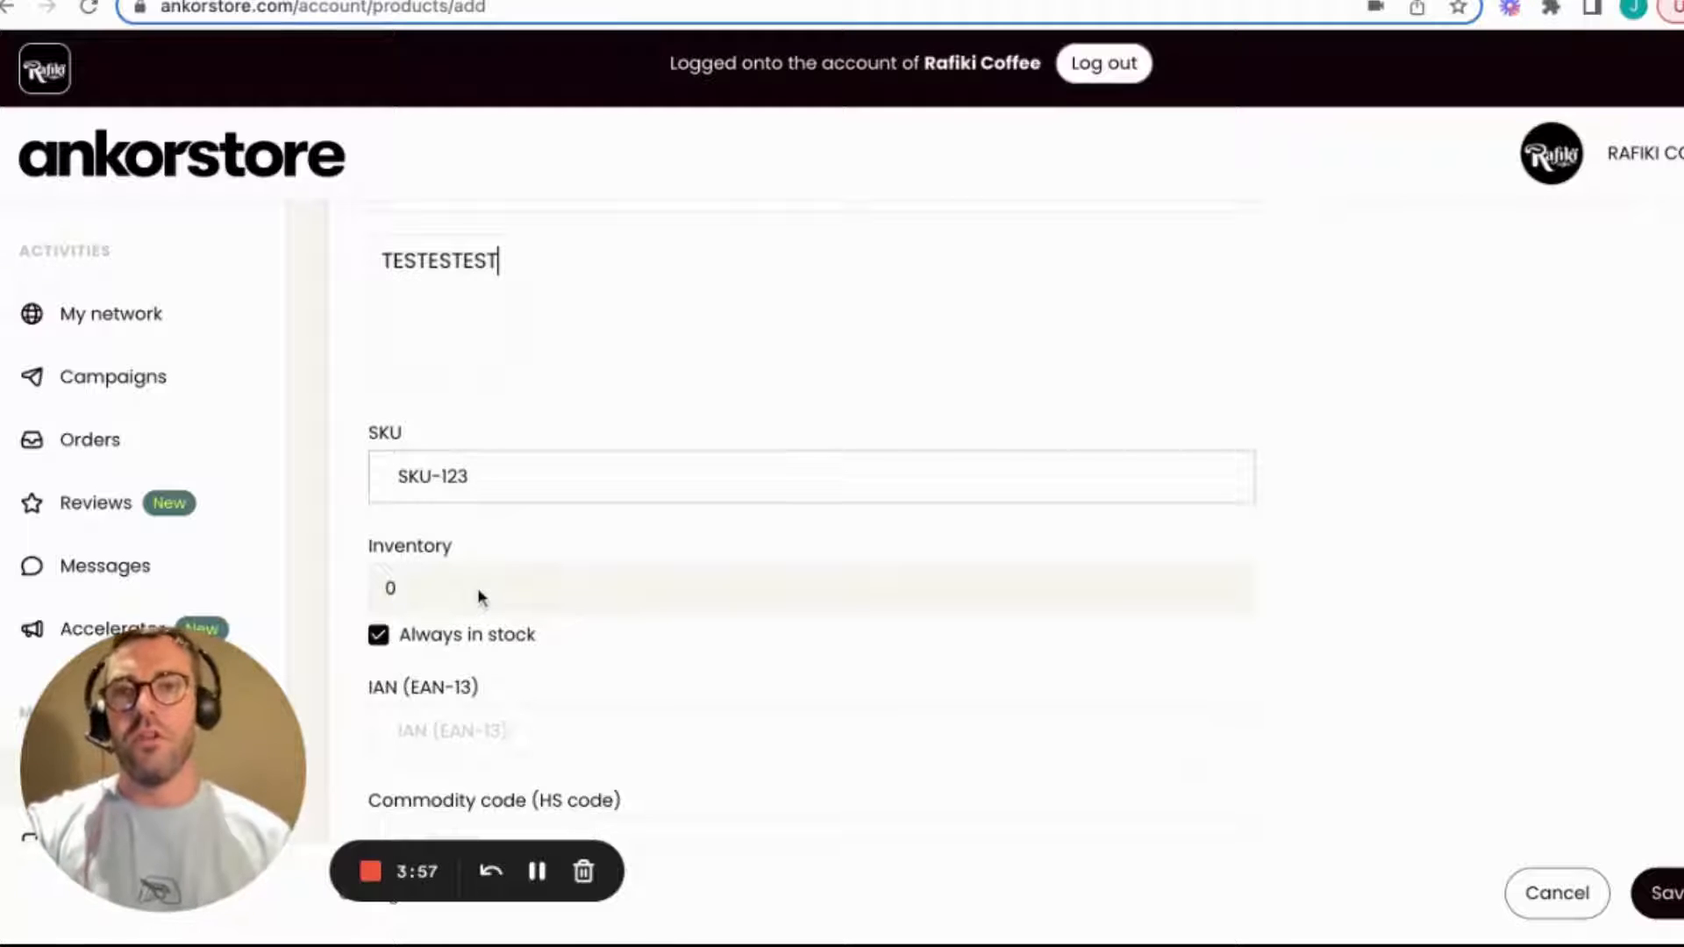
{"action": "scroll", "scroll_direction": "down", "scroll_amount": 3}
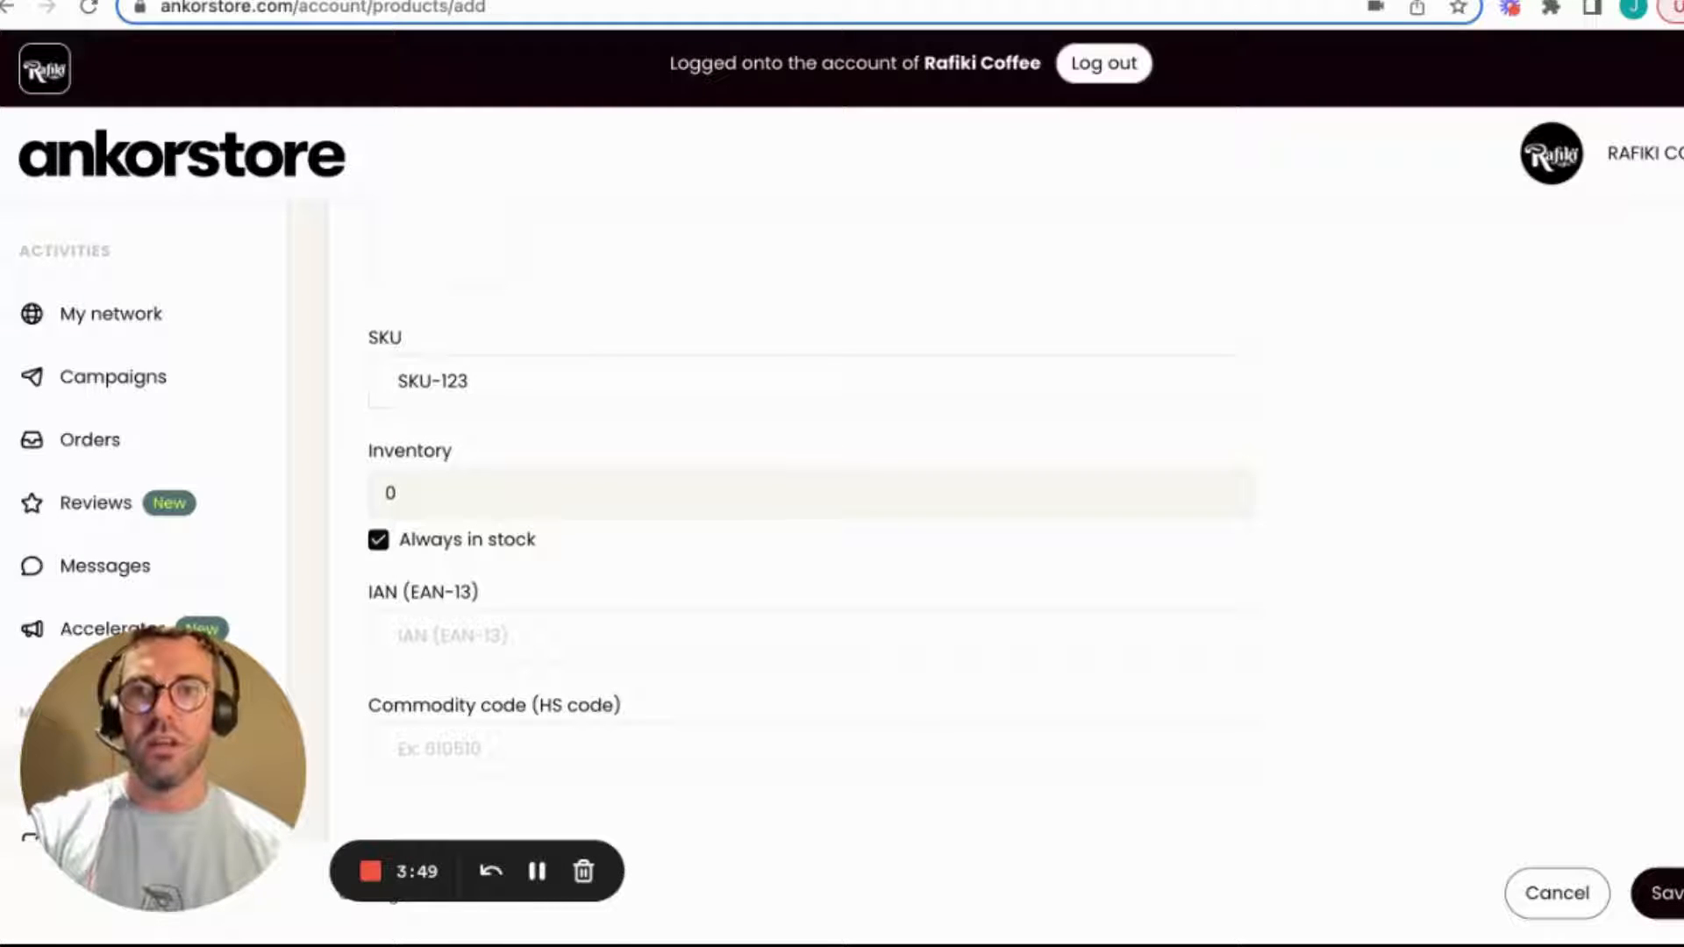
{"action": "left_click", "coordinate": [378, 539]}
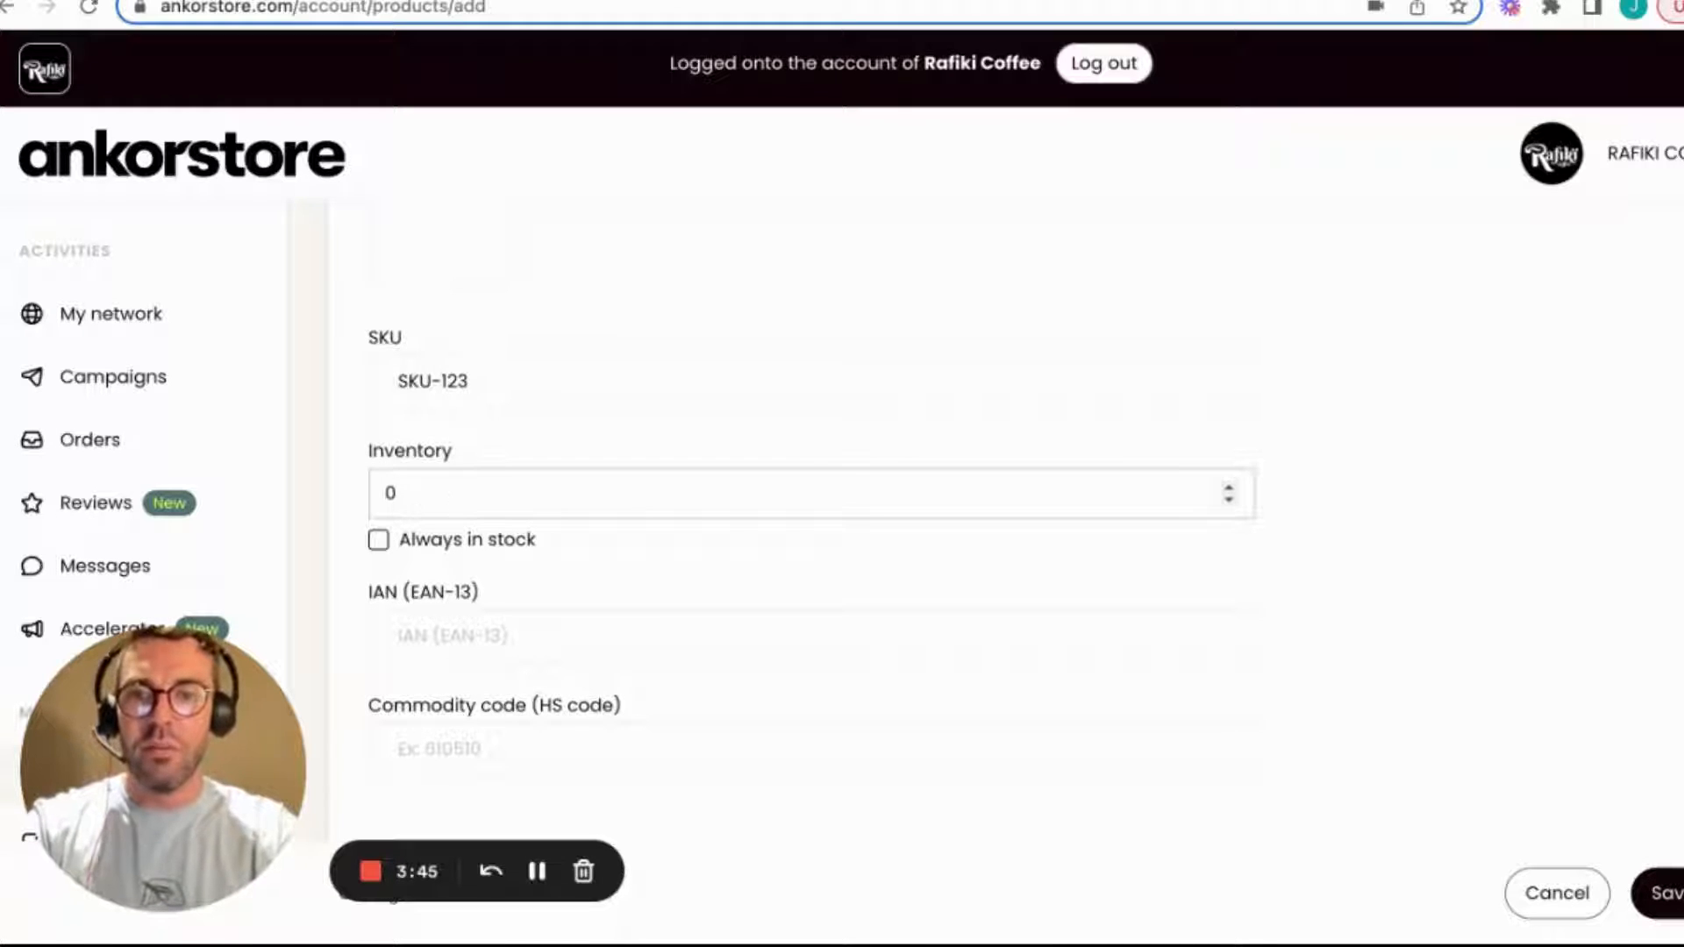
{"action": "type", "text": "50"}
{"action": "left_click", "coordinate": [812, 636]}
{"action": "type", "text": "IAN"}
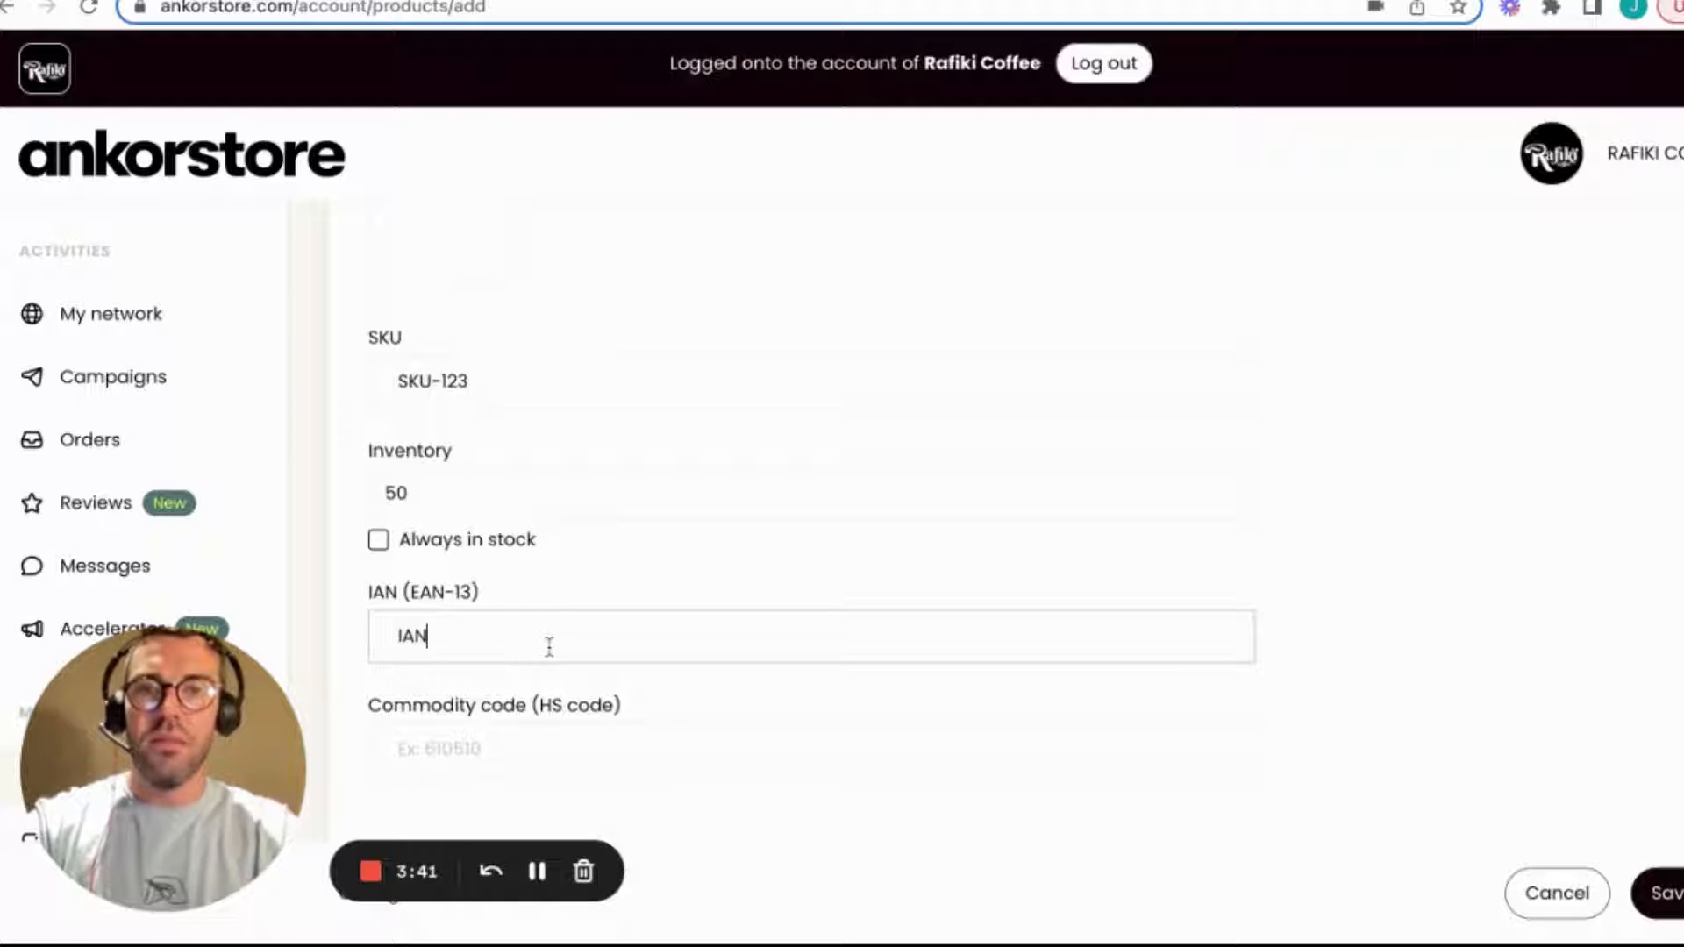
{"action": "type", "text": "-123456"}
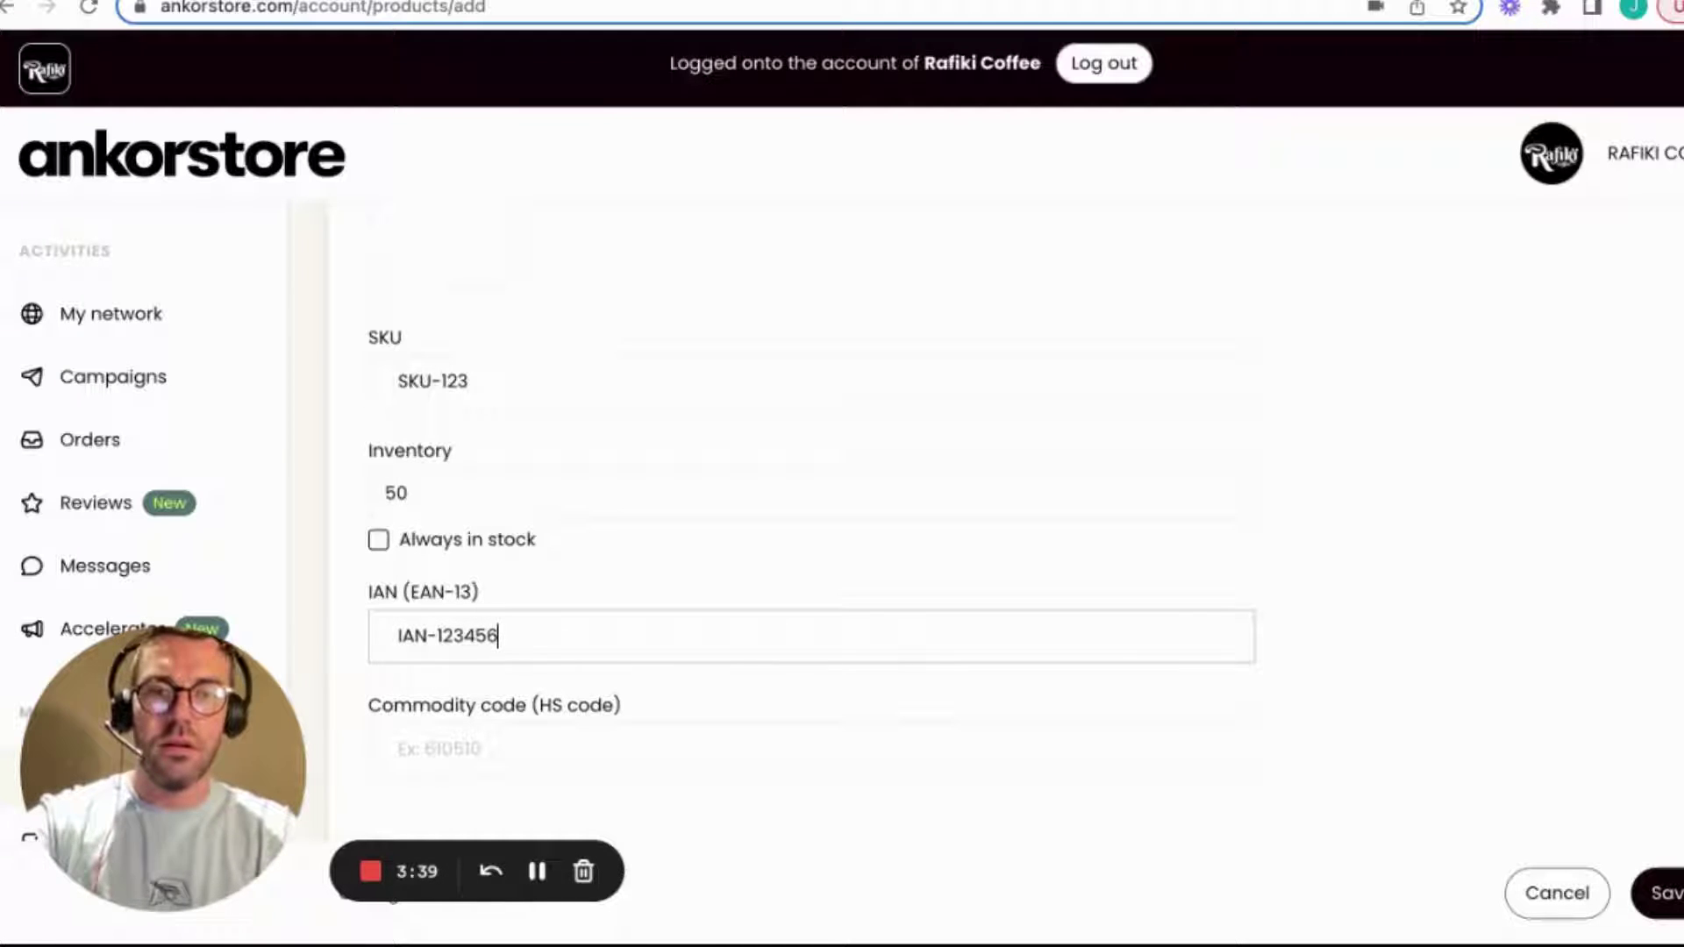
{"action": "type", "text": "789012"}
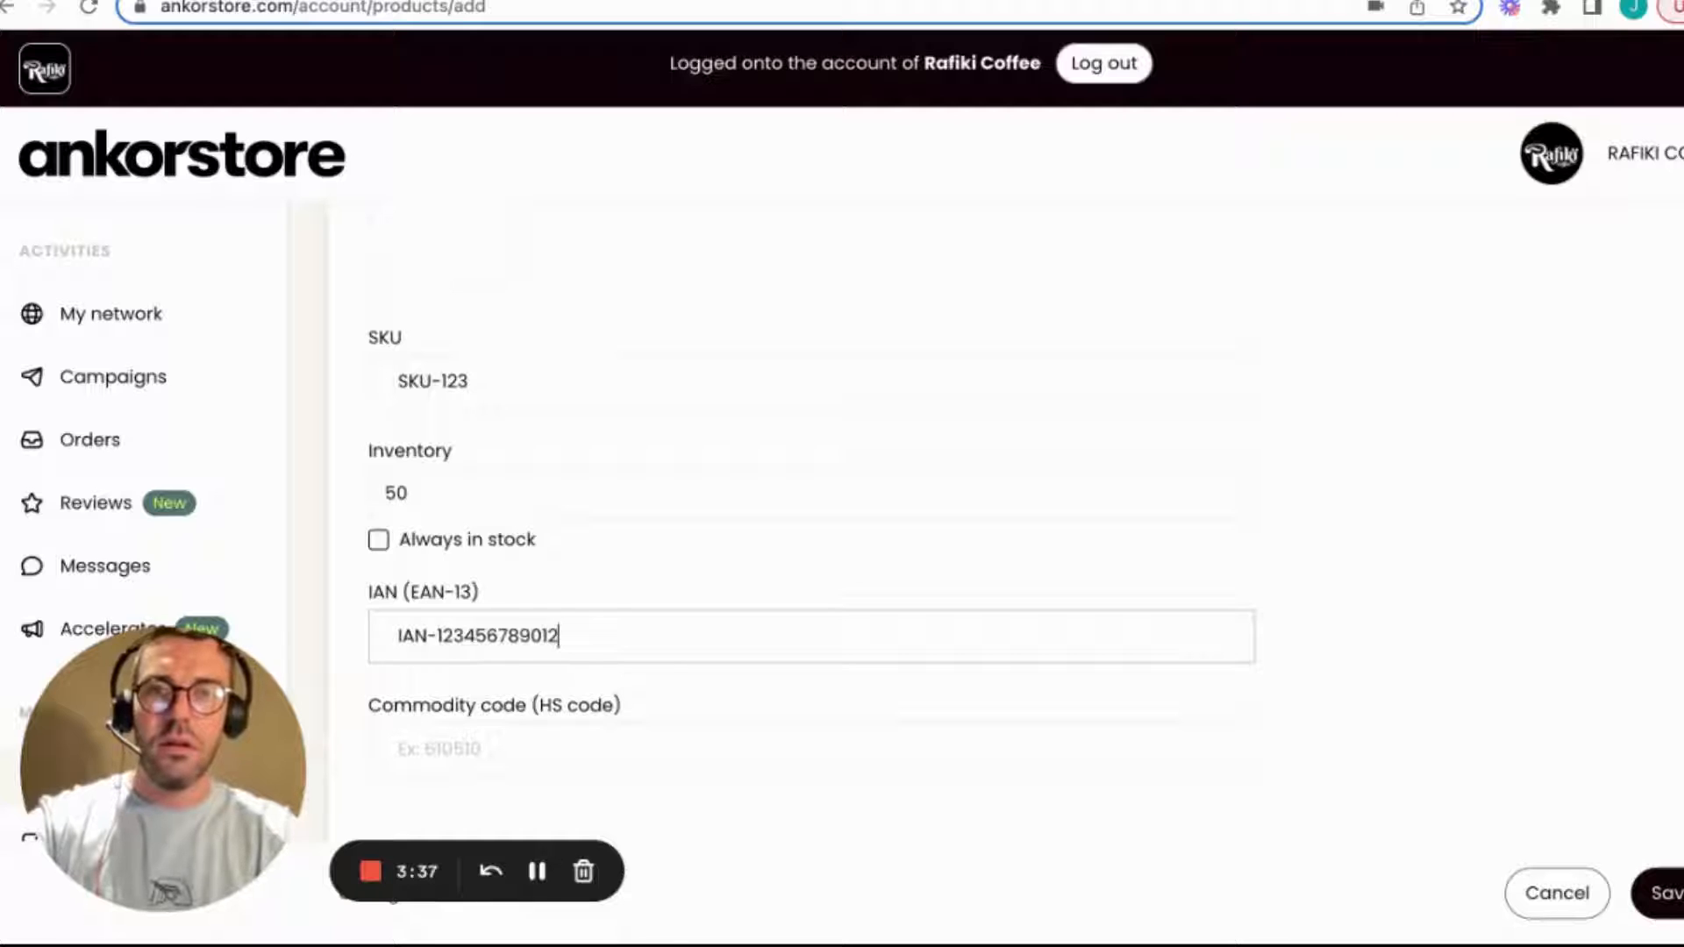
{"action": "scroll", "scroll_direction": "down", "scroll_amount": 3}
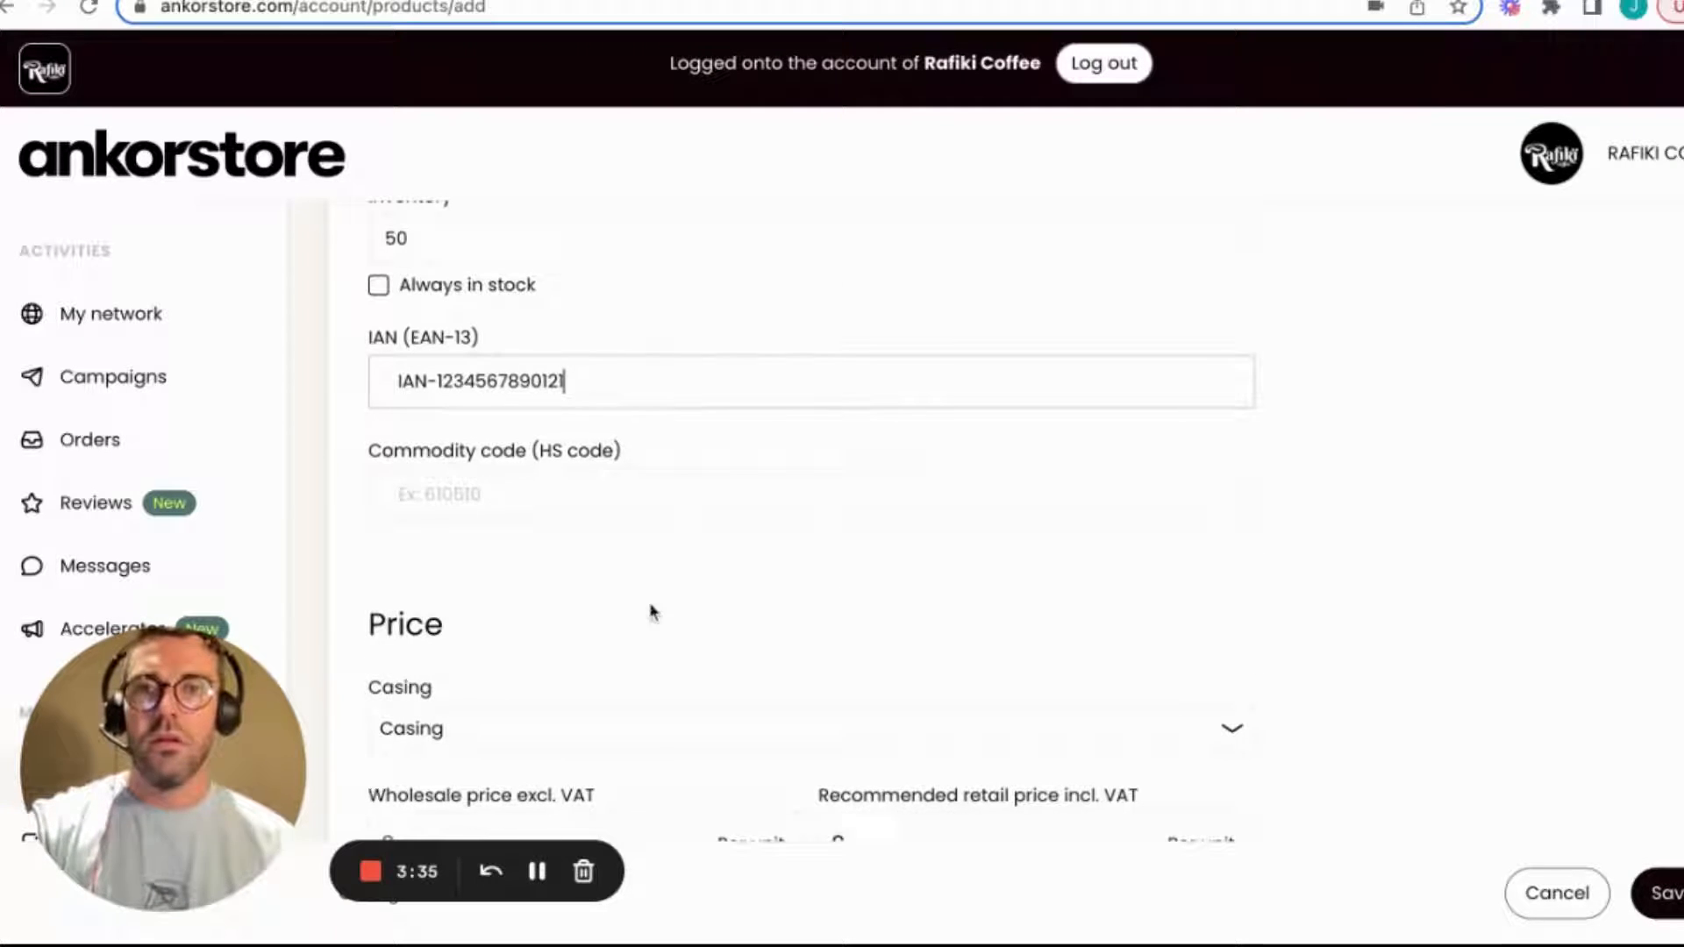
{"action": "mouse_move", "coordinate": [645, 597]}
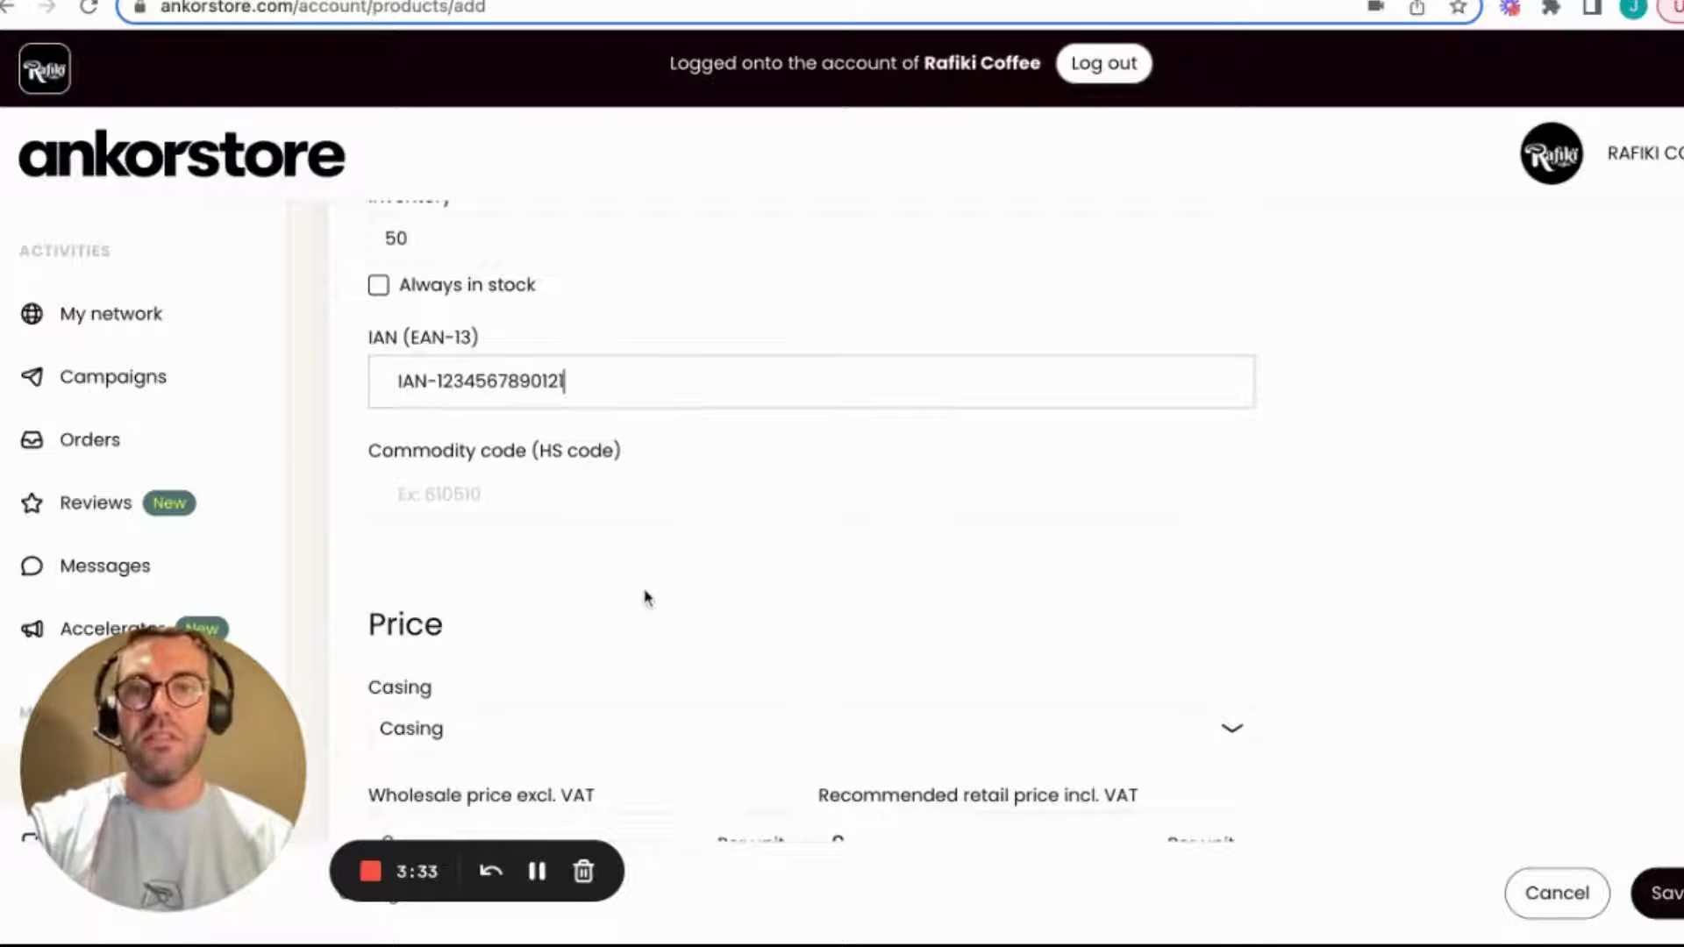
Step: Sell by the unit at £10 wholesale and £18 recommended retail, without discount
{"action": "scroll", "scroll_direction": "down", "scroll_amount": 3}
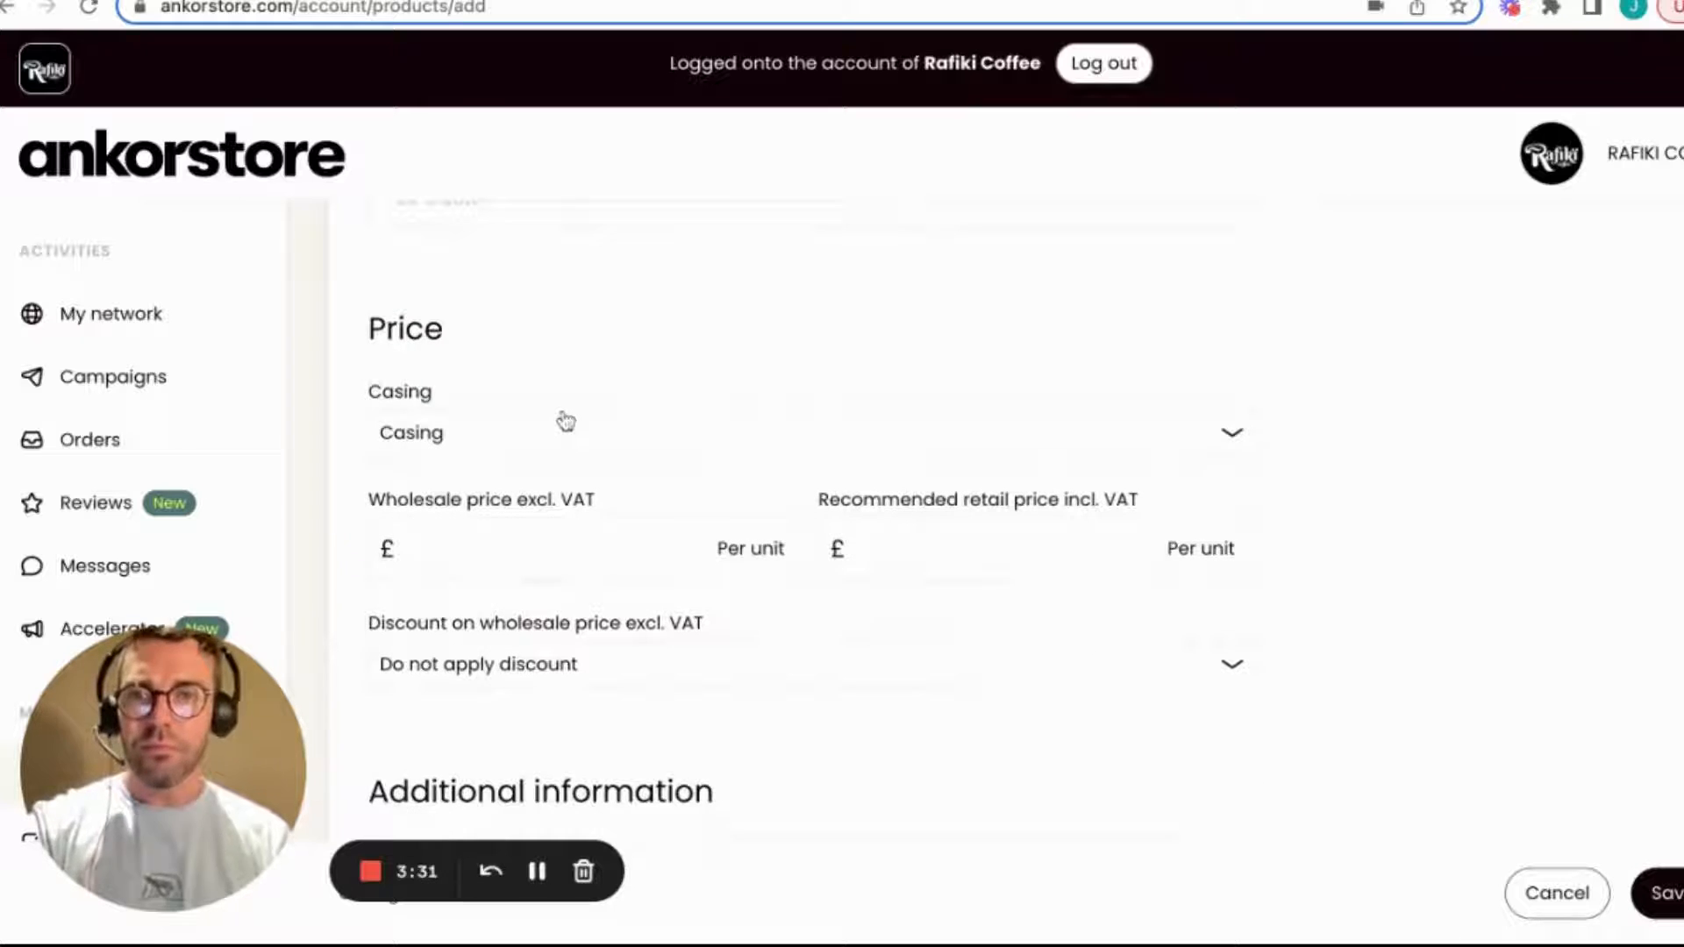
{"action": "mouse_move", "coordinate": [642, 453]}
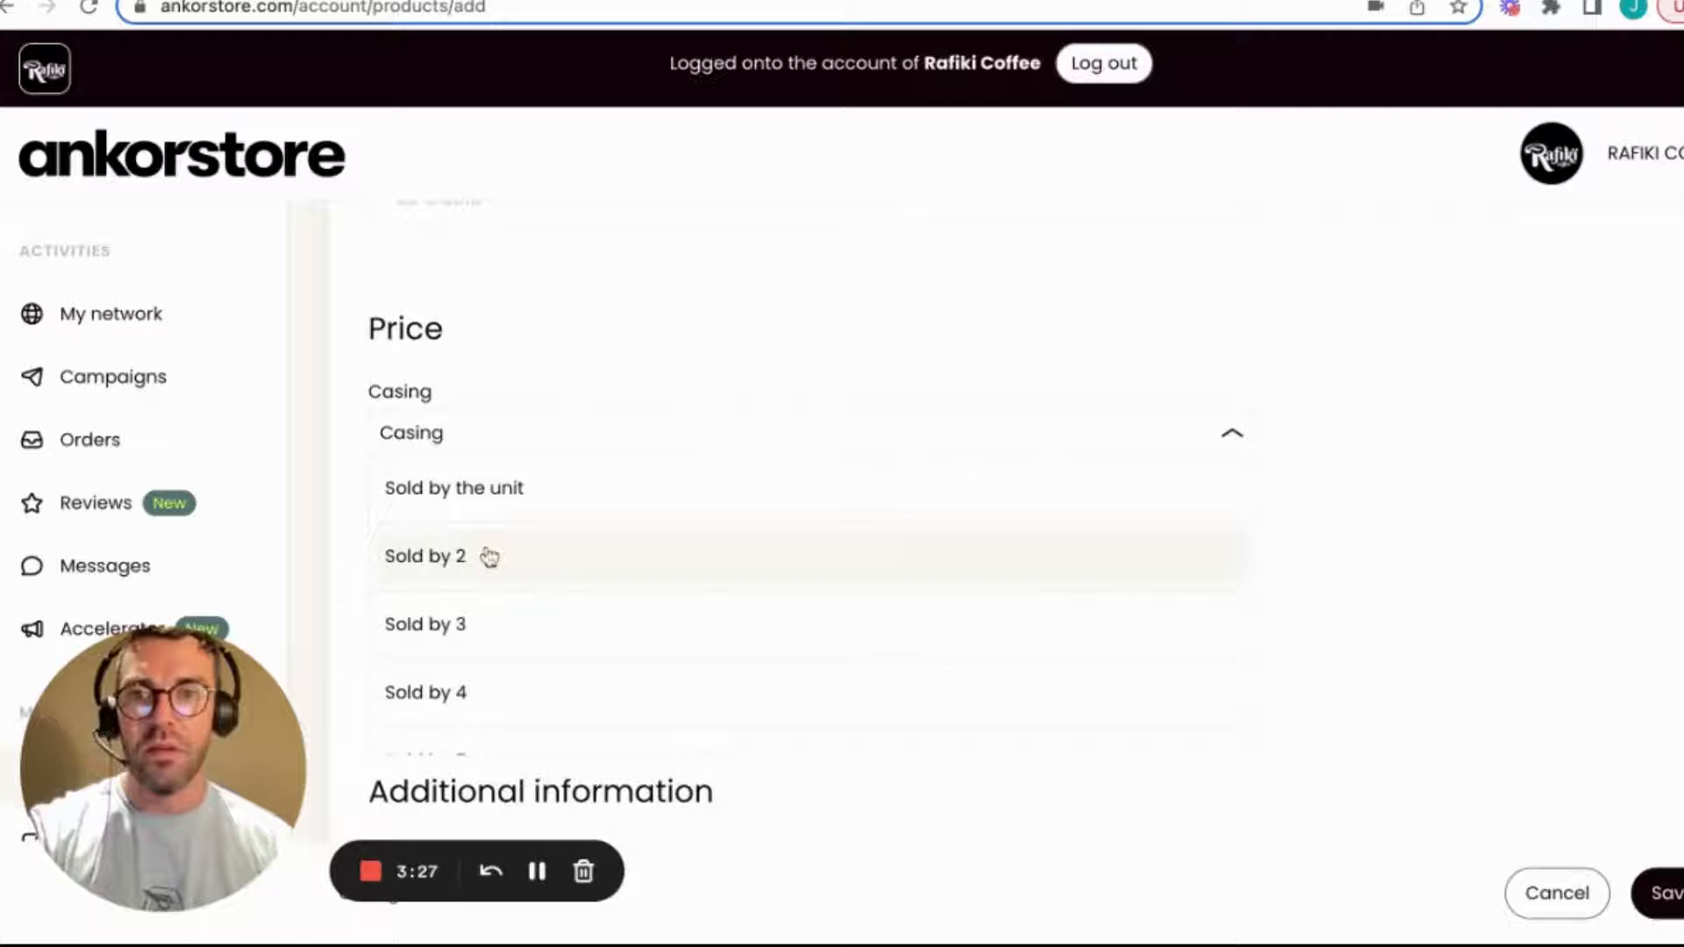
{"action": "left_click", "coordinate": [453, 488]}
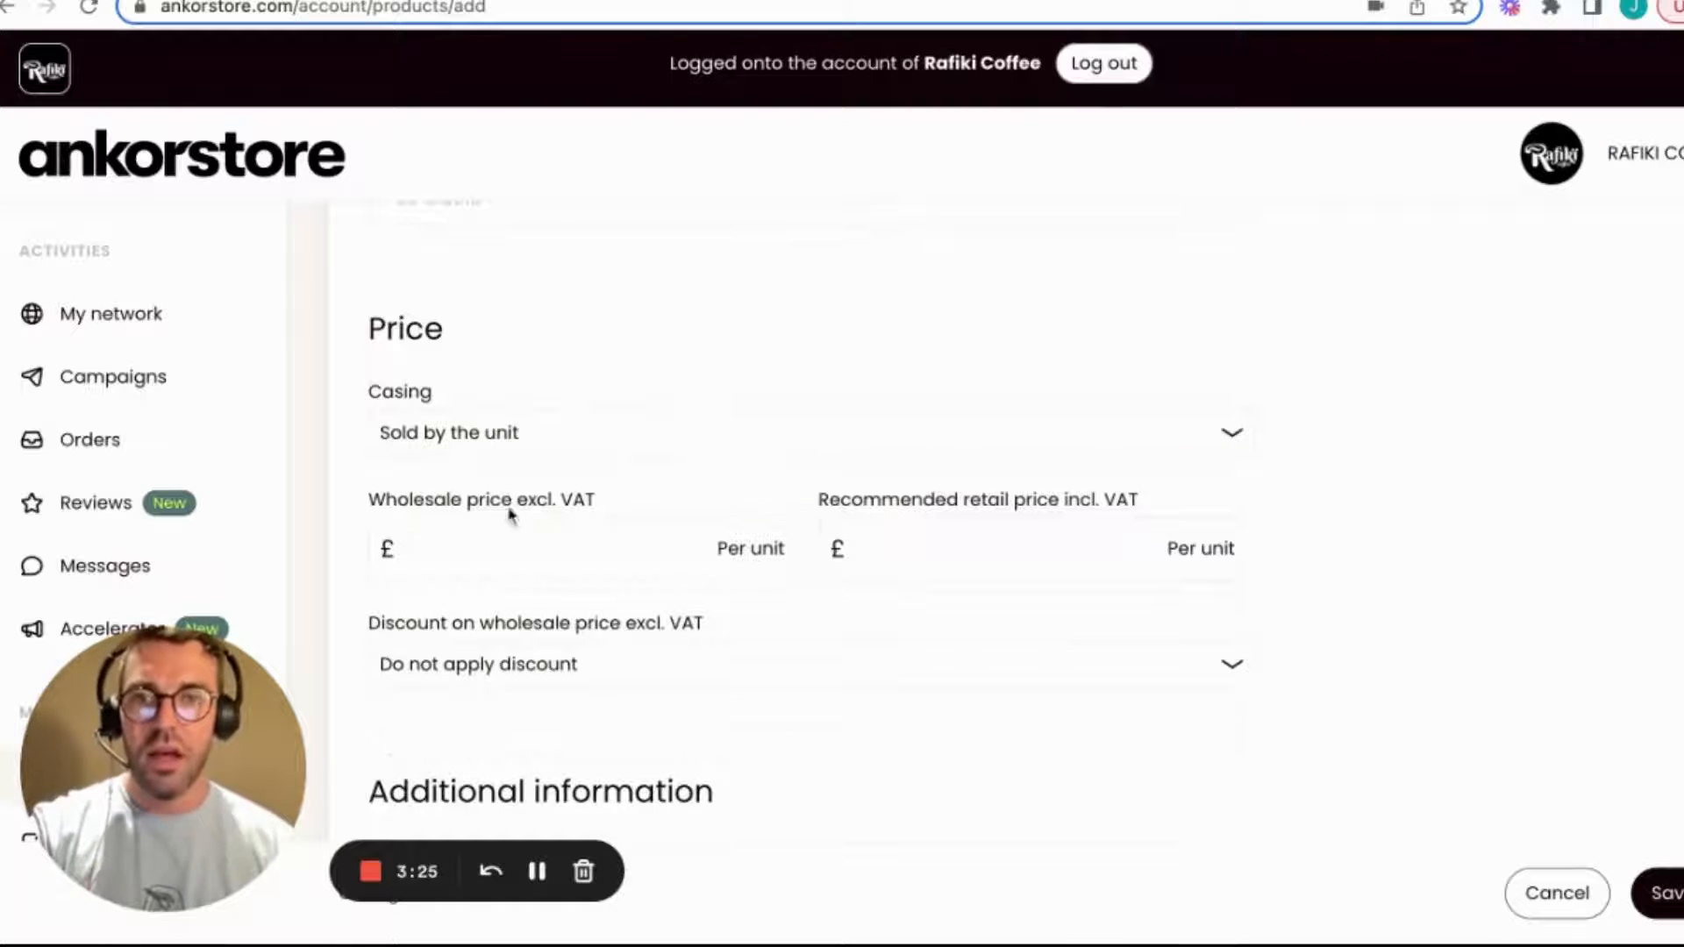
{"action": "left_click", "coordinate": [537, 549]}
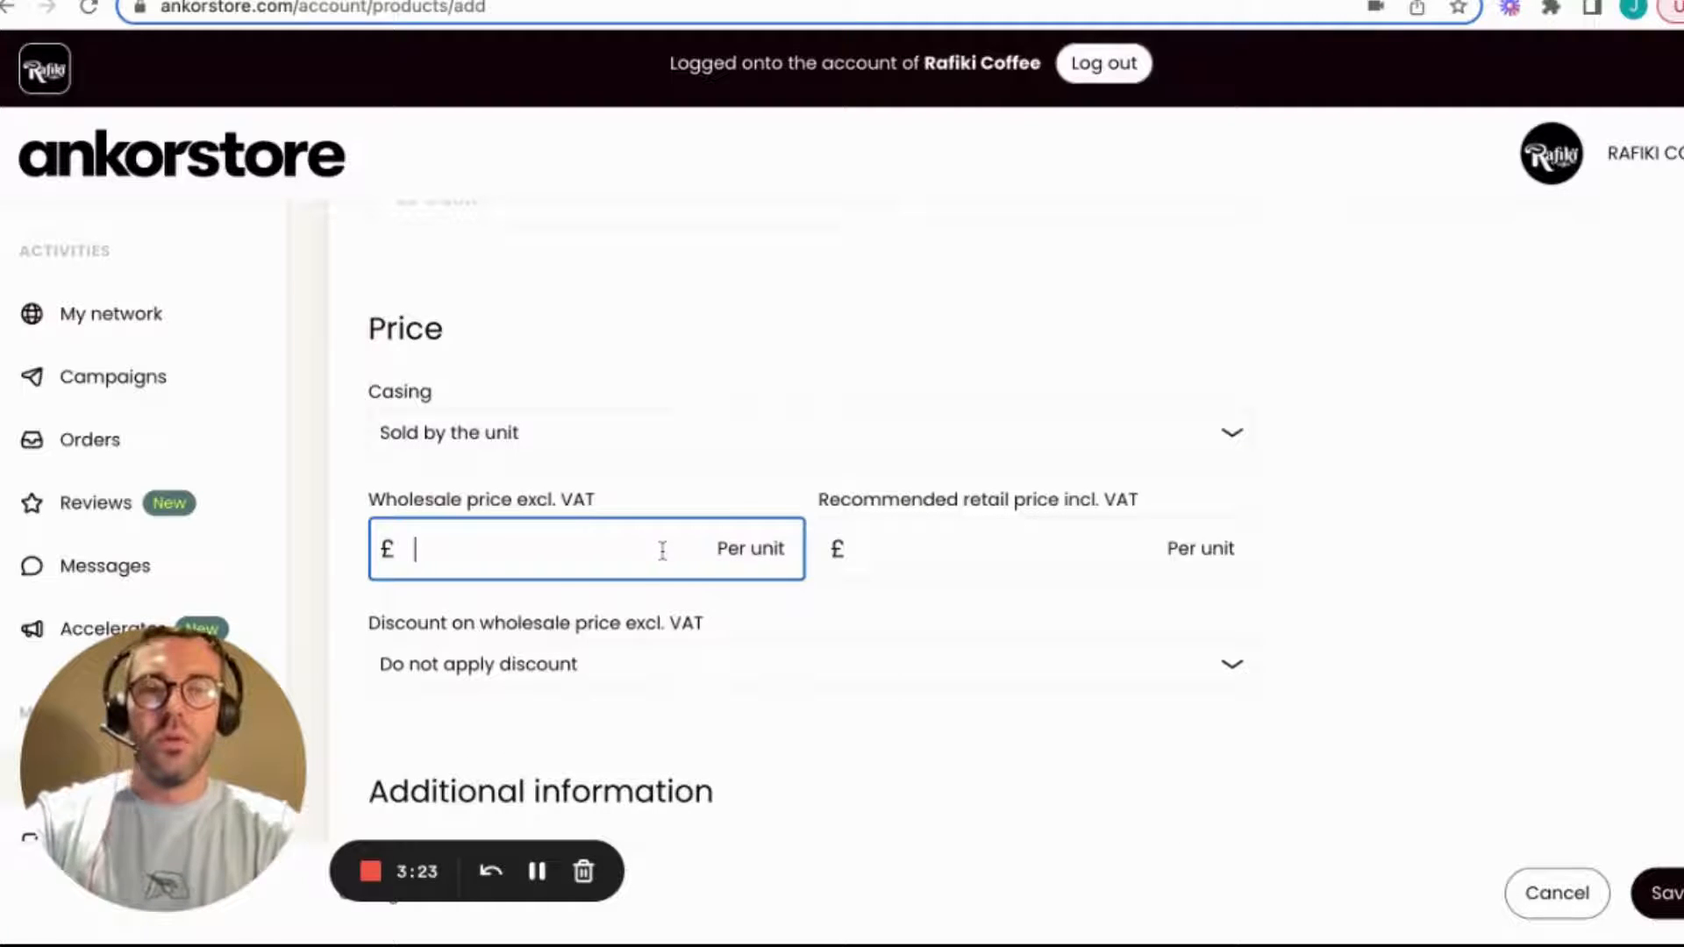
{"action": "left_click", "coordinate": [1020, 549]}
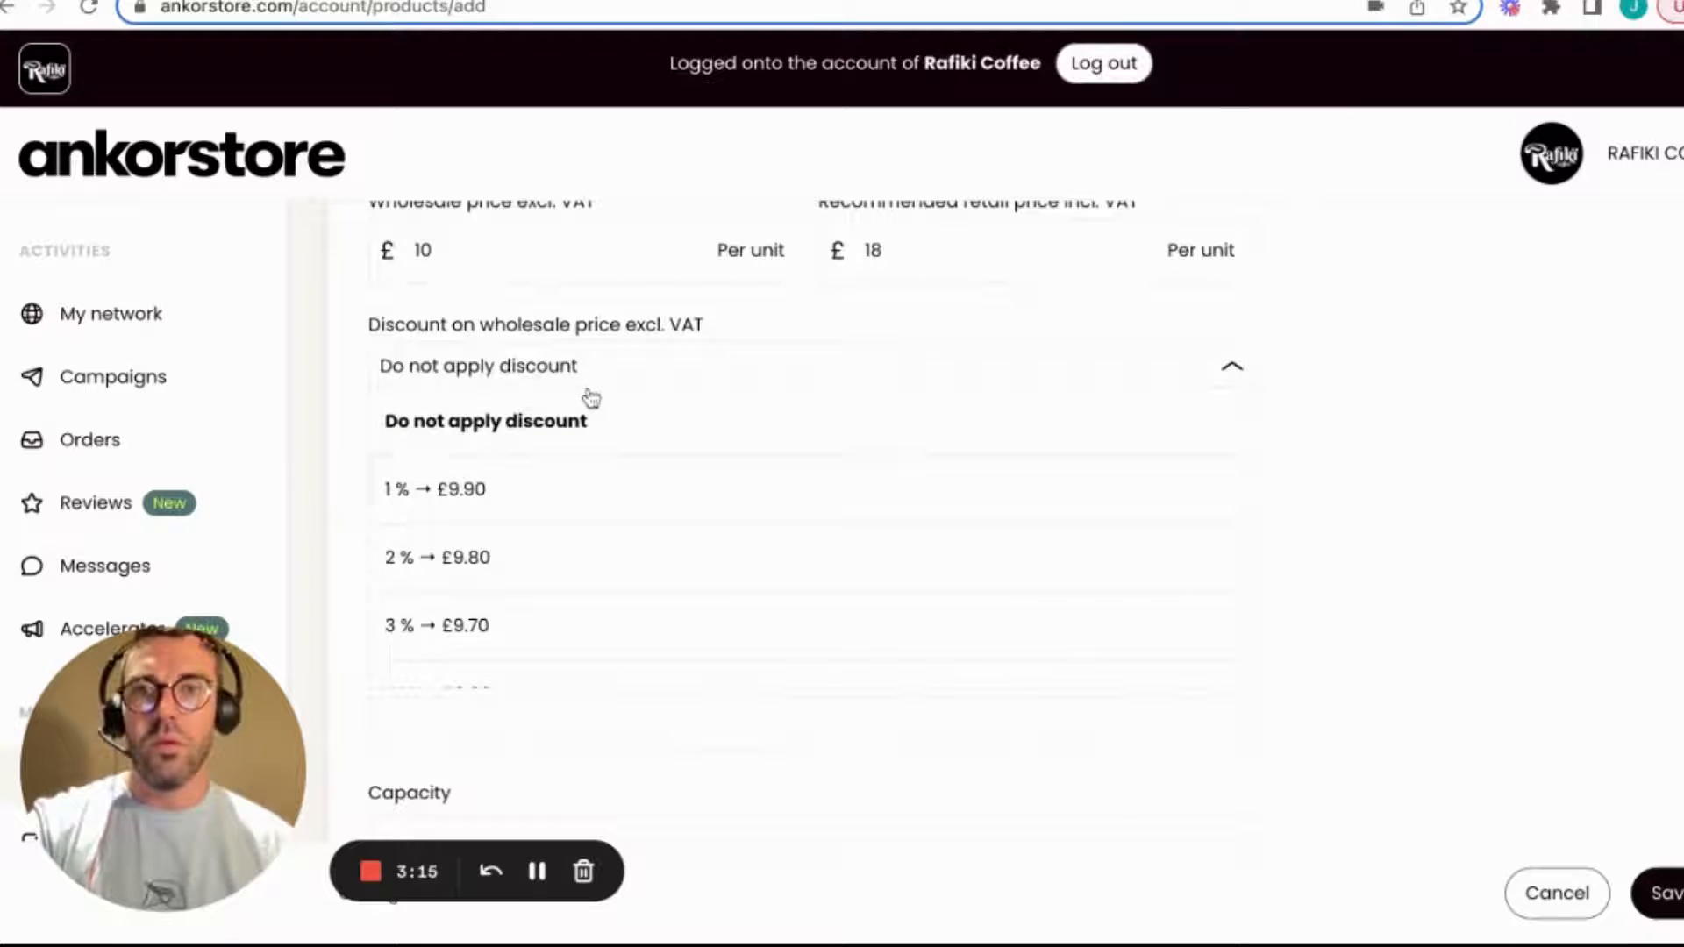
{"action": "mouse_move", "coordinate": [1378, 422]}
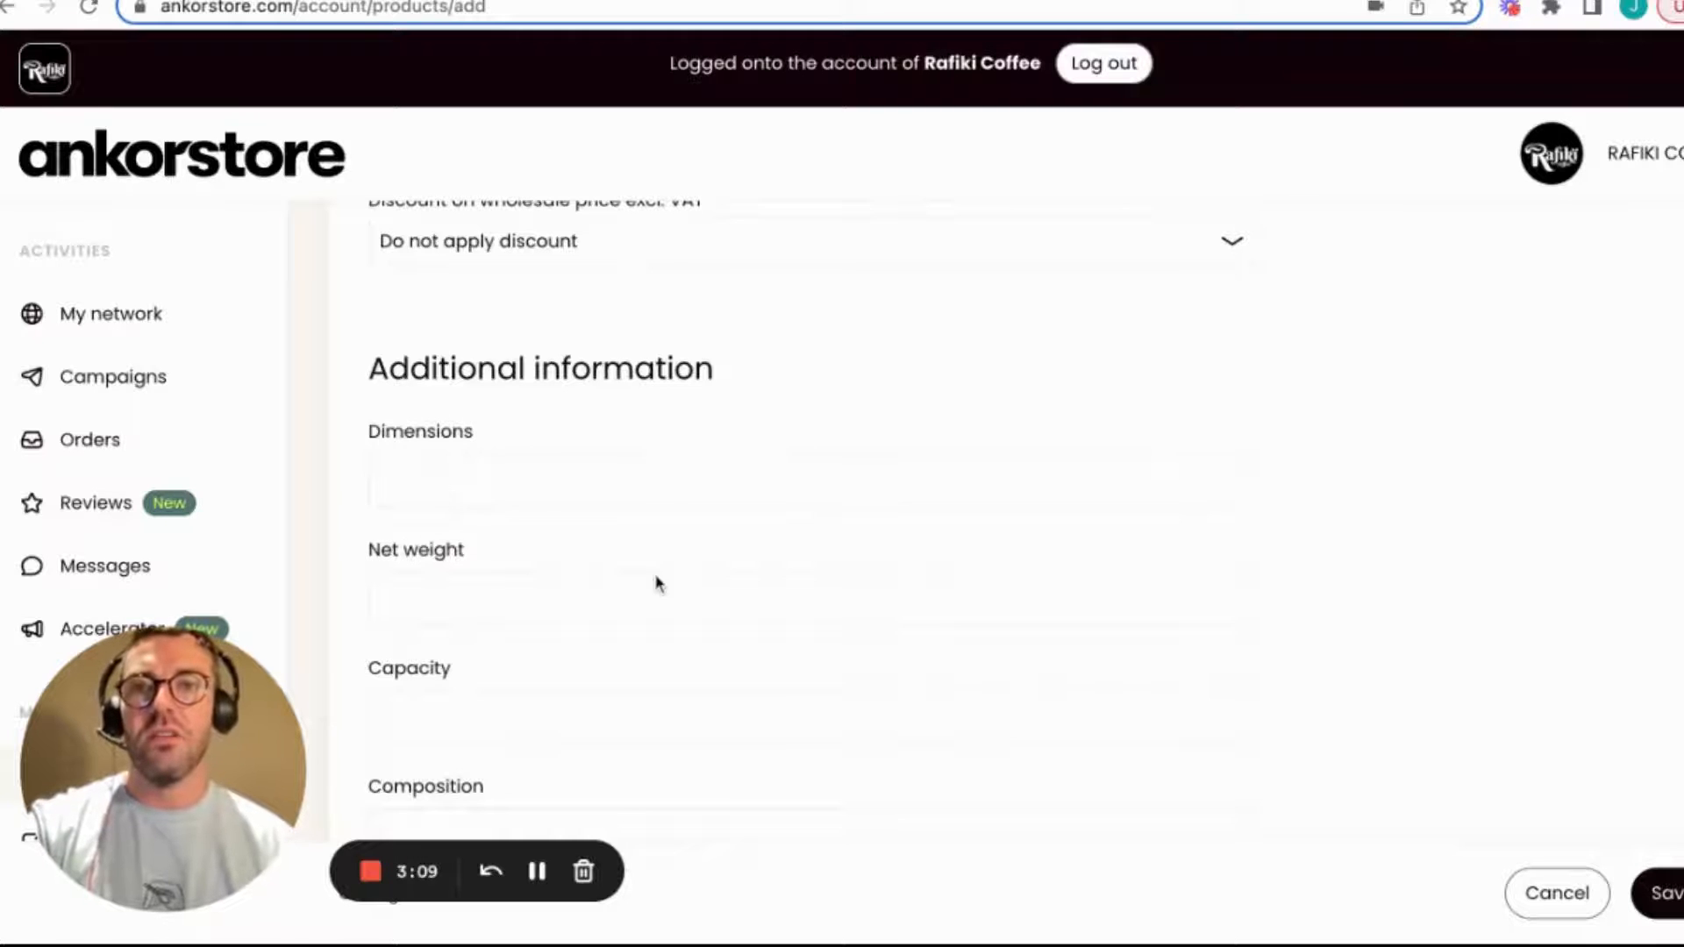
Step: Choose Aland Islands in the 'Made in' country dropdown
{"action": "scroll", "scroll_direction": "down", "scroll_amount": 3}
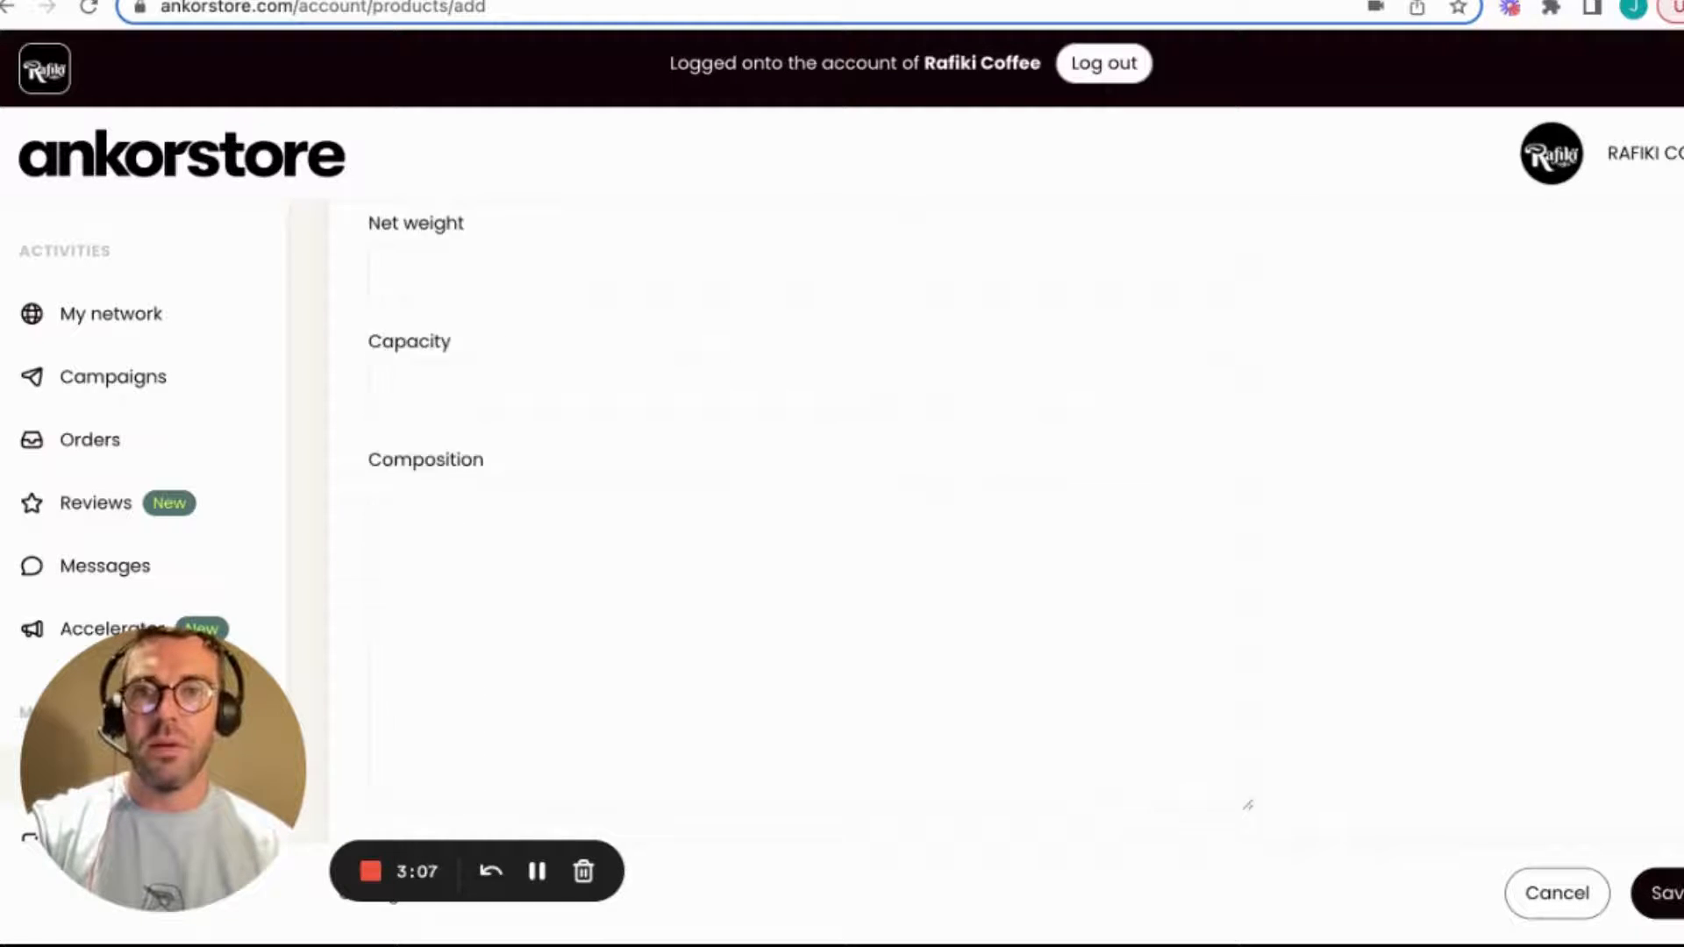
{"action": "scroll", "scroll_direction": "down", "scroll_amount": 3}
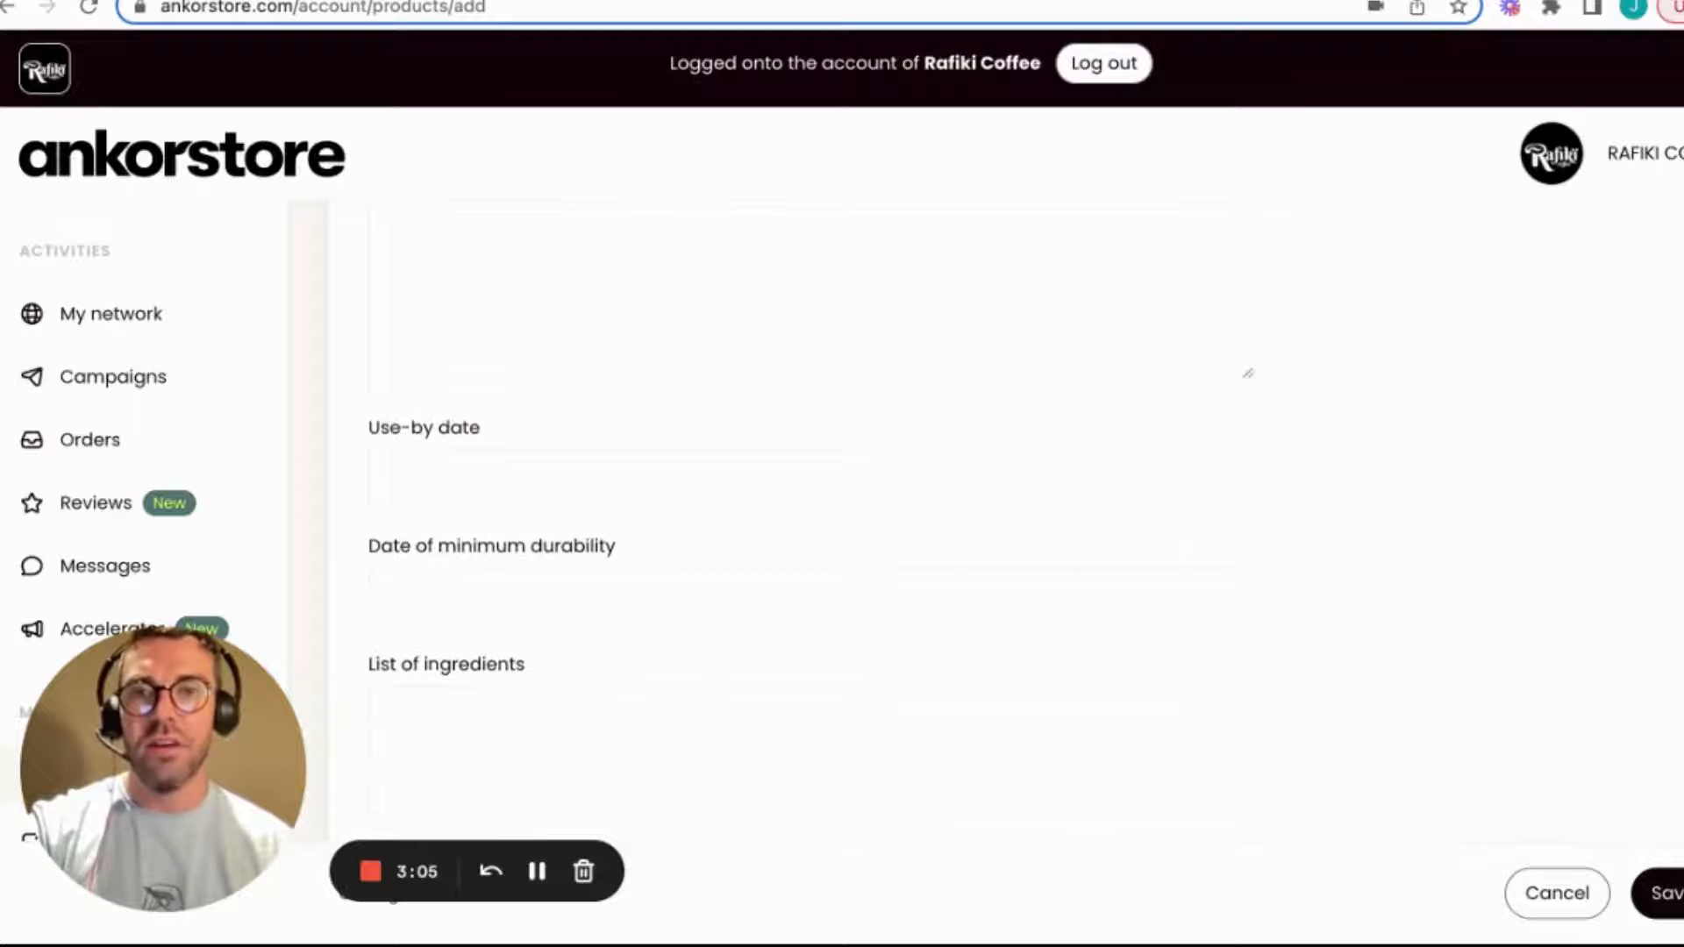
{"action": "scroll", "scroll_direction": "down", "scroll_amount": 3}
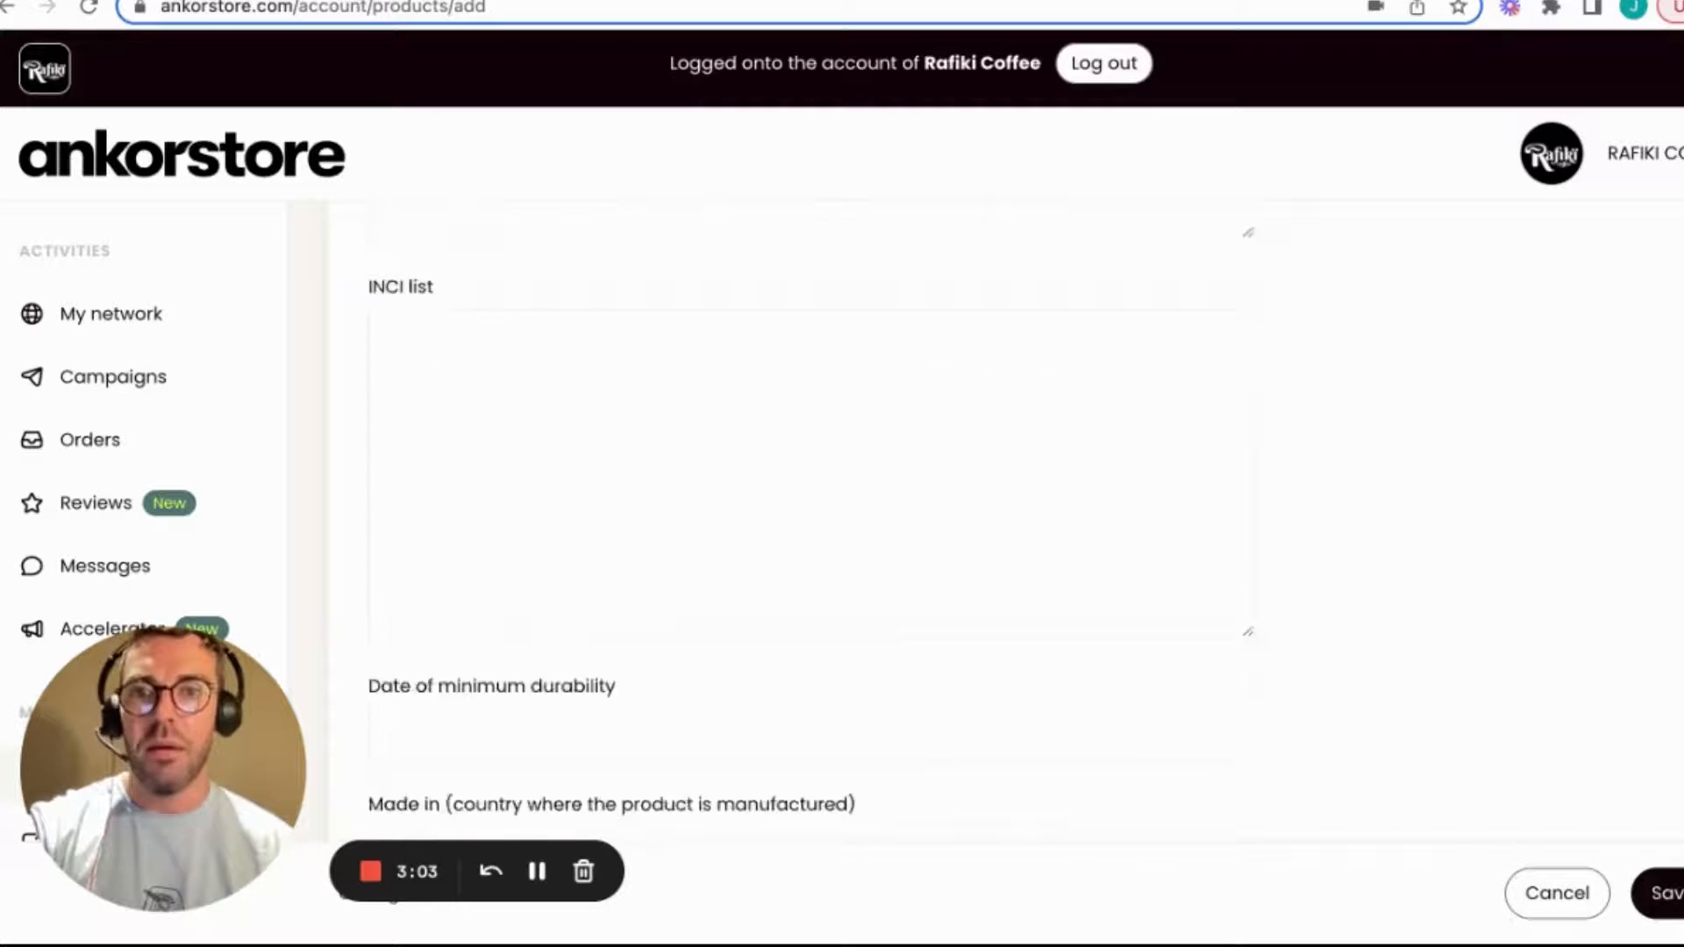
{"action": "scroll", "scroll_direction": "down", "scroll_amount": 3}
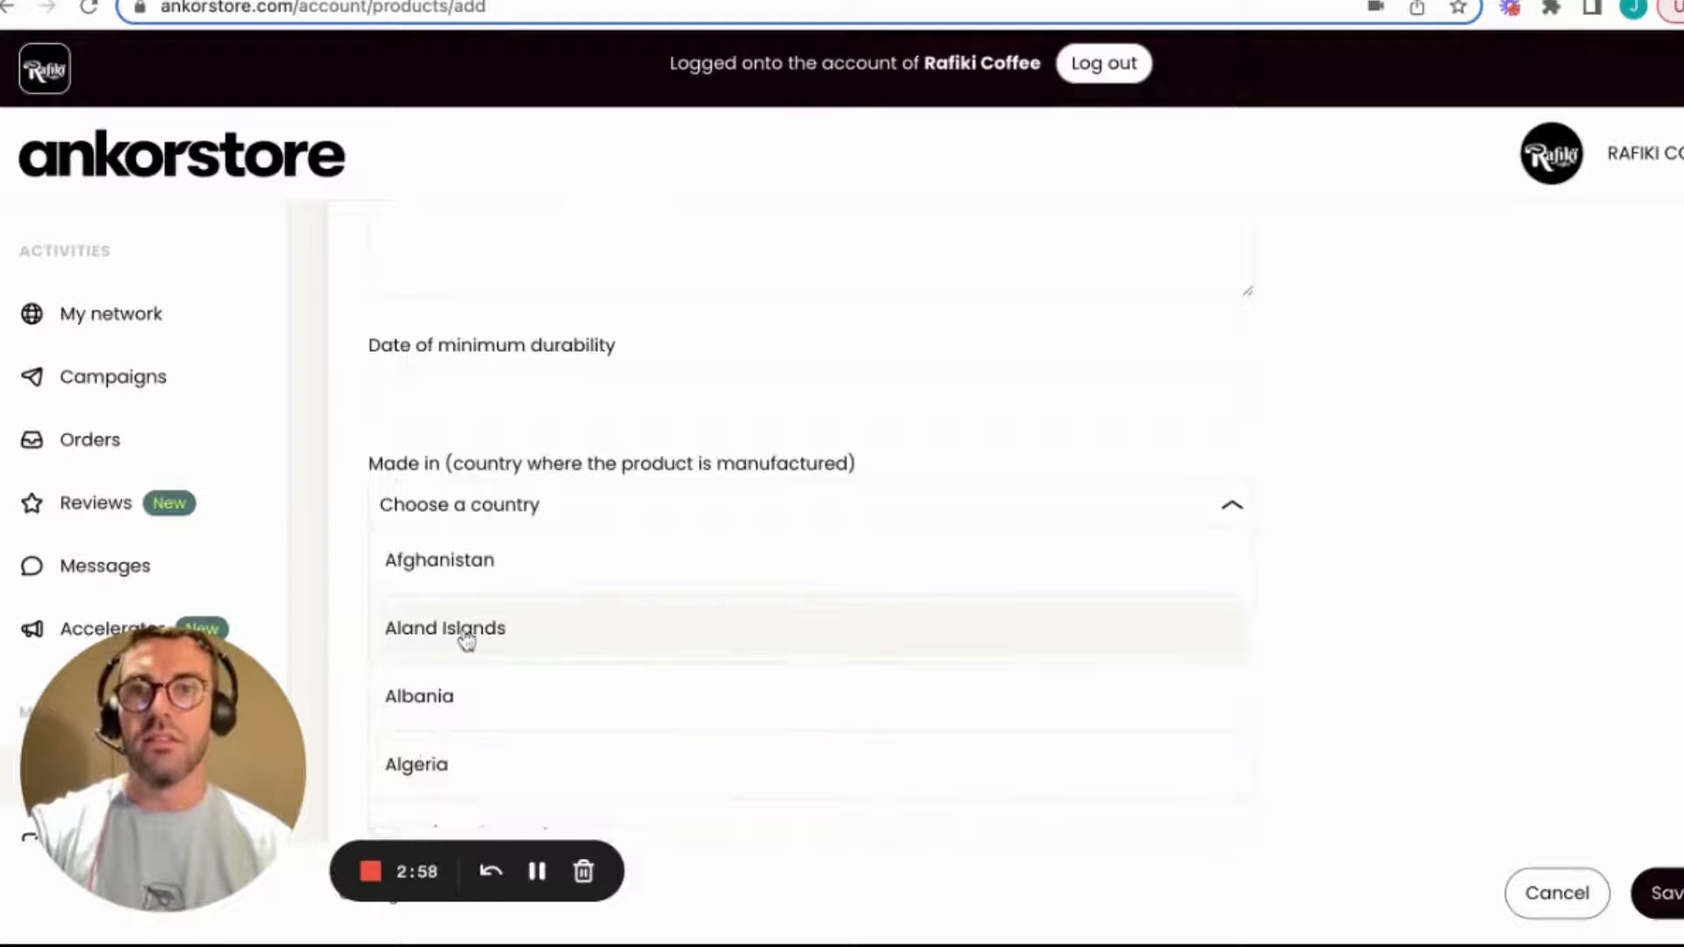
{"action": "left_click", "coordinate": [444, 628]}
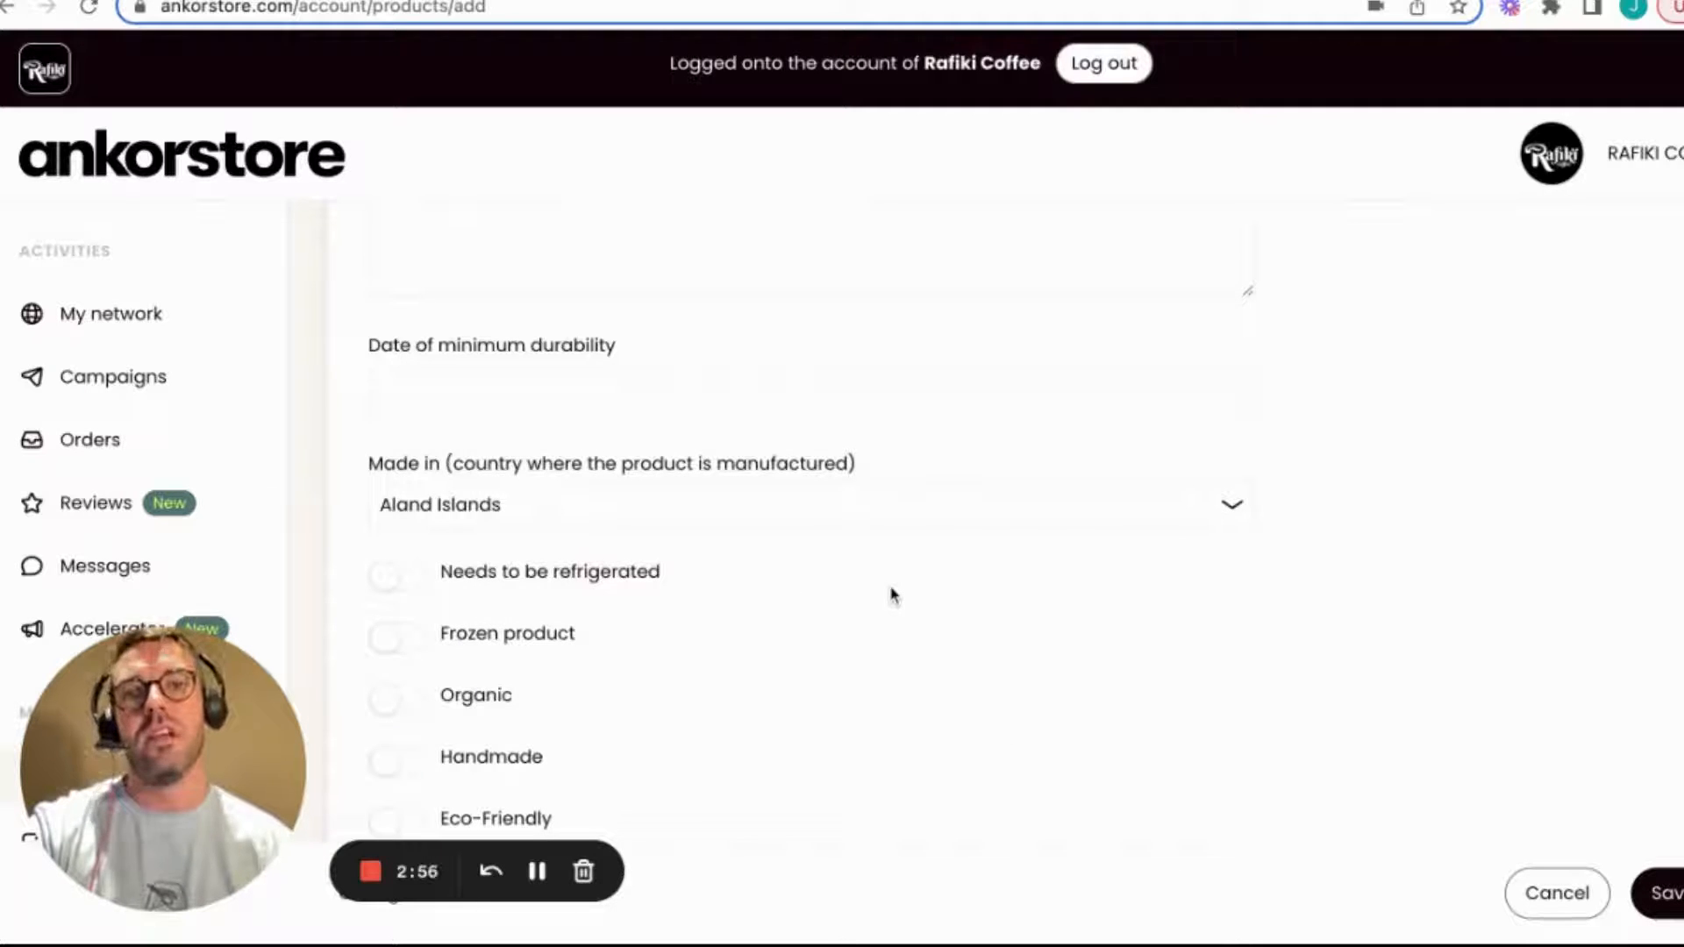
Step: Switch on the Bestseller tag, leaving all other product attributes off
{"action": "scroll", "scroll_direction": "down", "scroll_amount": 3}
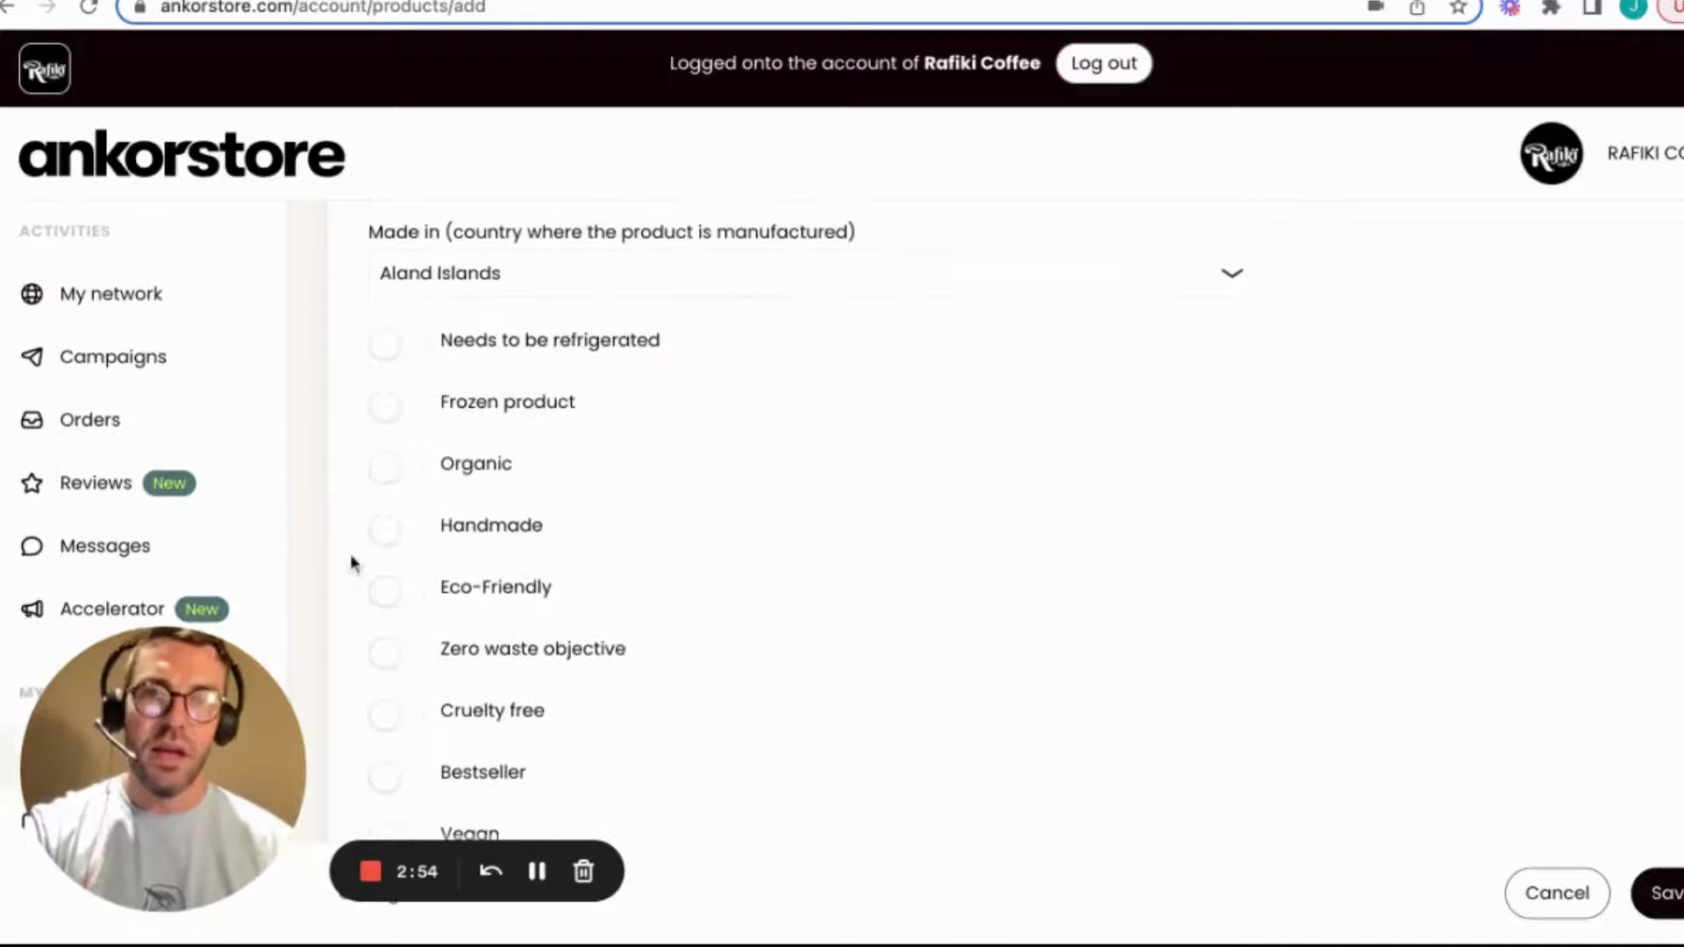
{"action": "scroll", "scroll_direction": "down", "scroll_amount": 3}
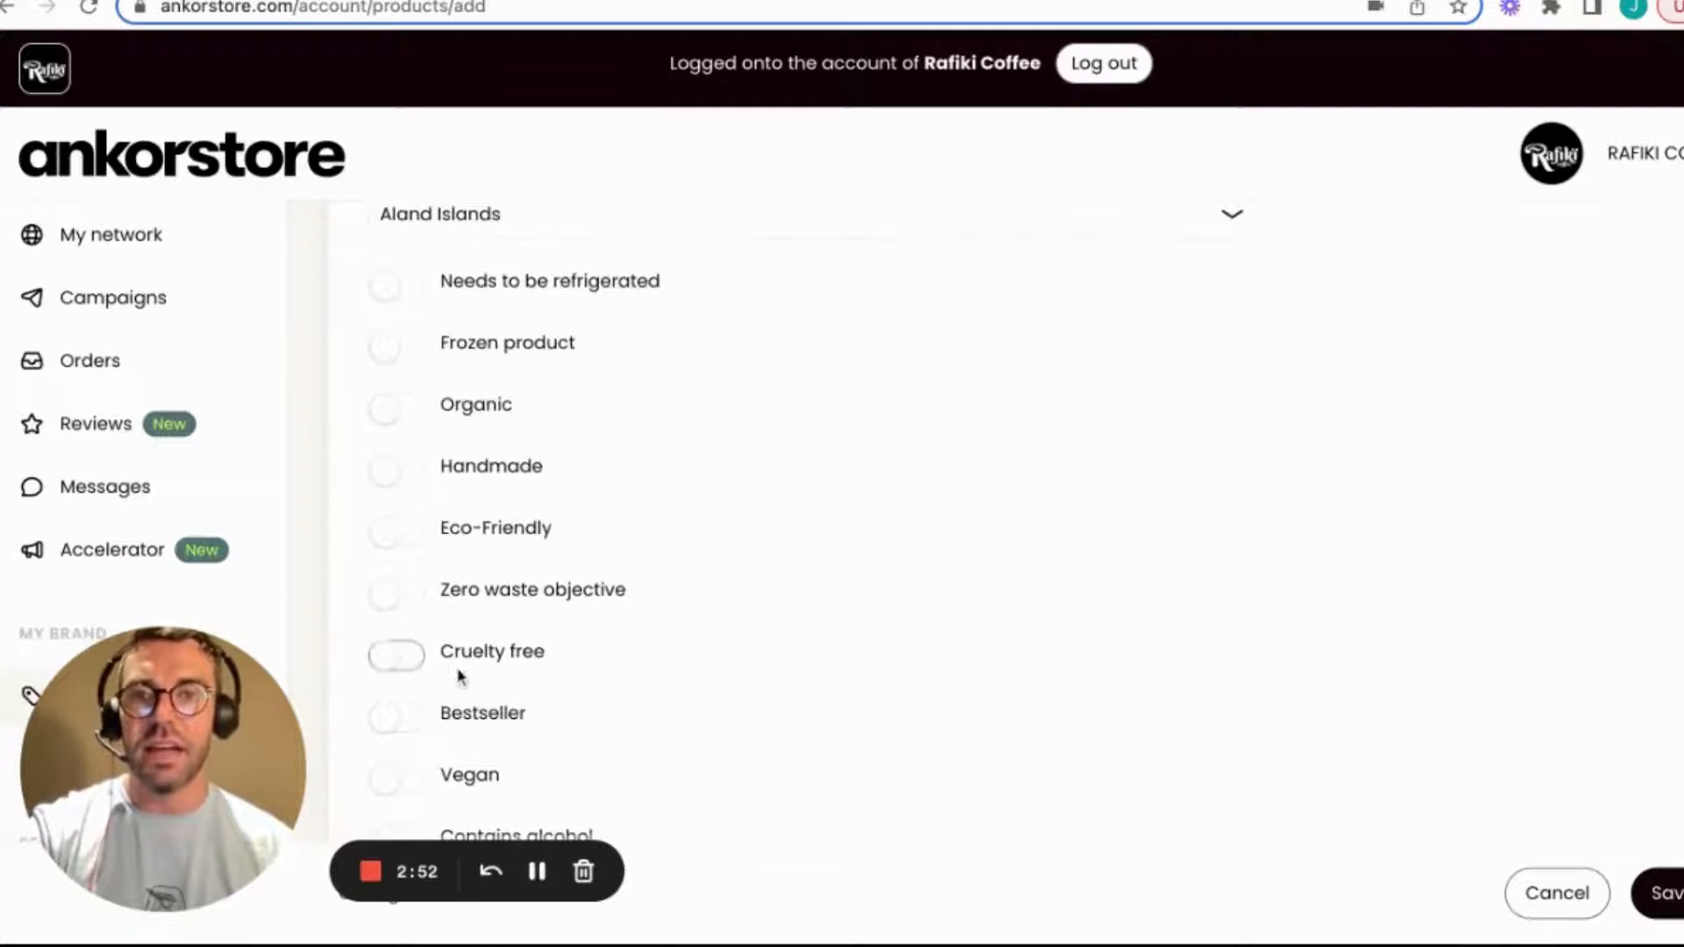
{"action": "mouse_move", "coordinate": [396, 716]}
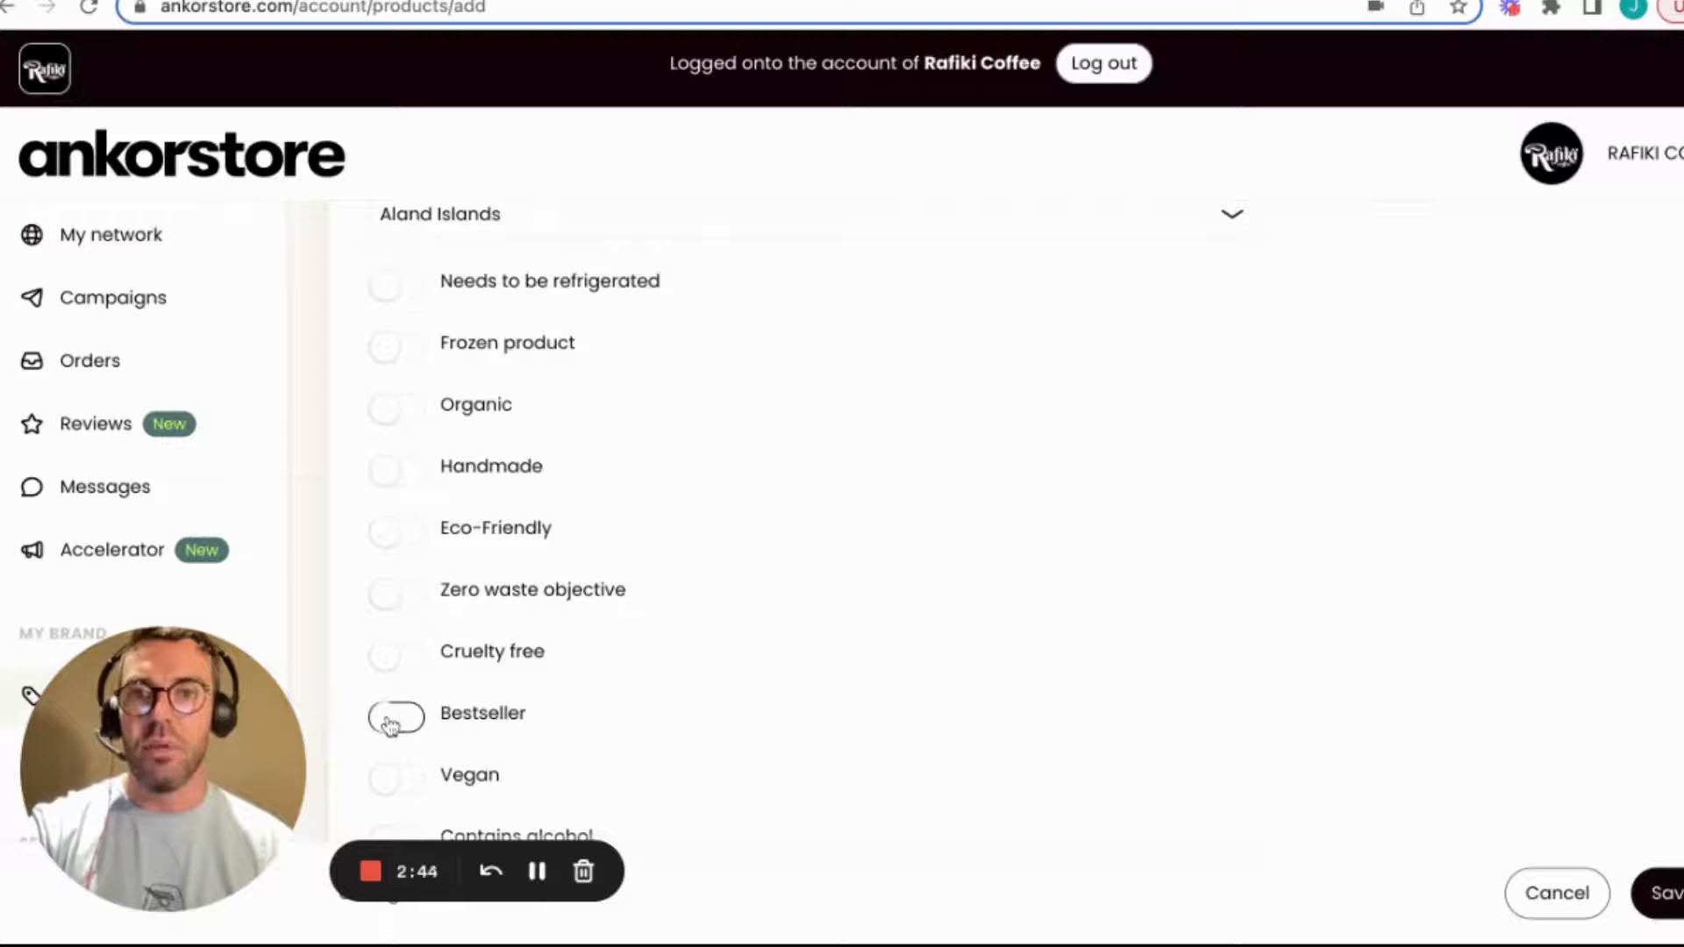
{"action": "left_click", "coordinate": [397, 713]}
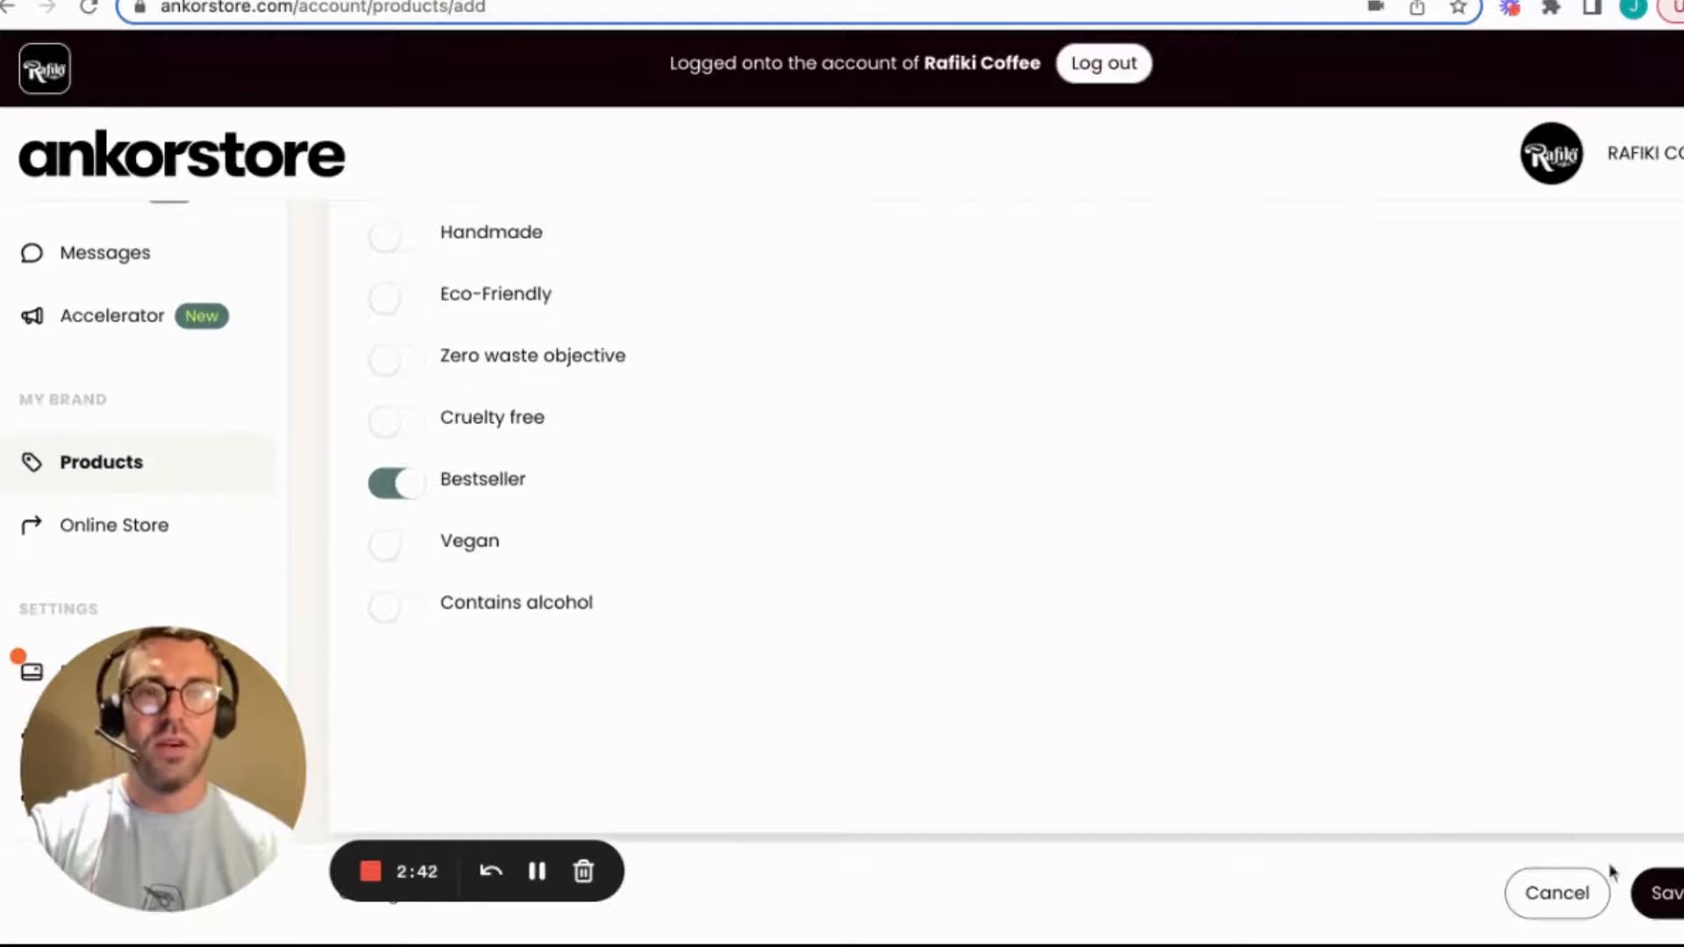
{"action": "scroll", "scroll_direction": "up", "scroll_amount": 3}
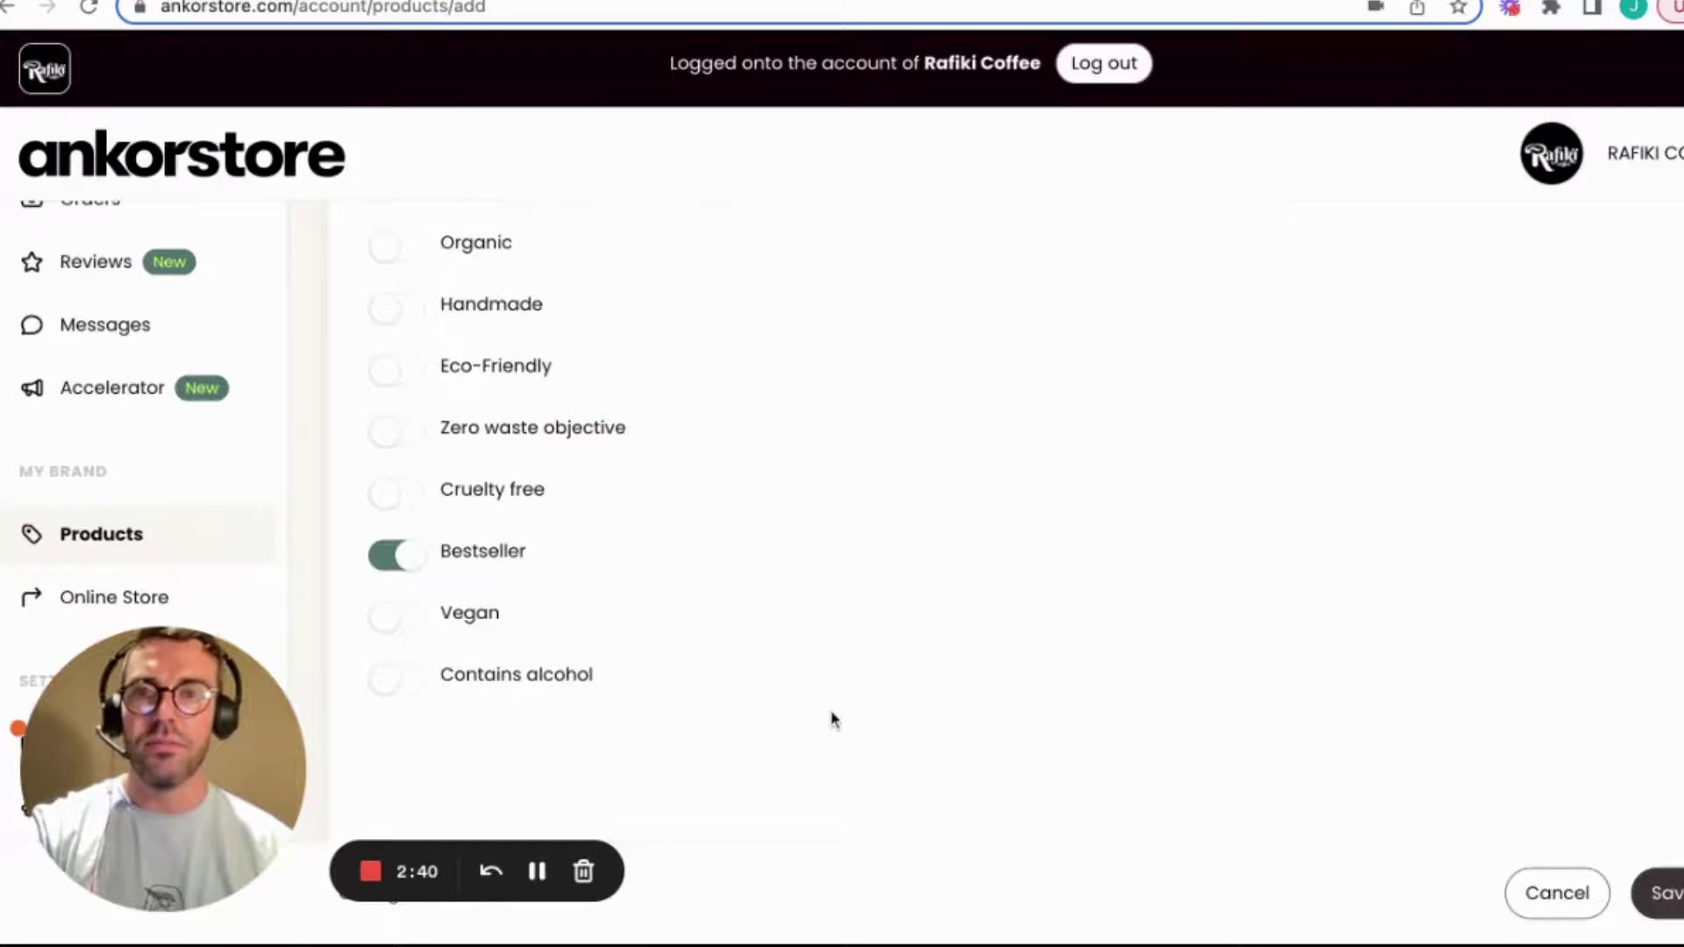
Step: Save COFFEE TEST and check its row: £10.00, stock 50, SKU-123, Hot Drinks
{"action": "left_click", "coordinate": [1554, 893]}
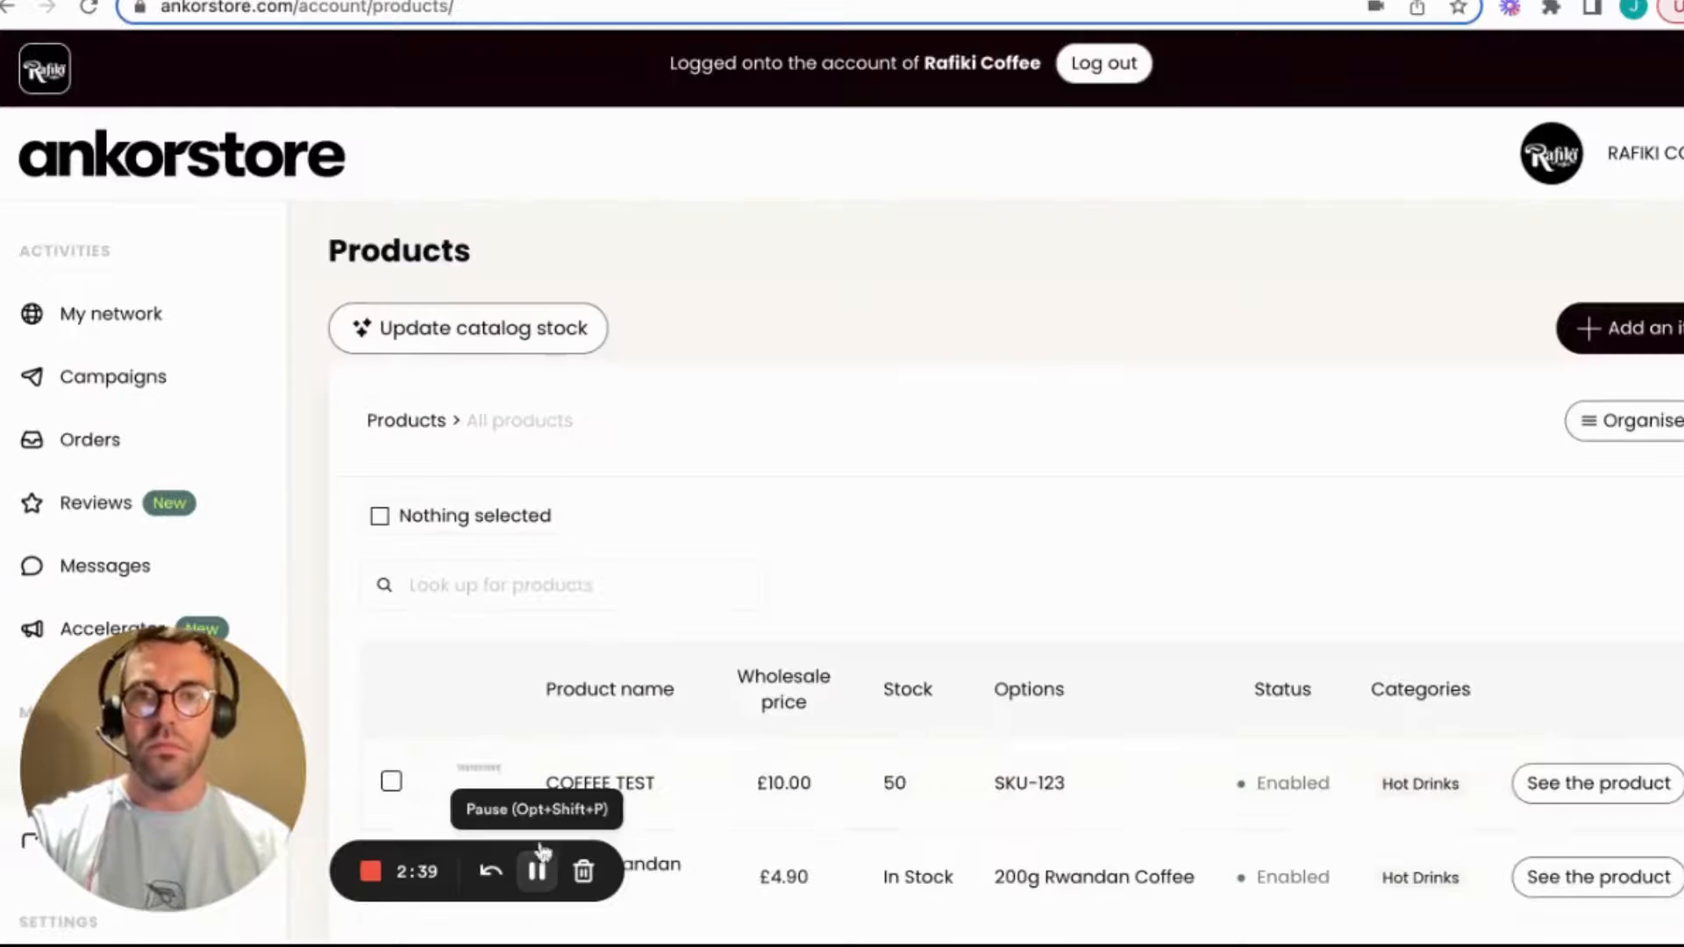
{"action": "scroll", "scroll_direction": "down", "scroll_amount": 3}
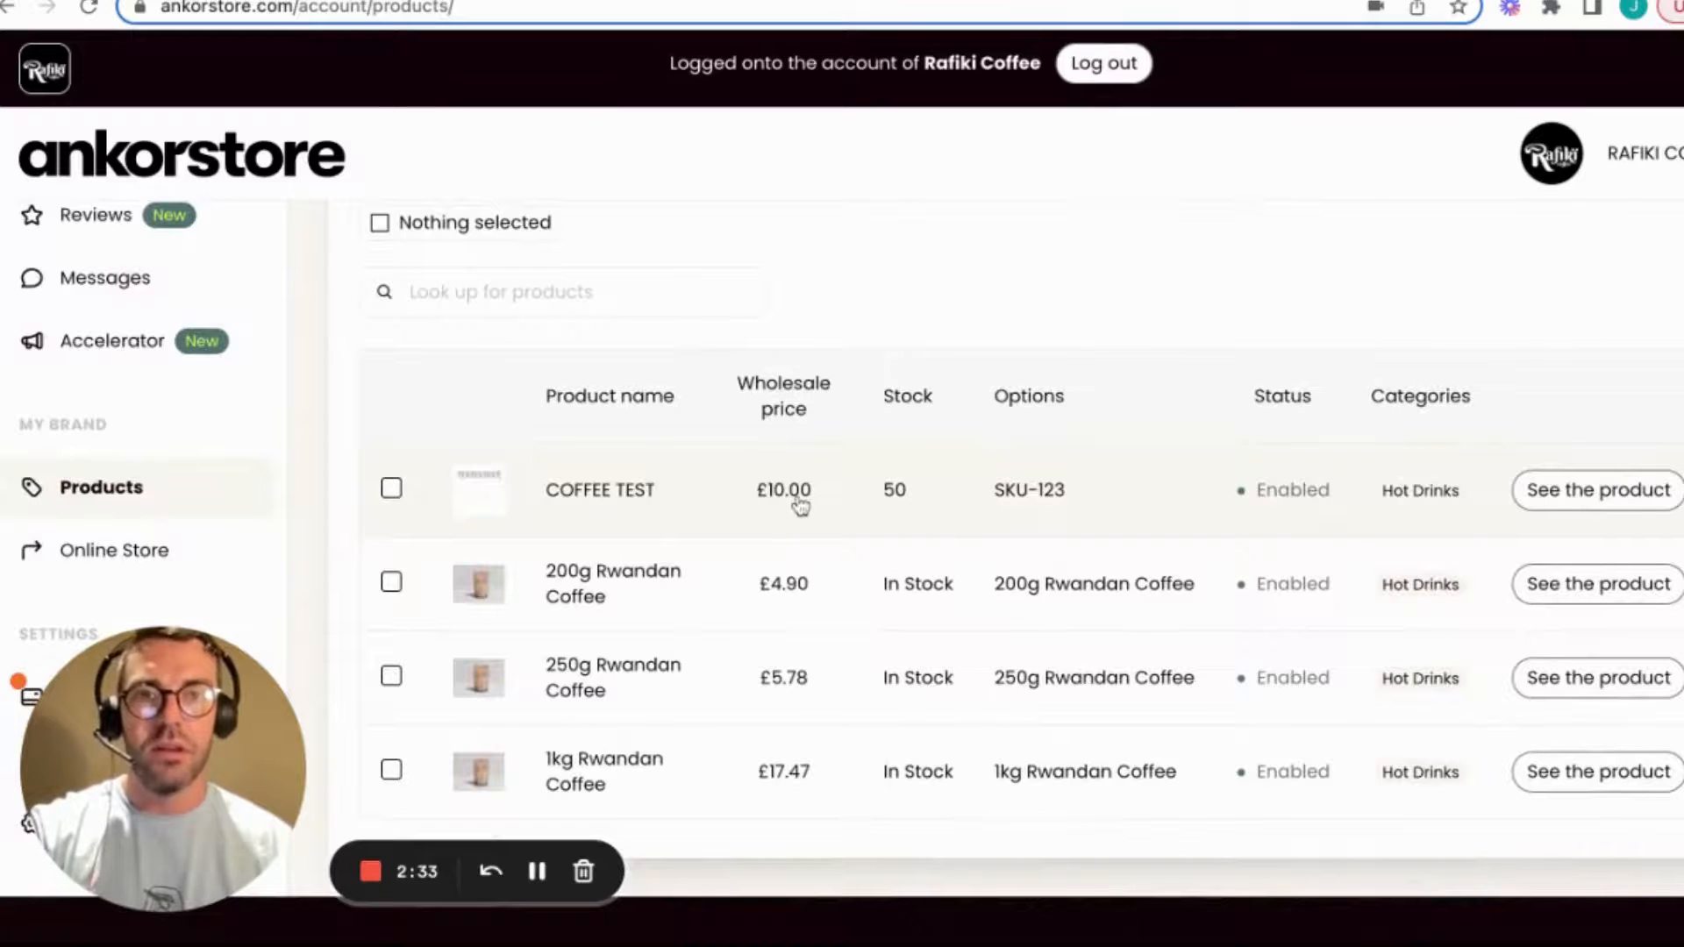
{"action": "mouse_move", "coordinate": [1037, 497]}
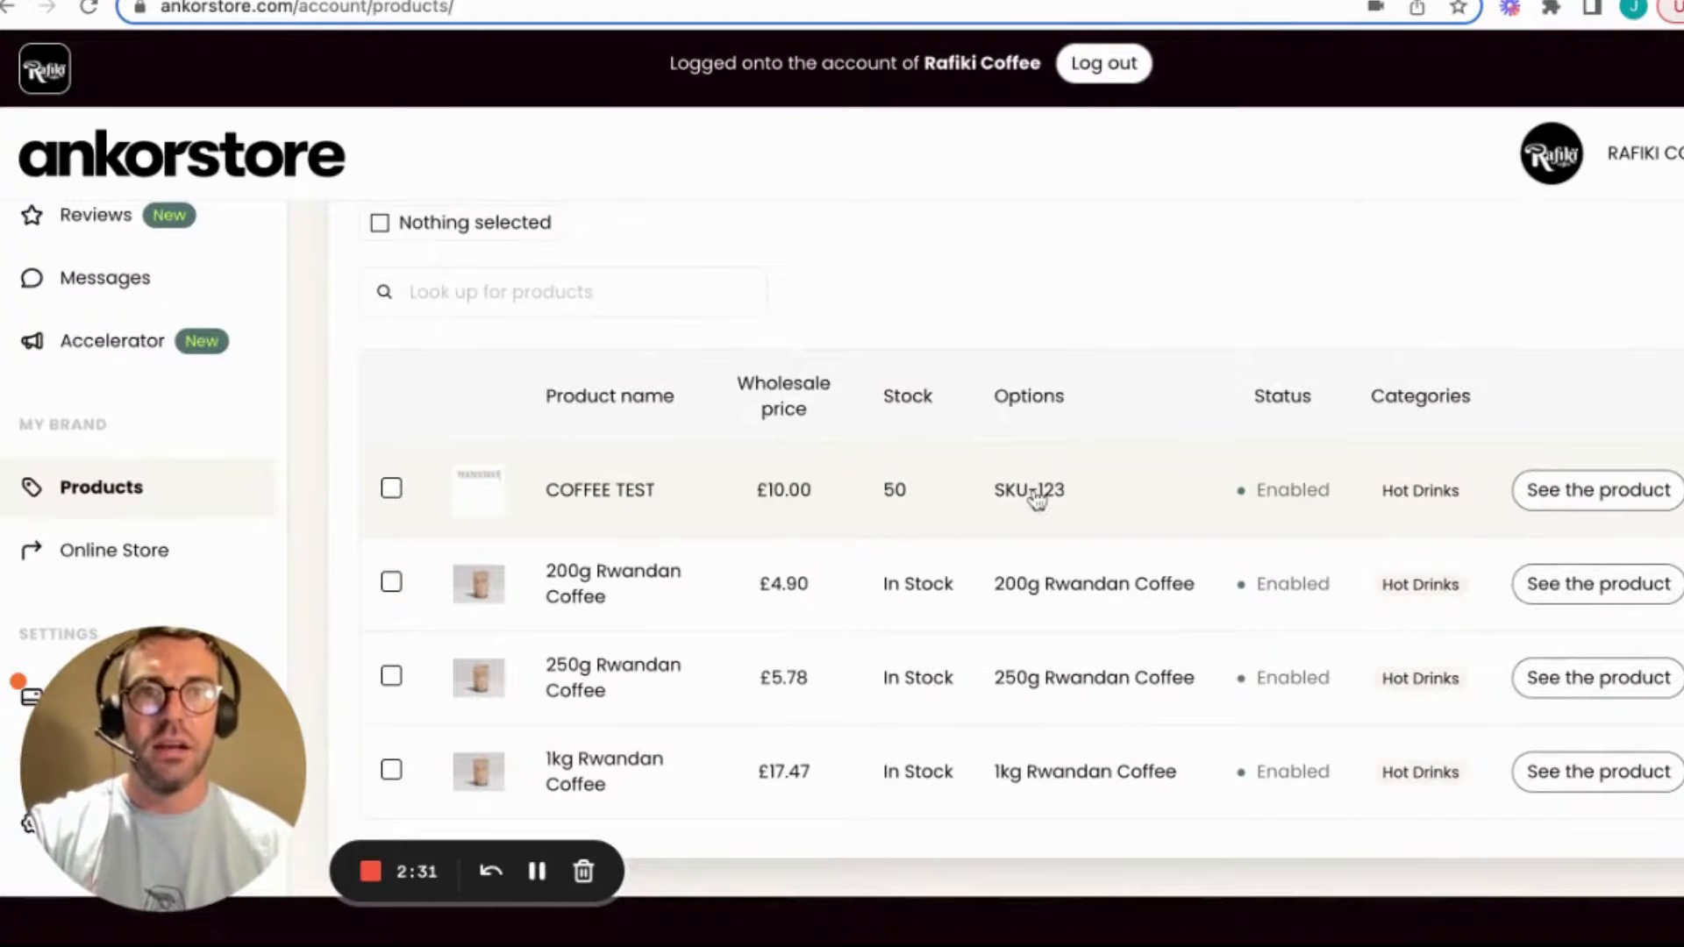
{"action": "mouse_move", "coordinate": [657, 556]}
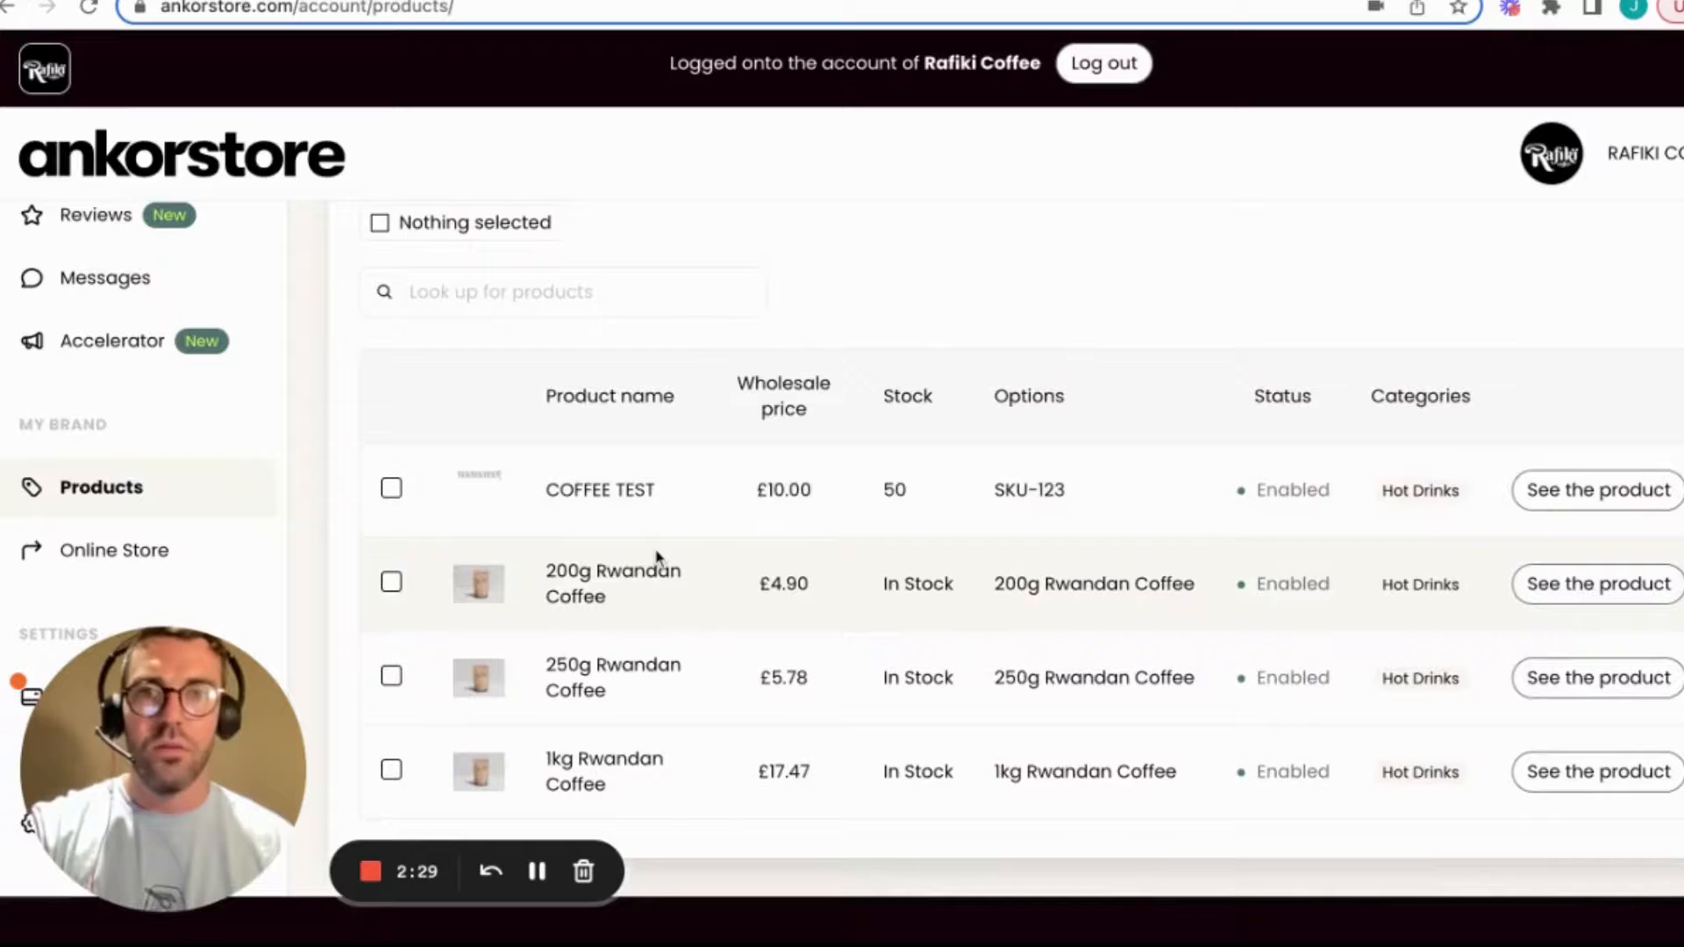
{"action": "scroll", "scroll_direction": "up", "scroll_amount": 3}
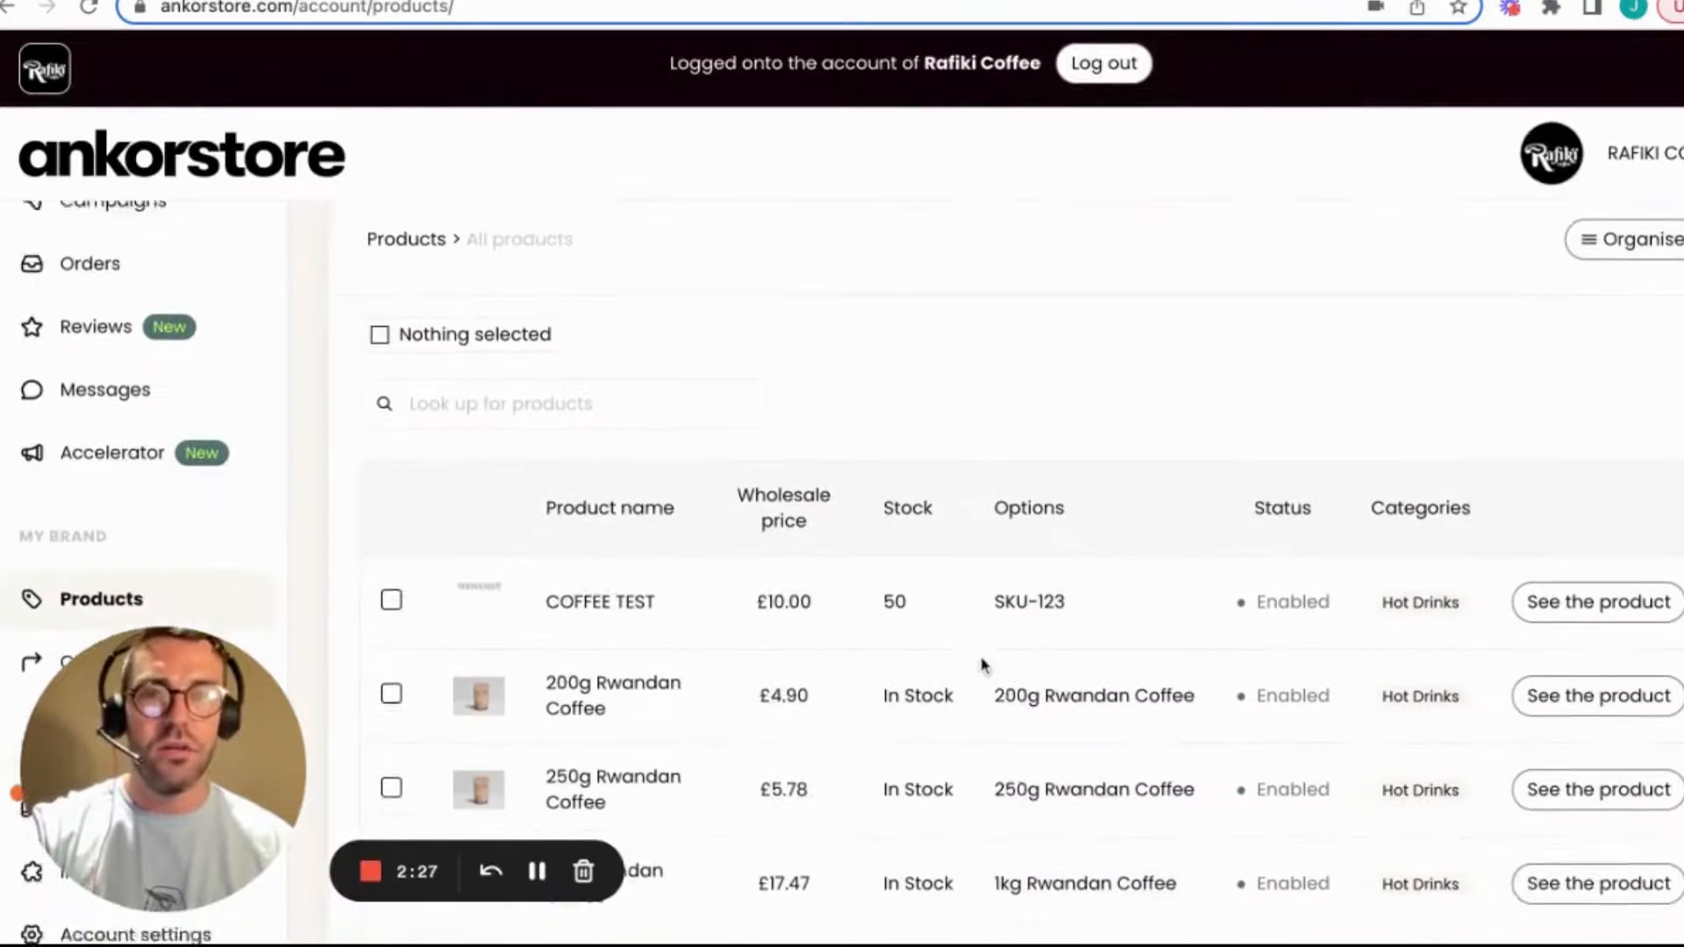
{"action": "scroll", "scroll_direction": "up", "scroll_amount": 3}
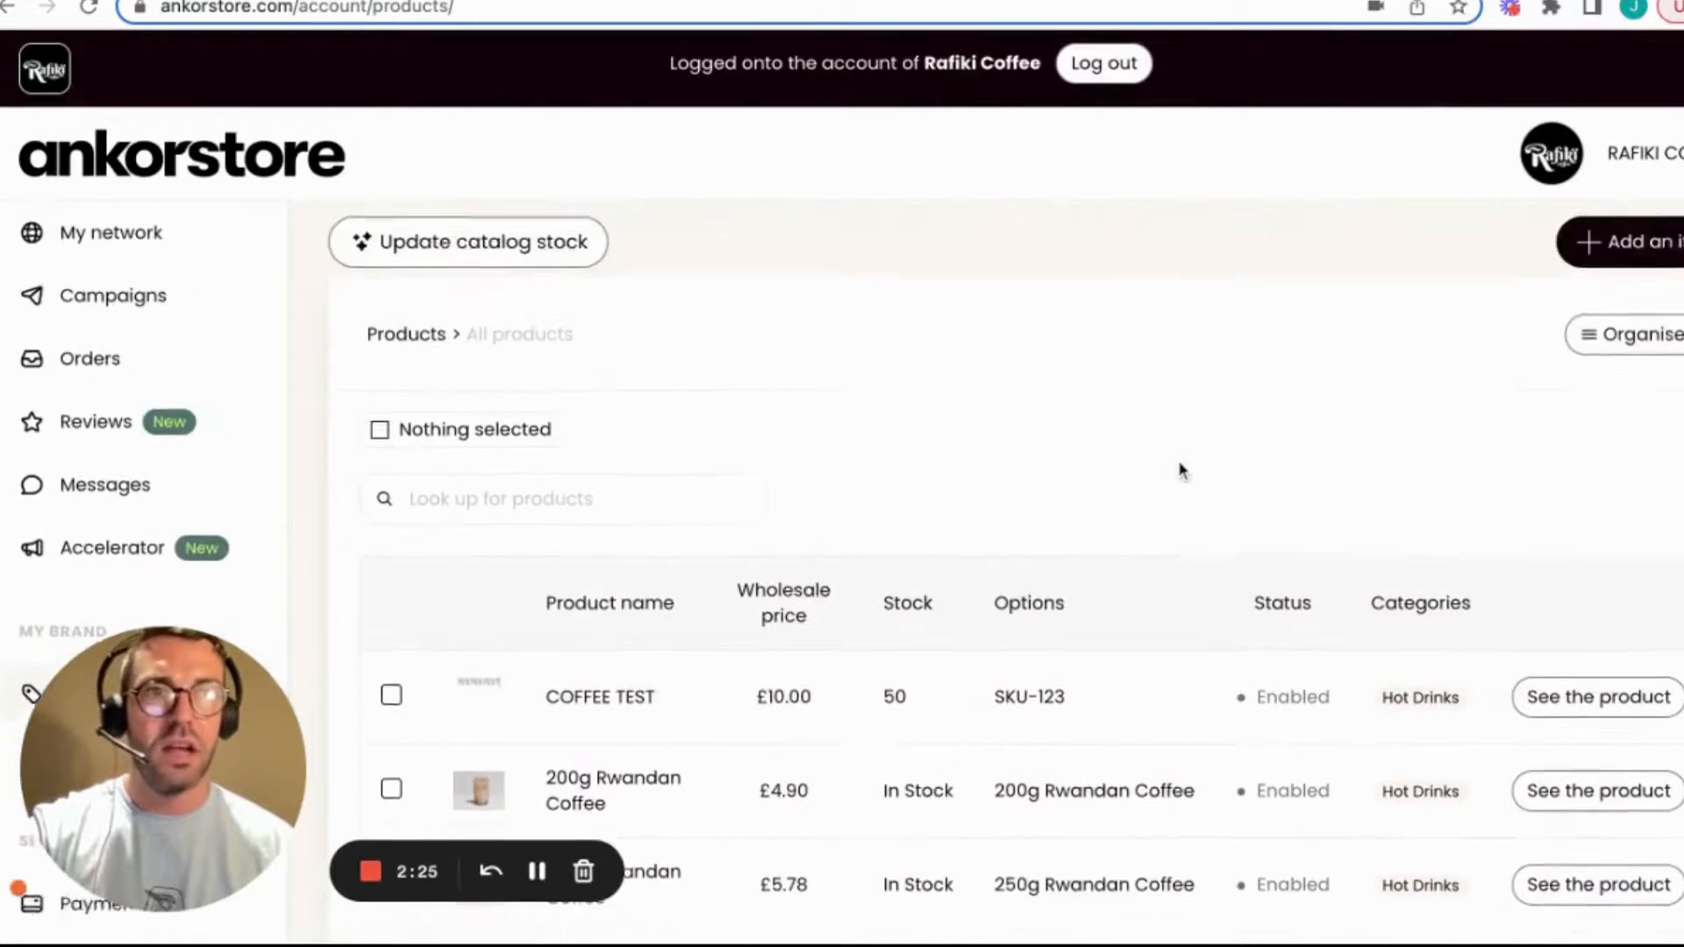
Step: In the Organise view, reorder products with COFFEE TEST first, then save the order
{"action": "left_click", "coordinate": [1633, 335]}
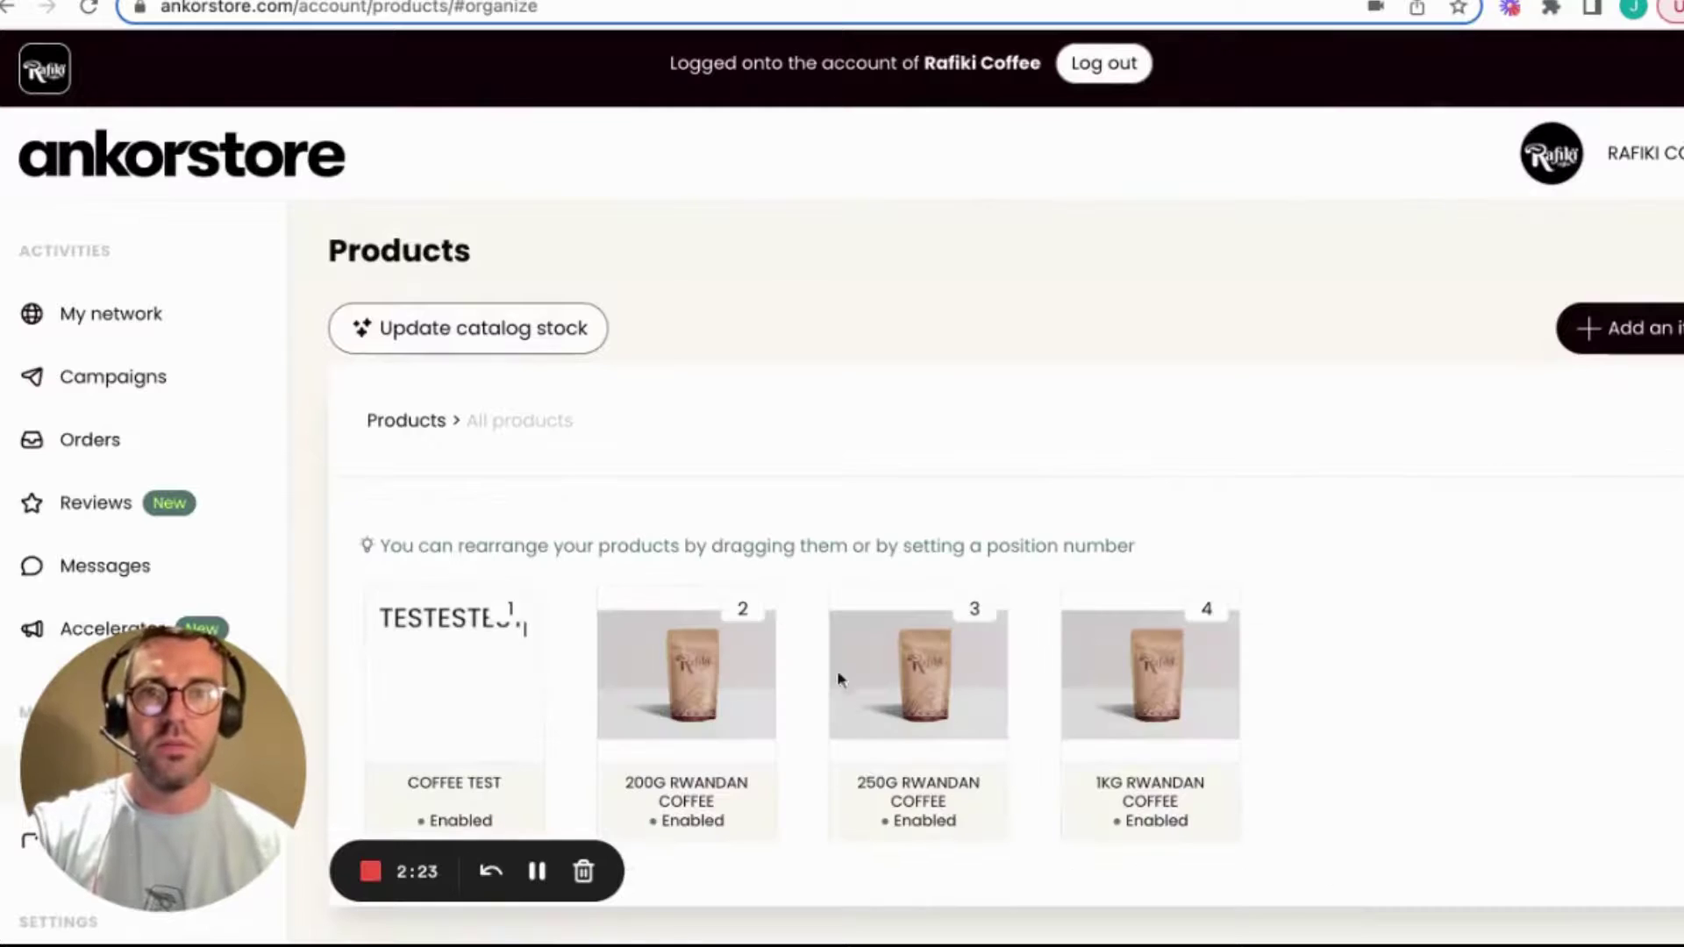
{"action": "mouse_move", "coordinate": [947, 642]}
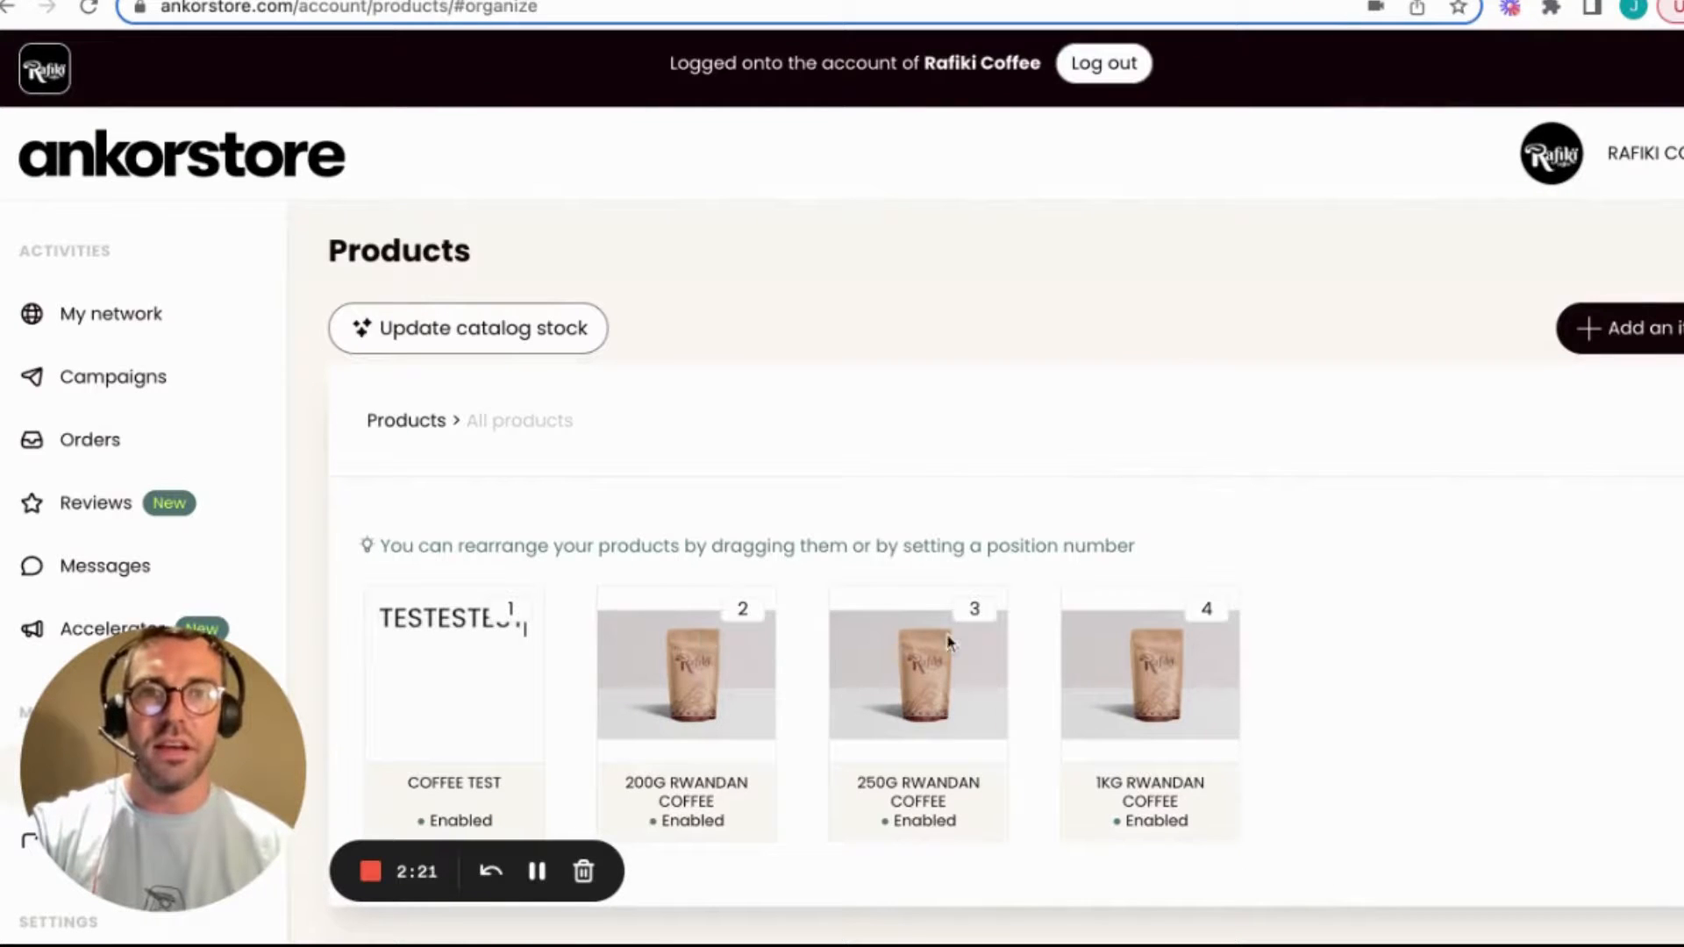
{"action": "mouse_move", "coordinate": [381, 623]}
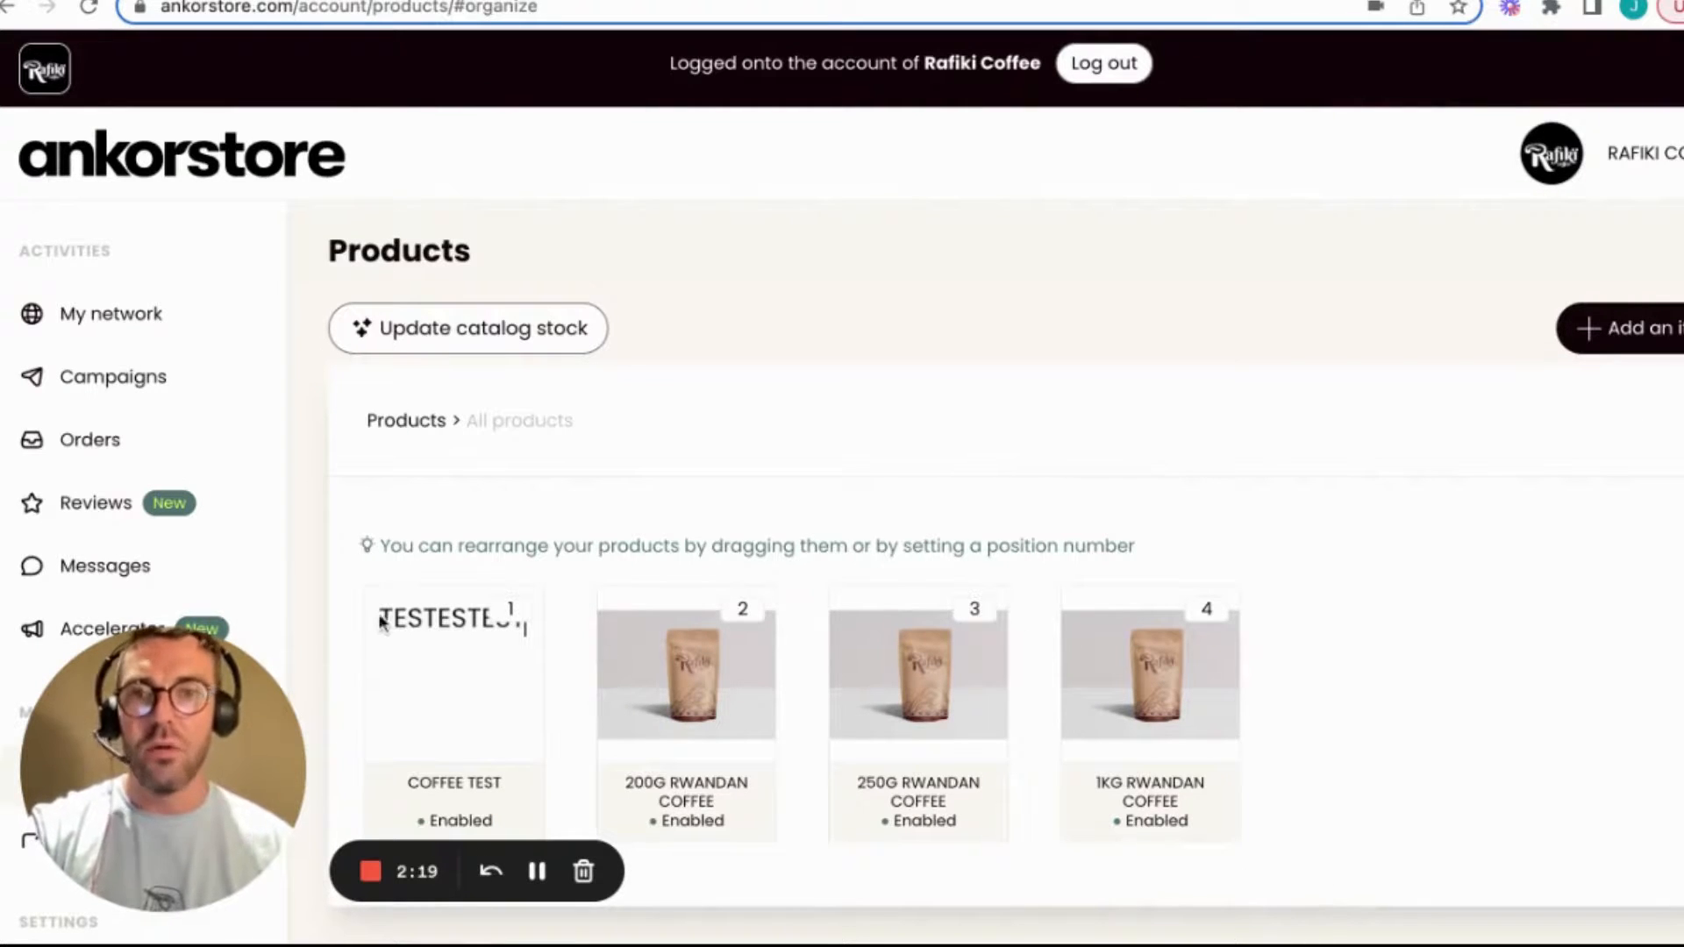
{"action": "left_click_drag", "start_coordinate": [451, 677], "coordinate": [685, 677]}
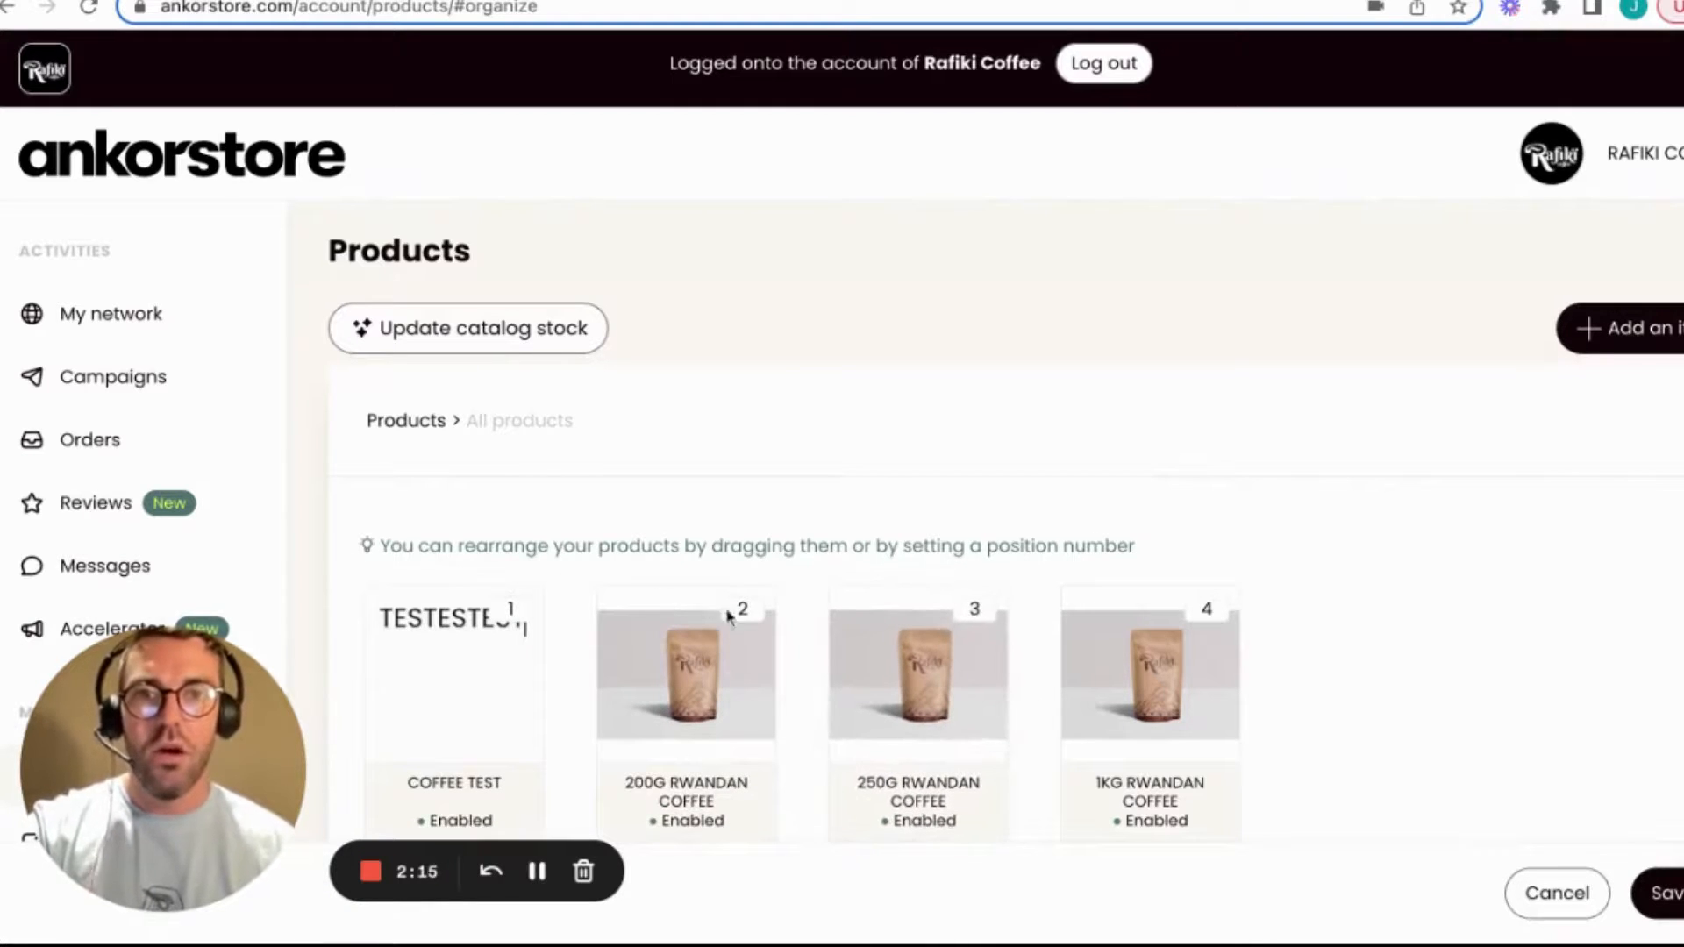
{"action": "left_click", "coordinate": [741, 609]}
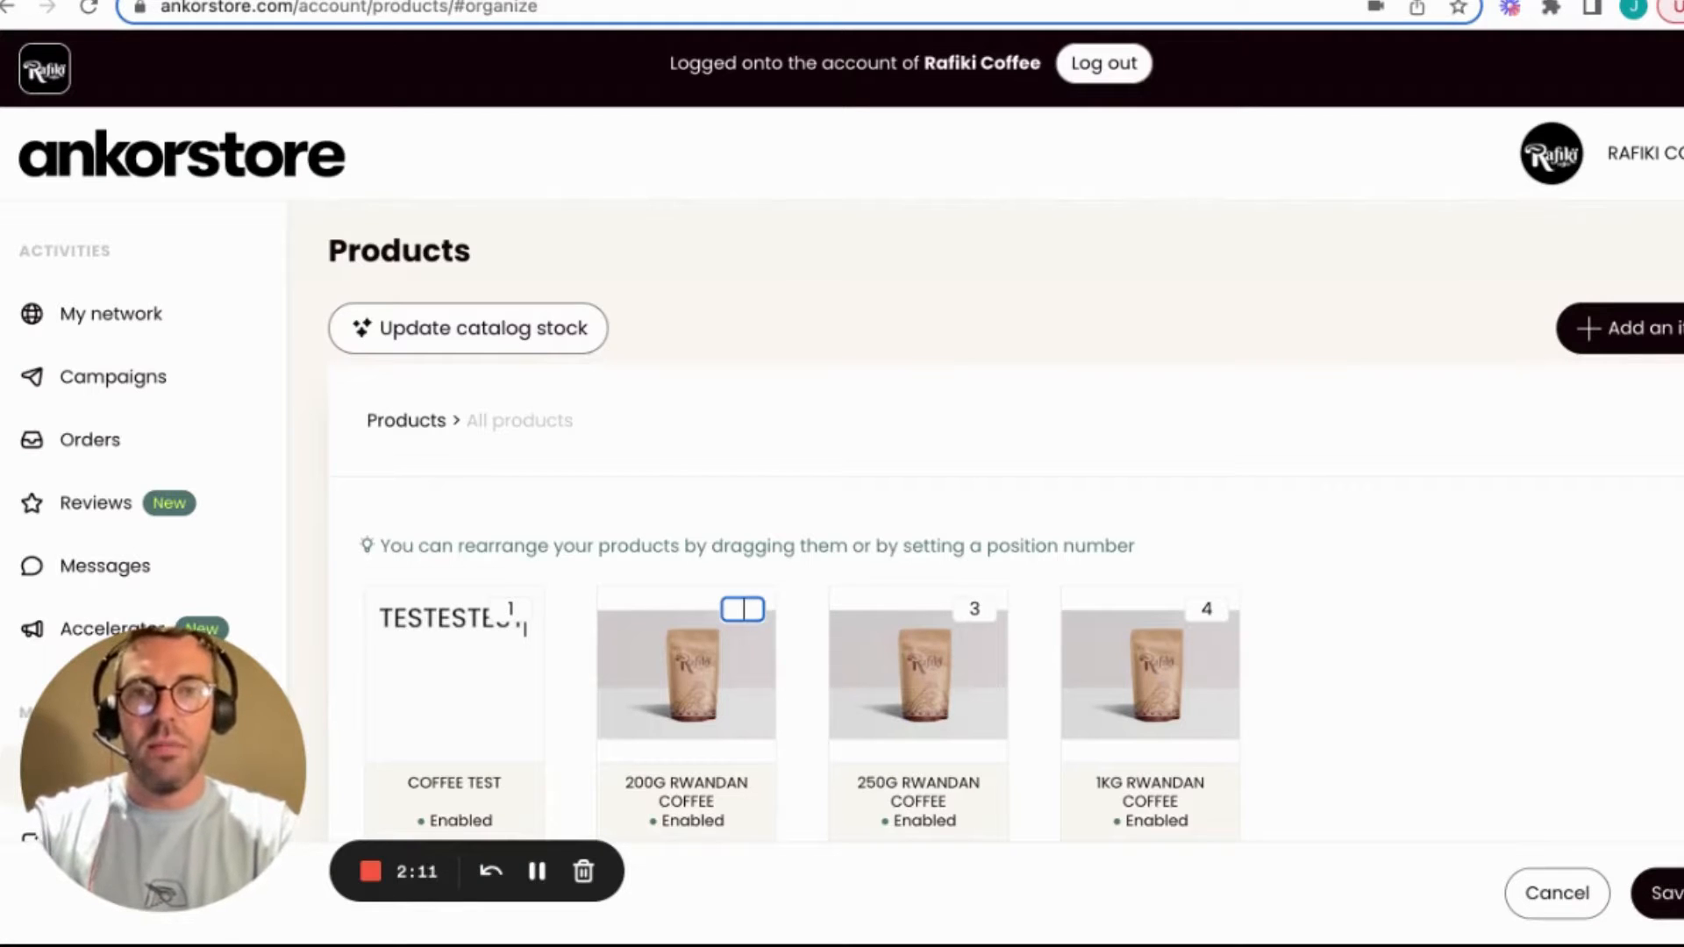
{"action": "type", "text": "78"}
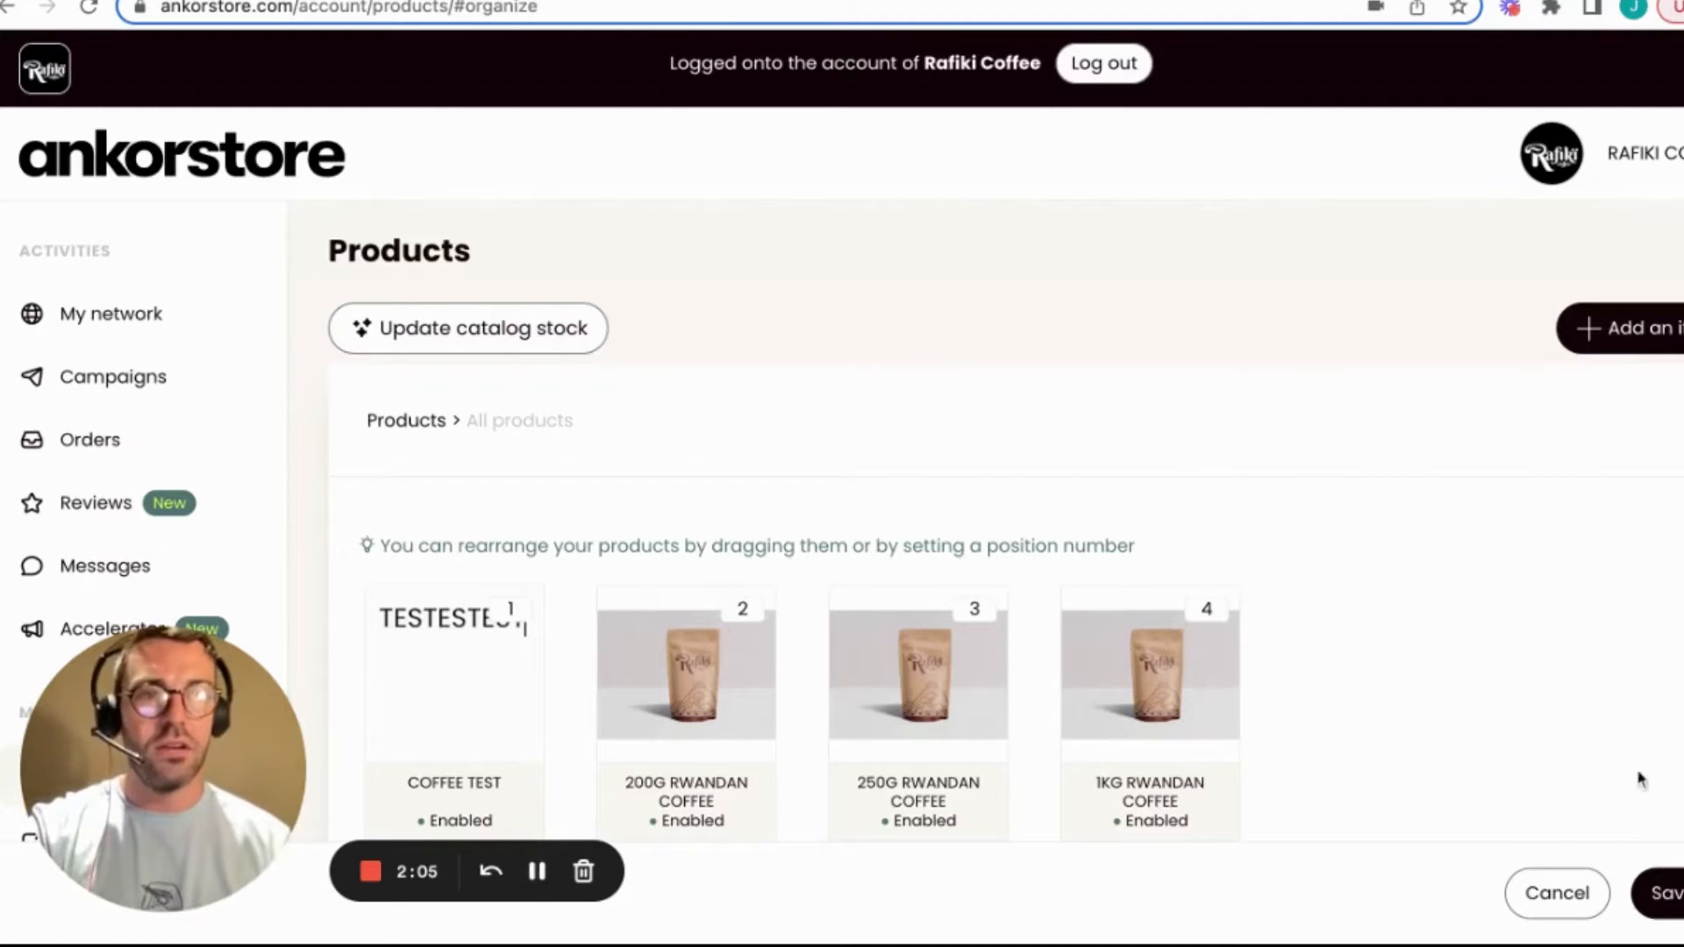
{"action": "left_click", "coordinate": [1662, 893]}
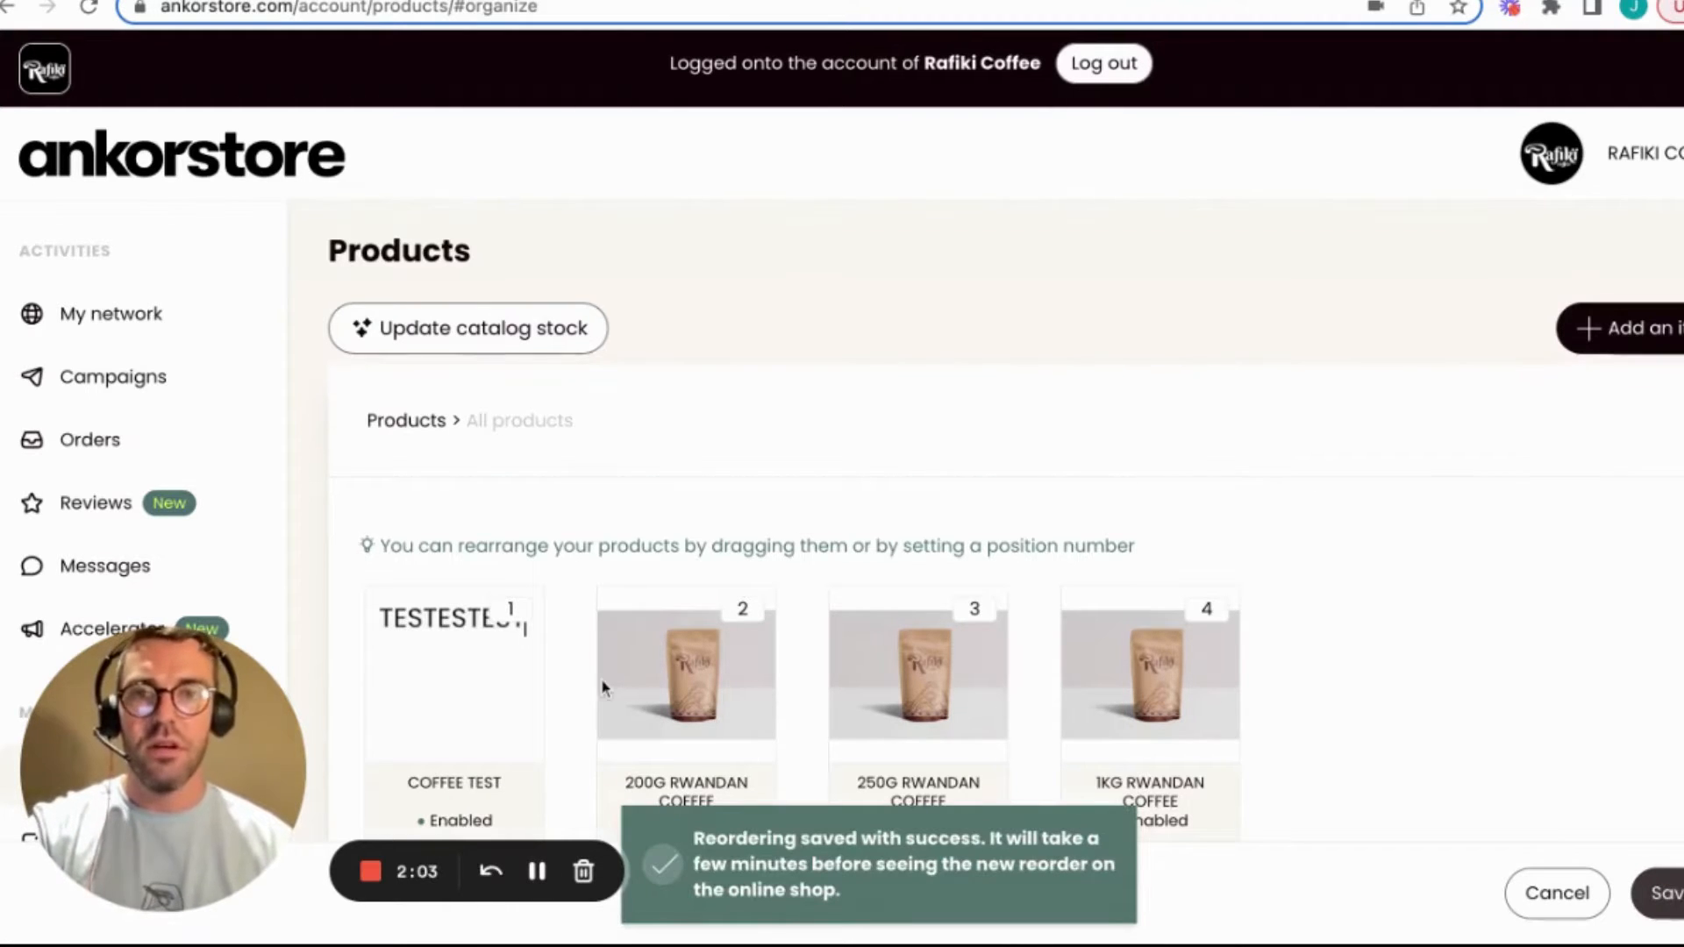
{"action": "scroll", "scroll_direction": "down", "scroll_amount": 3}
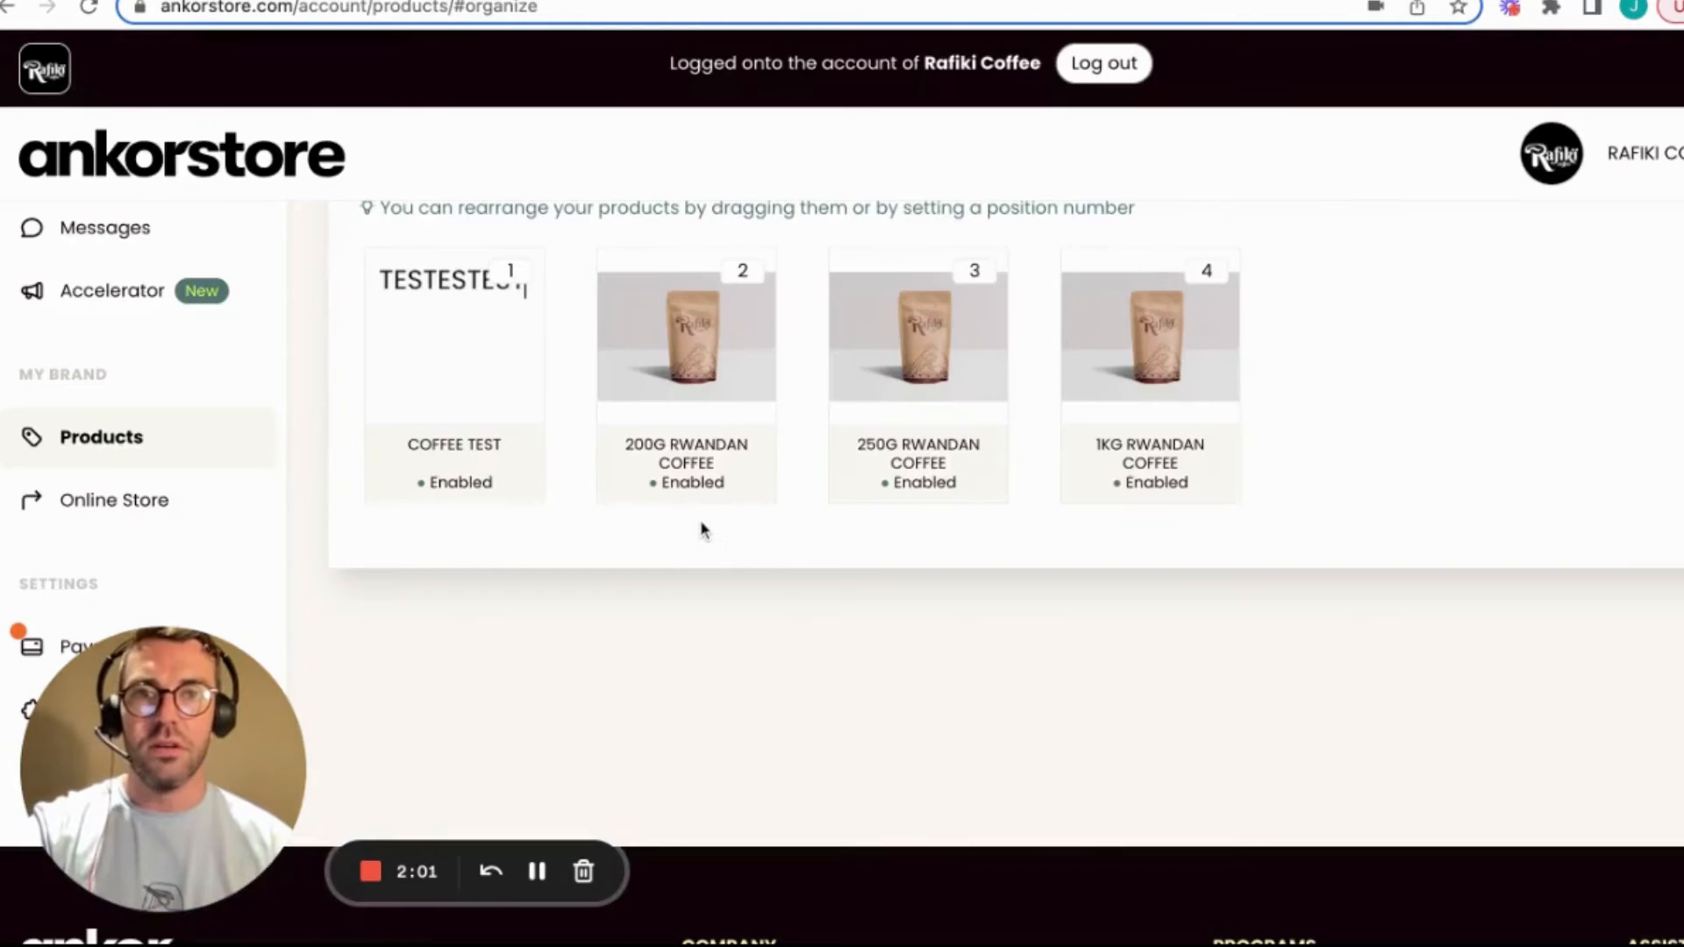
{"action": "scroll", "scroll_direction": "up", "scroll_amount": 3}
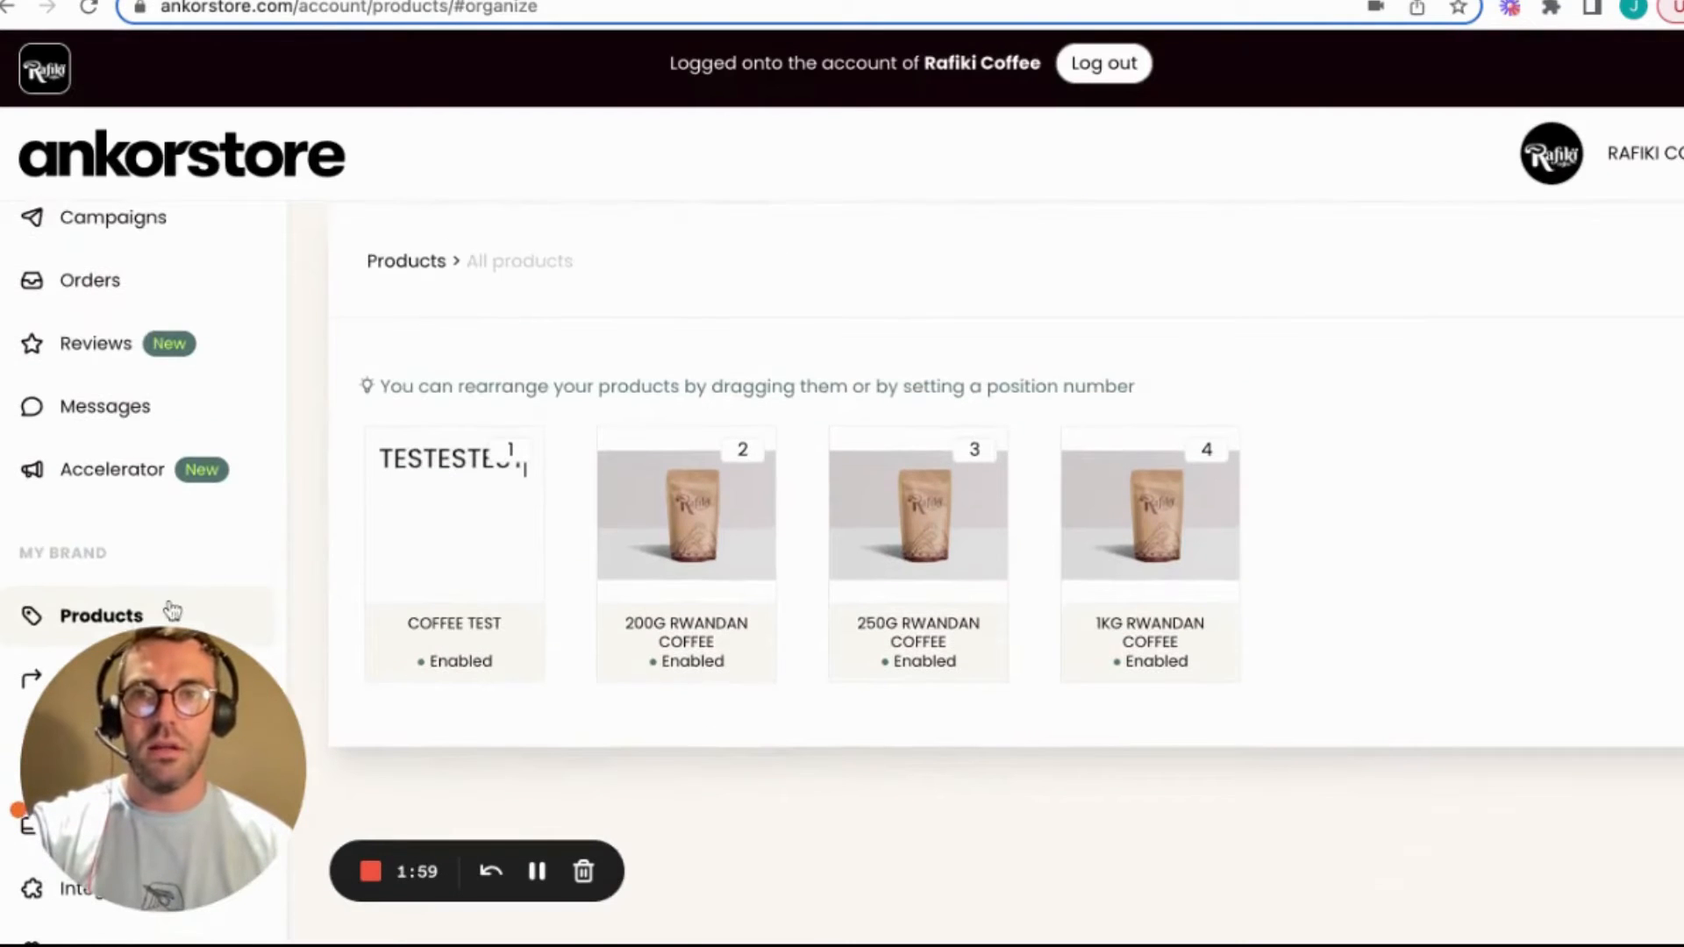